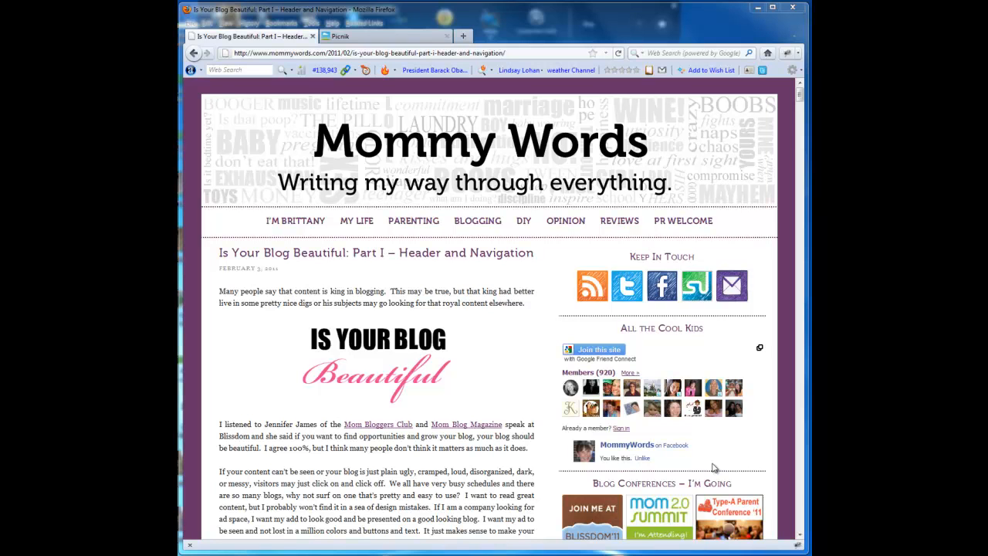
mouse_move(441, 159)
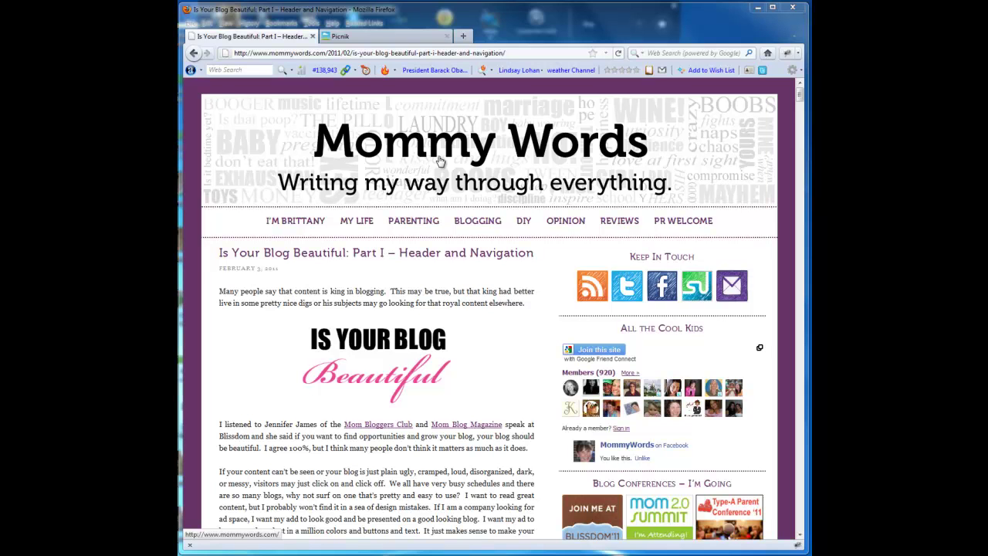
mouse_move(538, 138)
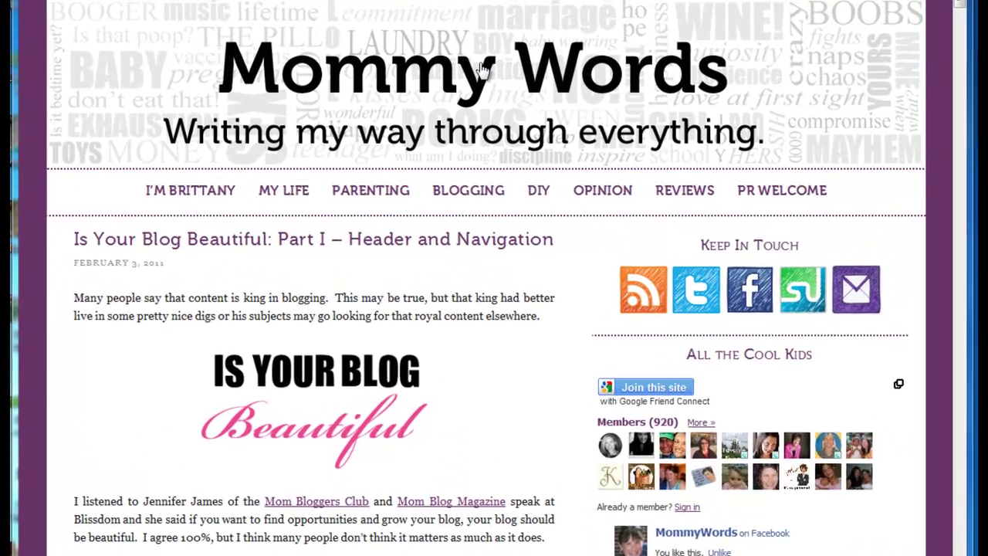
Inspect the Mommy Words blog header image to reveal the HTML behind it.
right_click(481, 69)
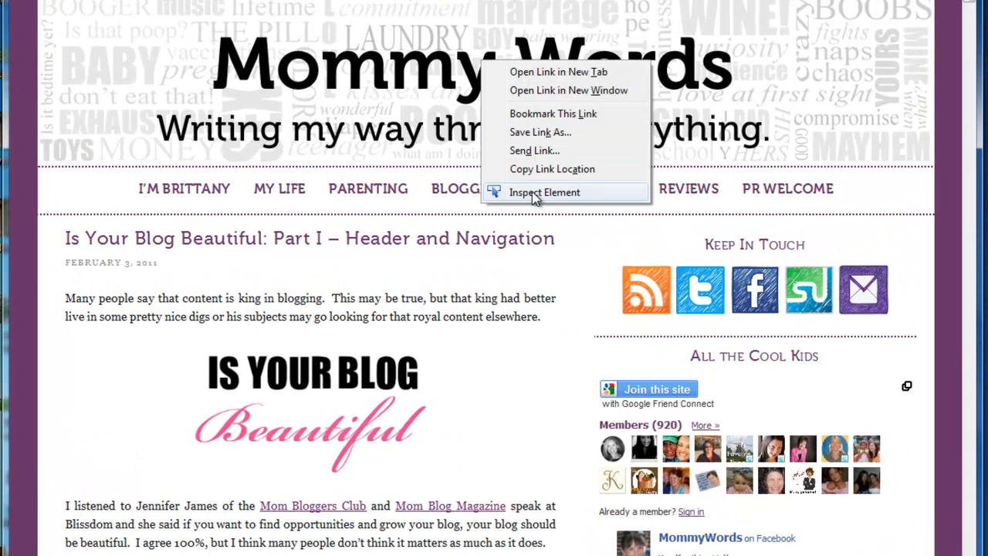
click(542, 192)
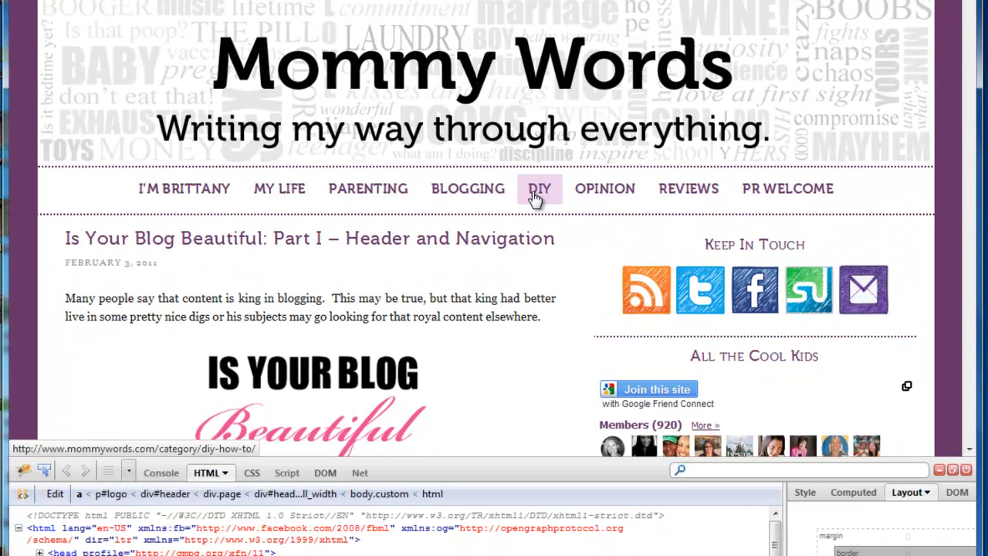
scroll(down, 3)
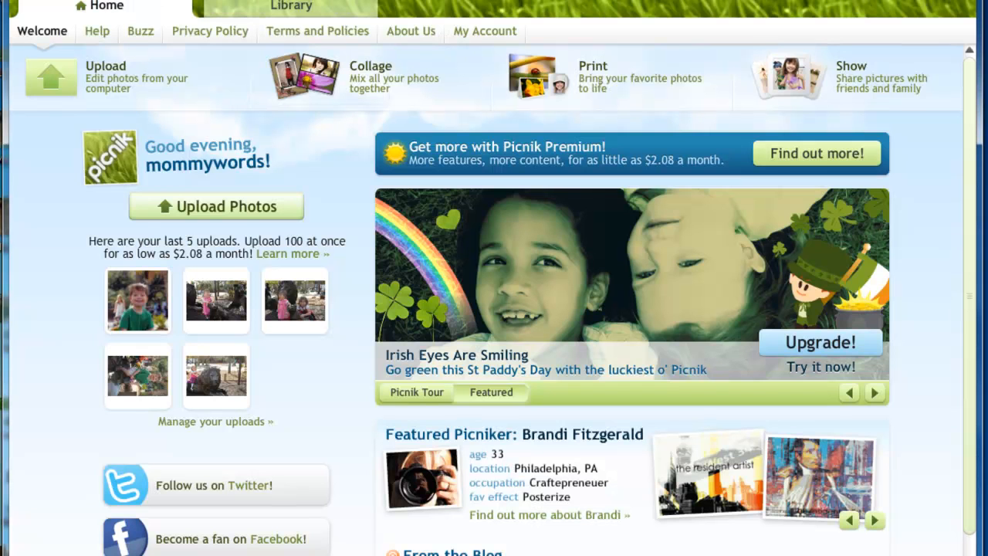
mouse_move(293, 159)
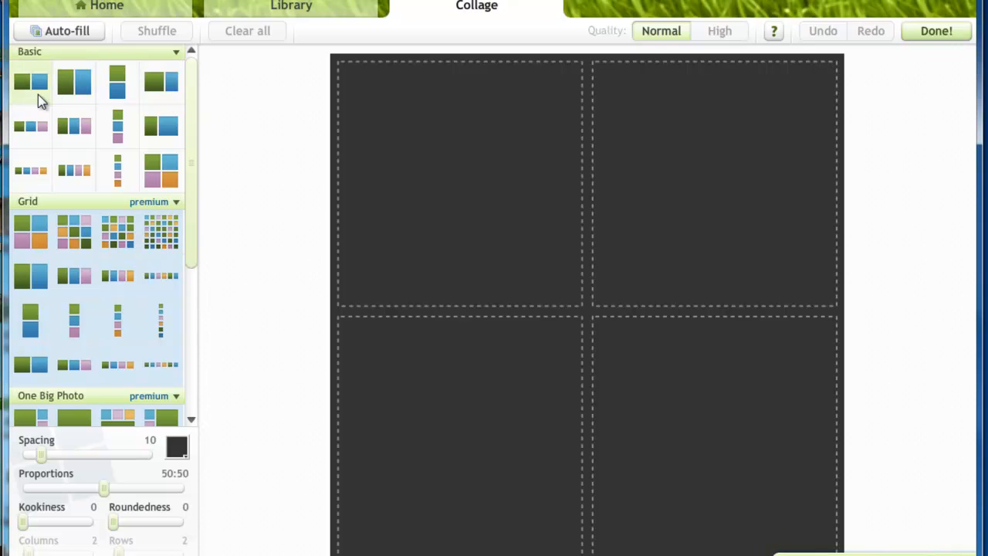
mouse_move(33, 170)
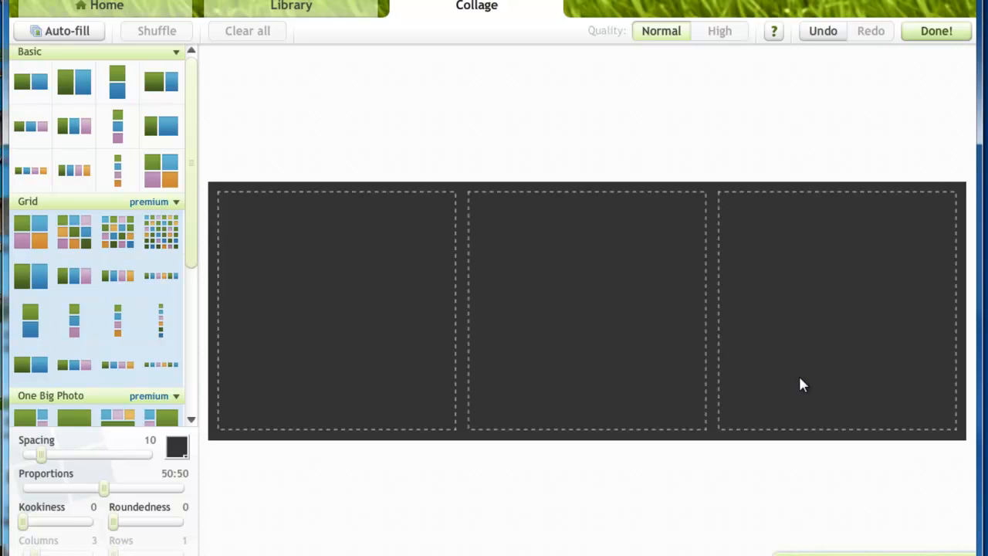
mouse_move(661, 247)
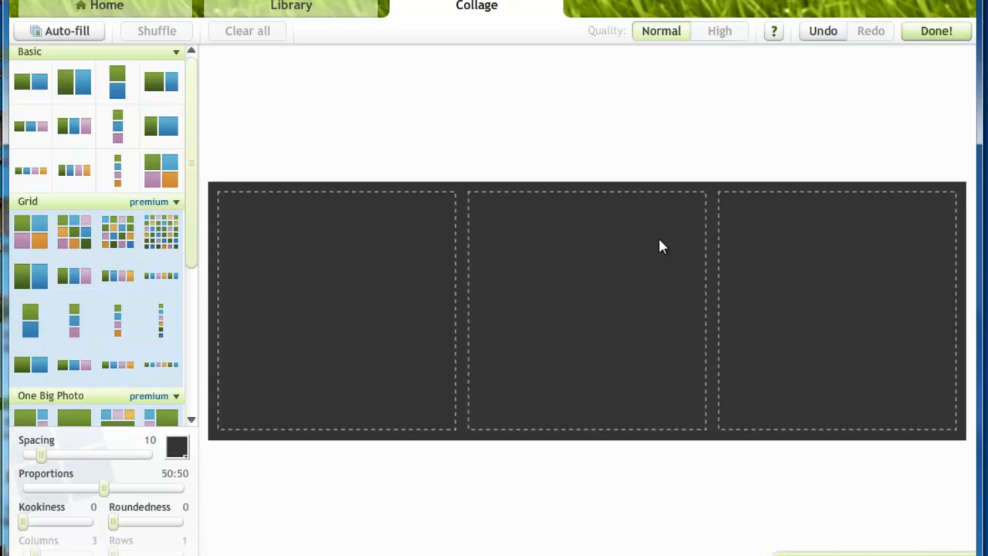
mouse_move(314, 245)
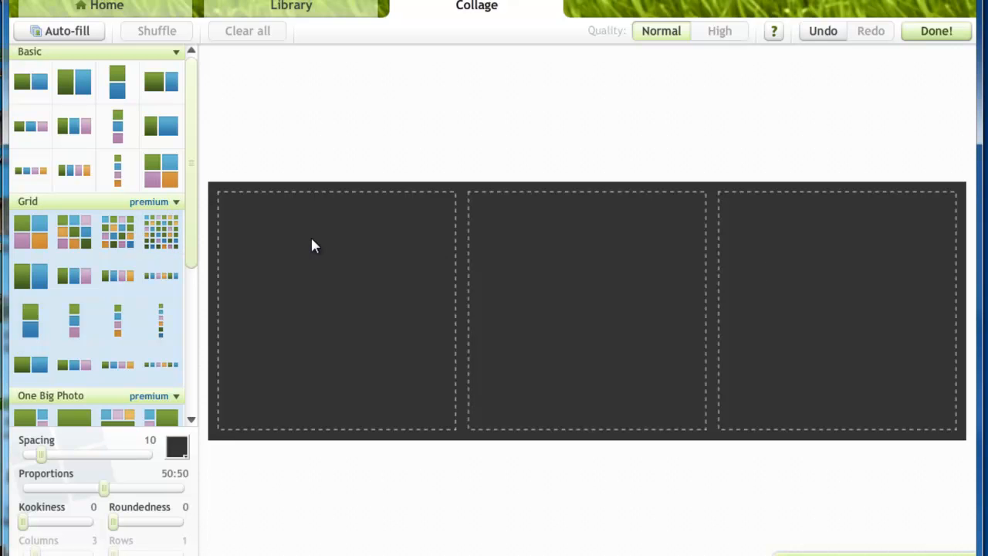
mouse_move(849, 246)
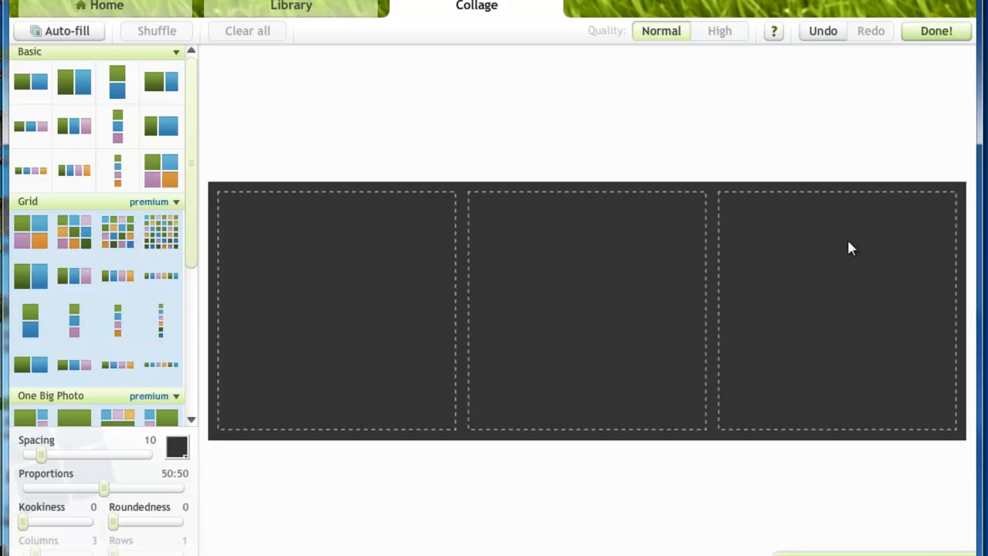
mouse_move(321, 341)
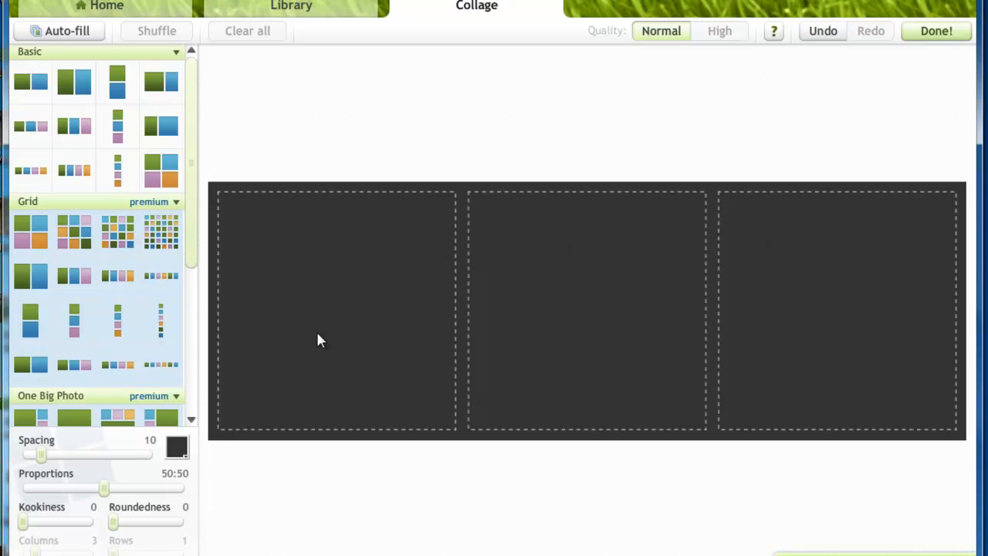
Change the collage background colour from black to a dark green.
click(176, 446)
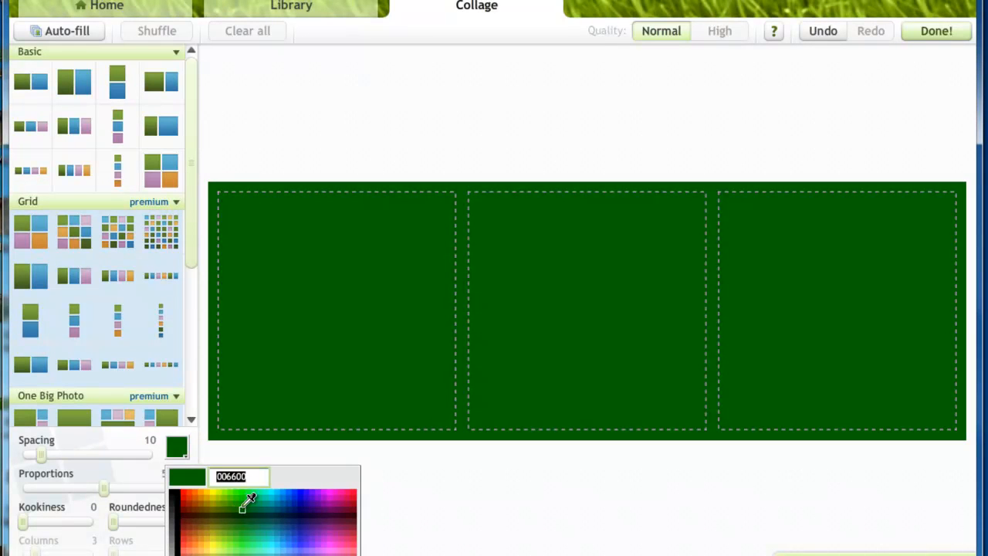
click(239, 502)
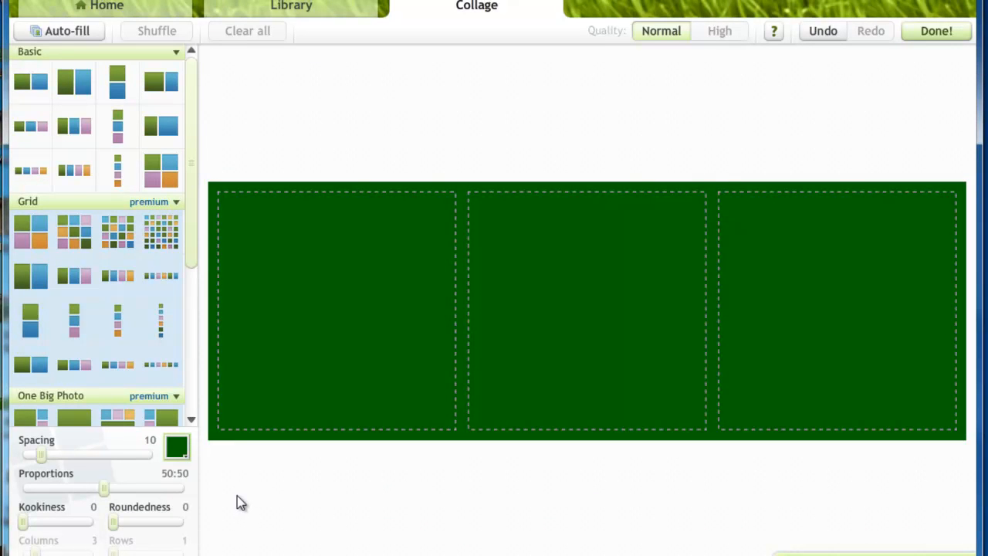
mouse_move(250, 500)
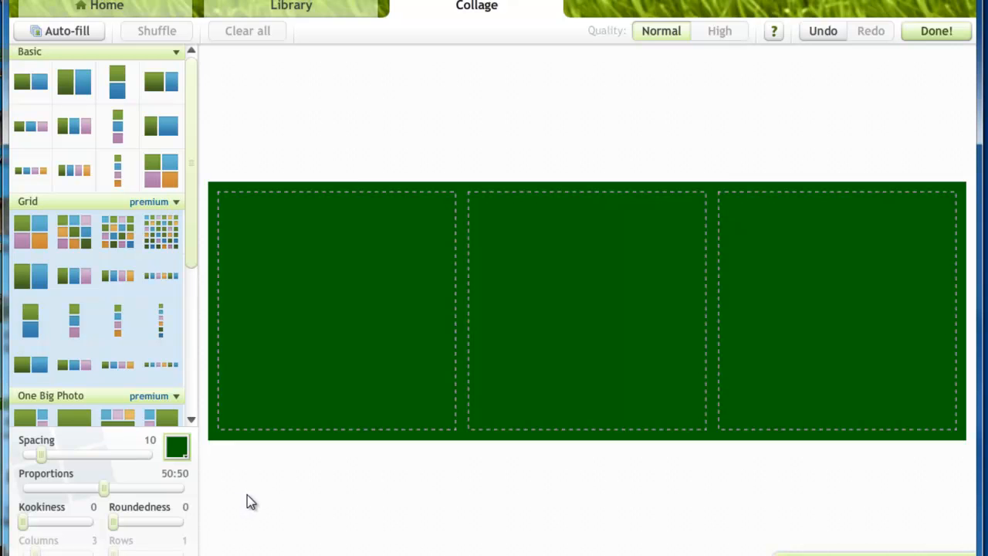
mouse_move(389, 98)
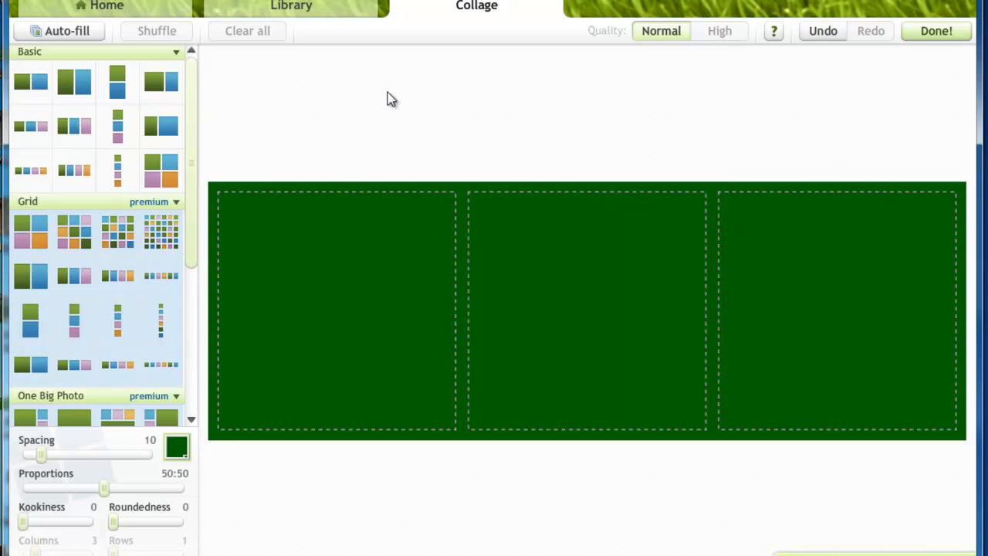
mouse_move(664, 307)
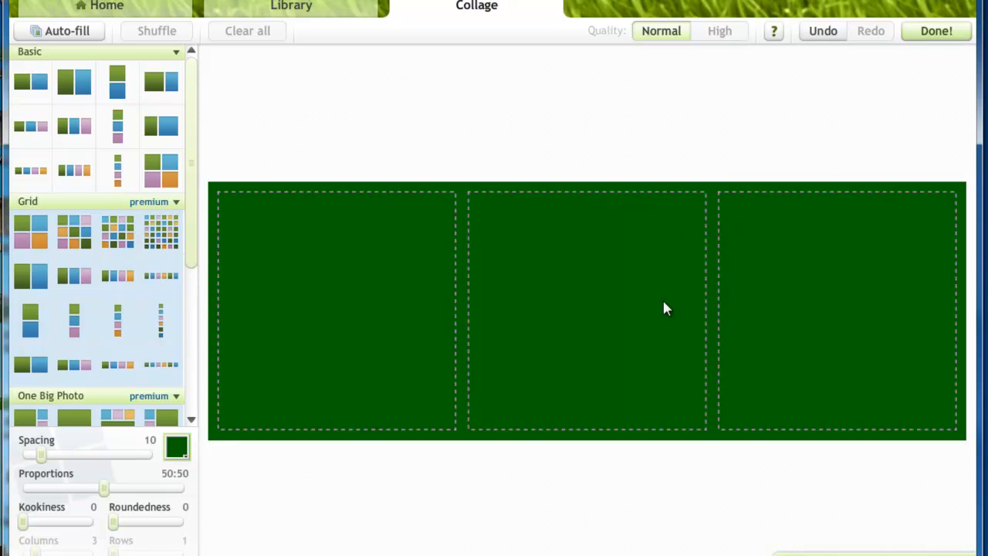
mouse_move(943, 40)
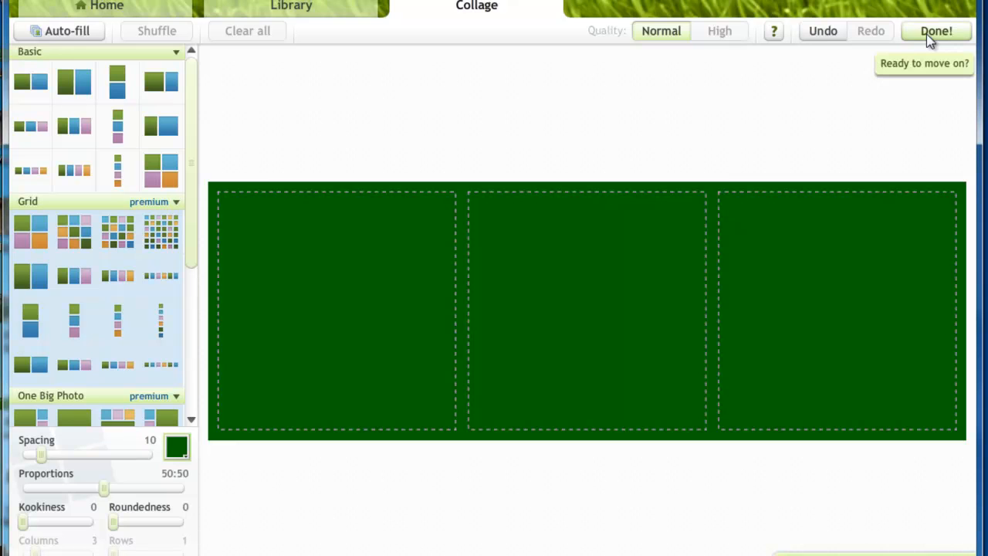
mouse_move(798, 531)
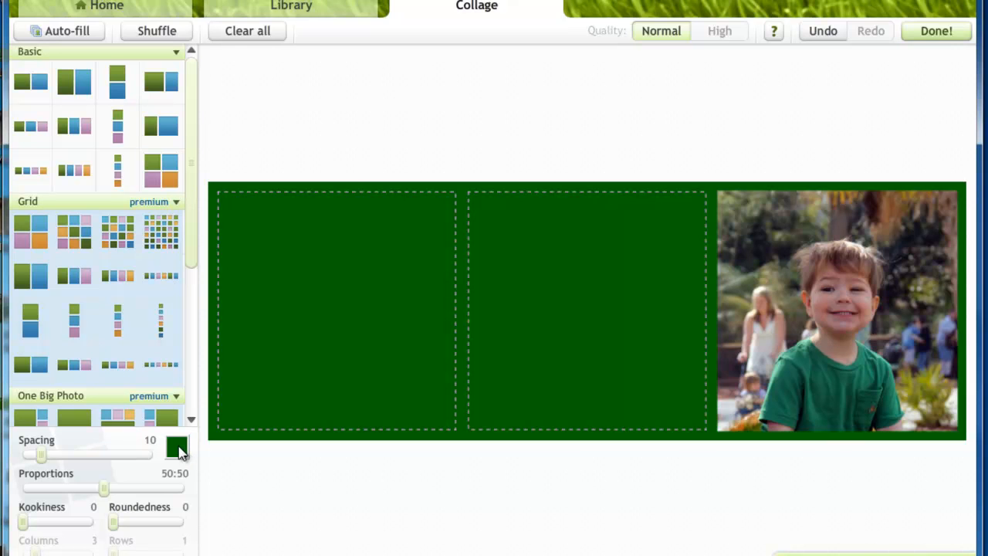
Adjust the collage Proportions so the strip height settles at about 338 px.
click(176, 448)
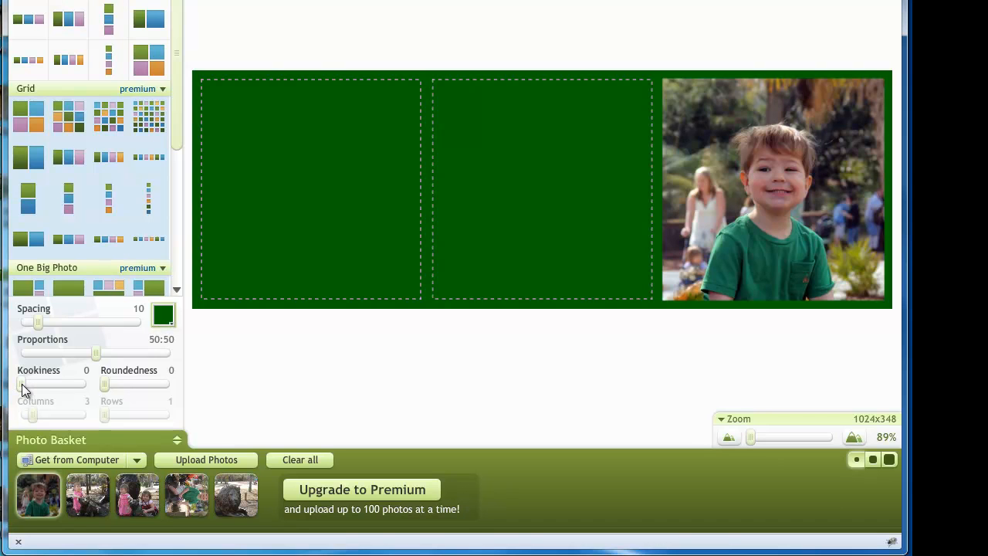
mouse_move(96, 358)
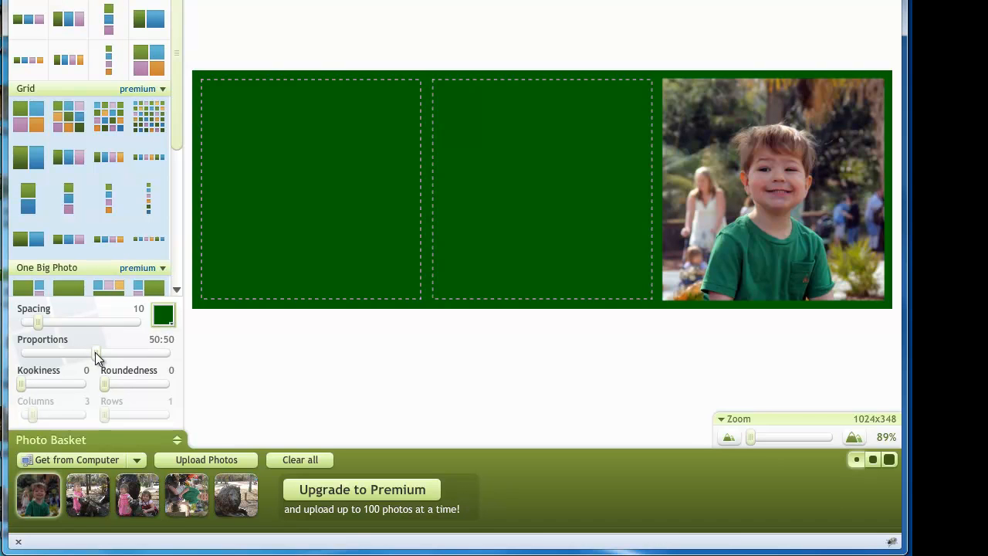
drag(95, 352, 108, 352)
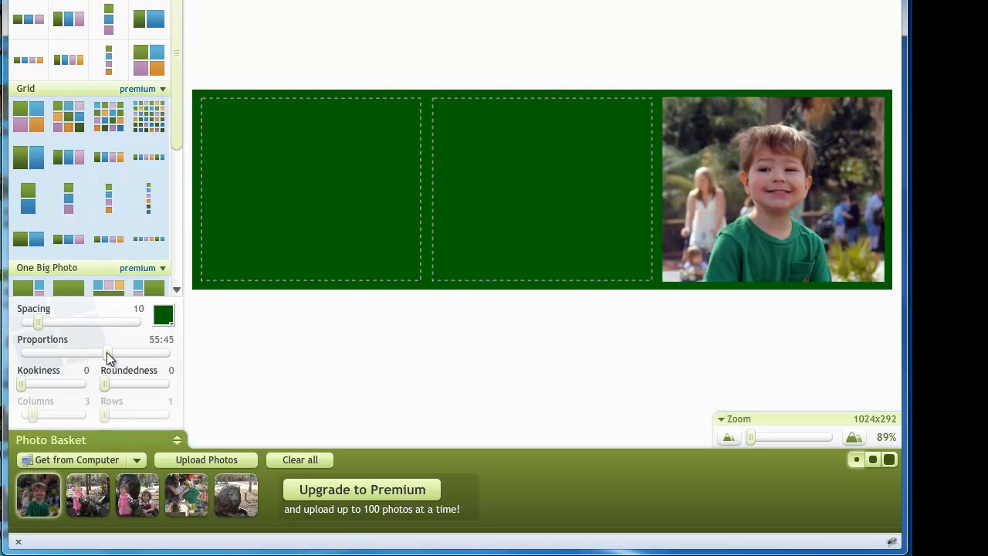
drag(108, 352, 99, 352)
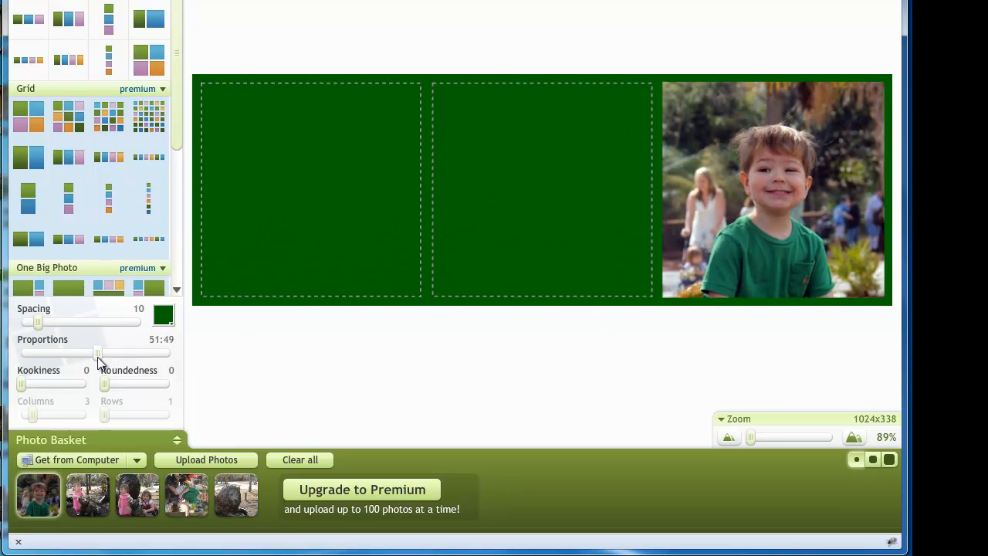
drag(99, 352, 104, 352)
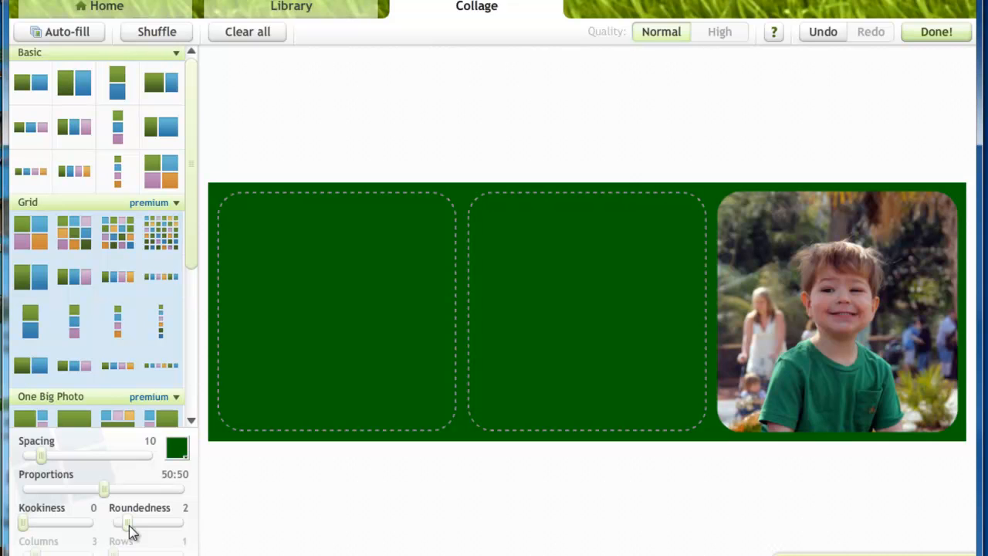
mouse_move(975, 199)
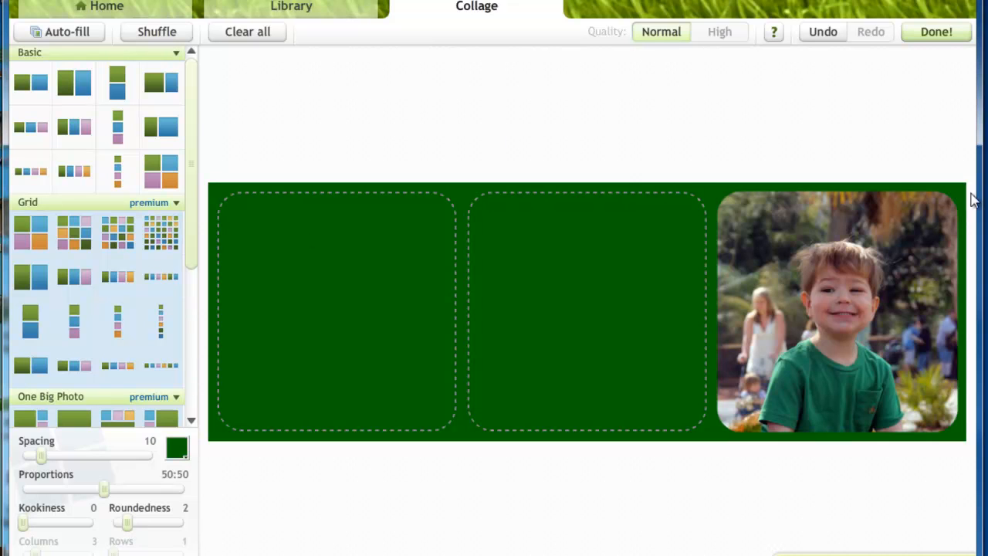
mouse_move(254, 531)
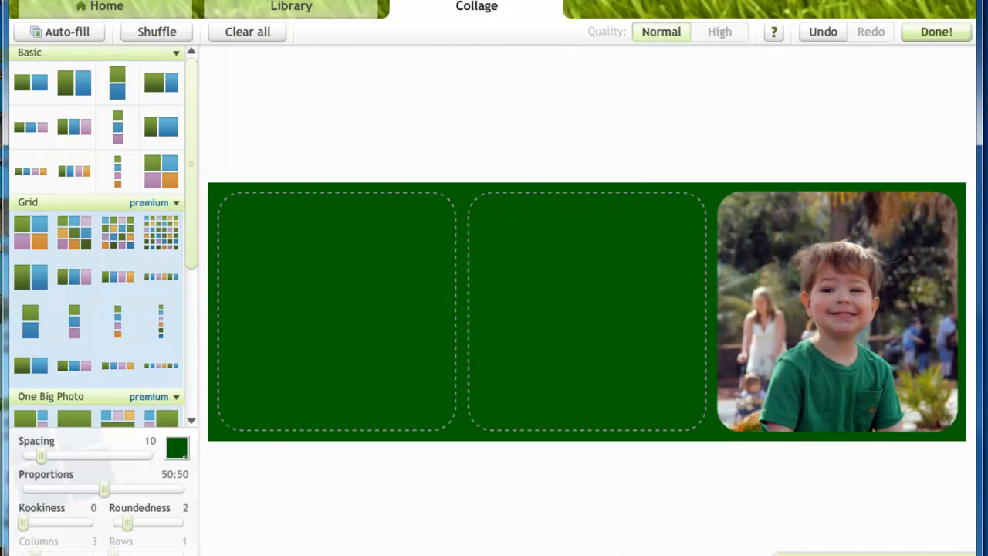
mouse_move(689, 168)
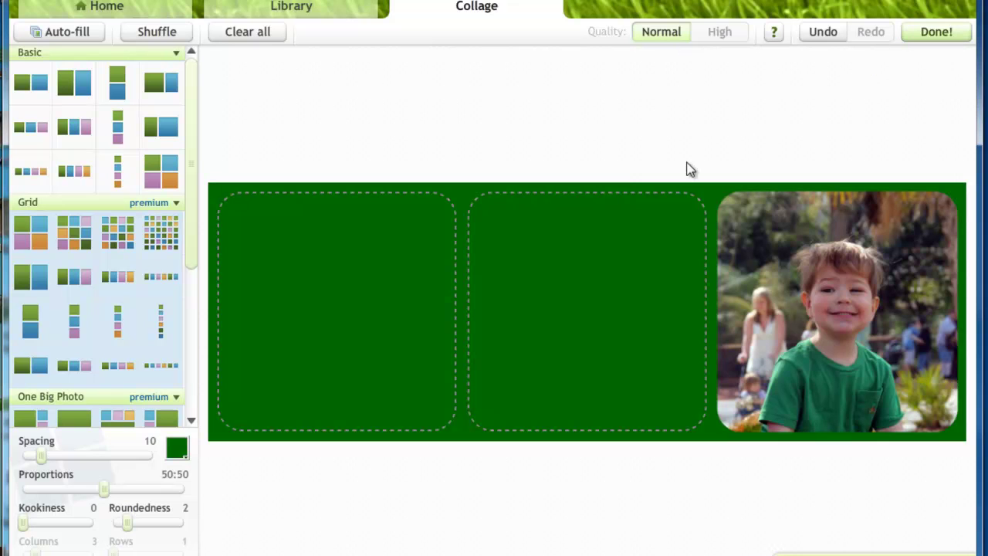
mouse_move(219, 197)
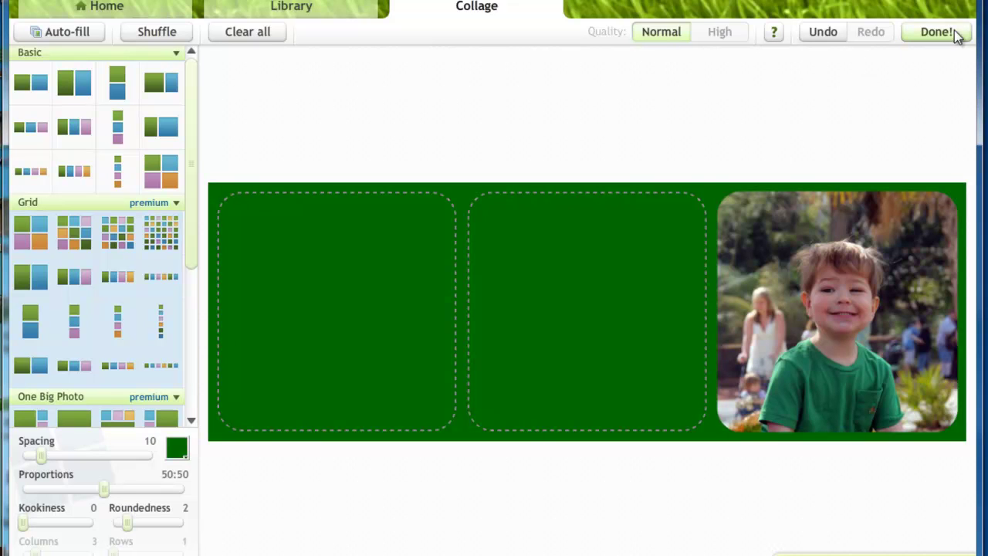
Finish the collage and bring up the basic photo effects list in the editor.
click(937, 31)
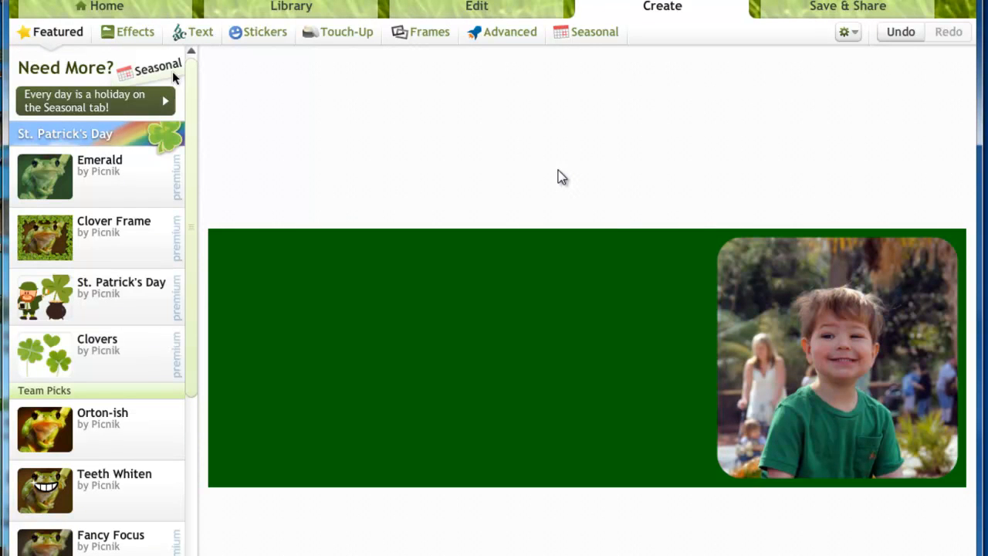
mouse_move(129, 151)
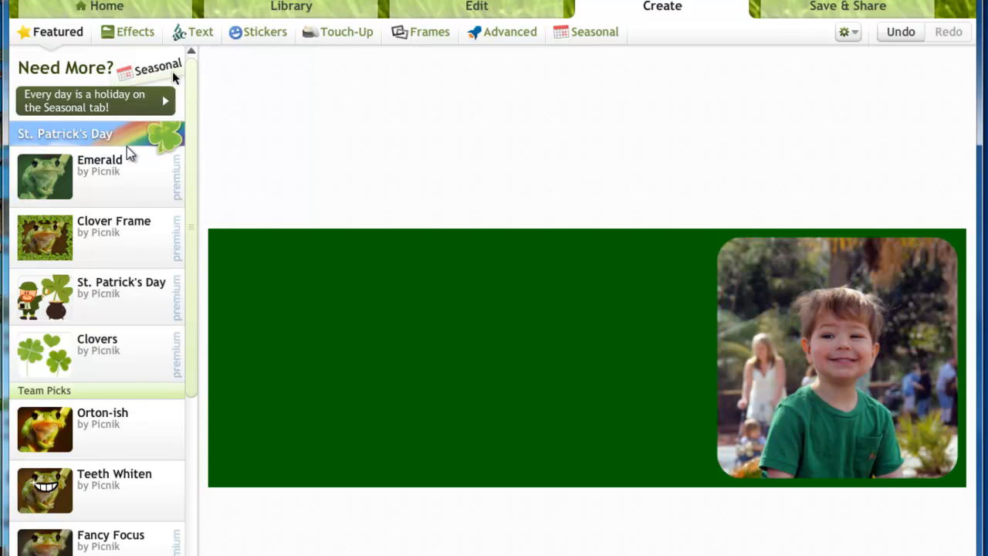
mouse_move(89, 182)
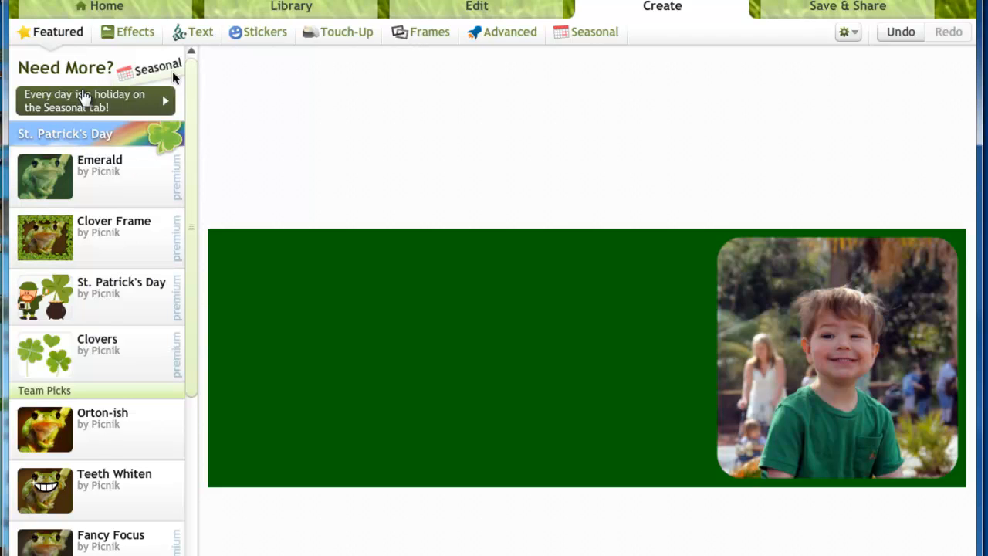
mouse_move(59, 48)
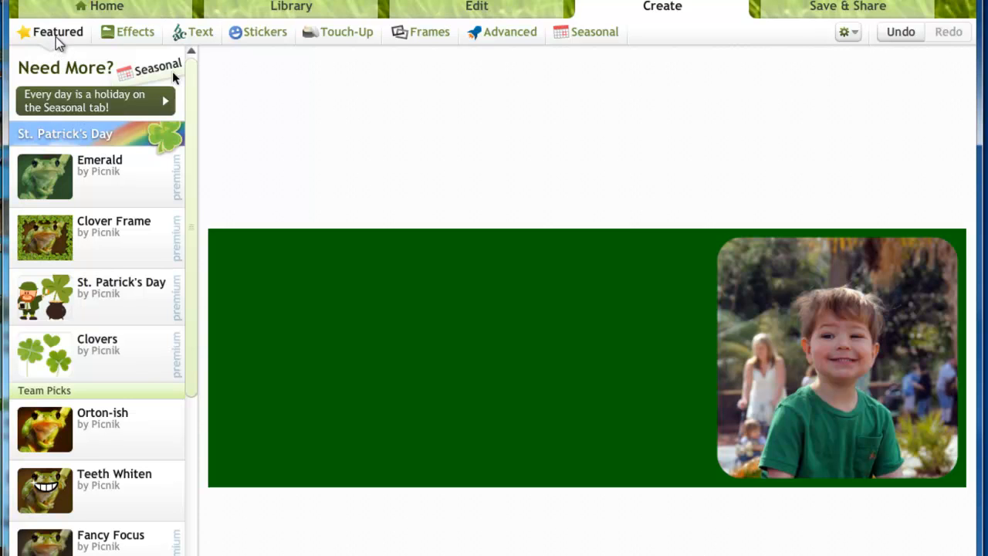
mouse_move(74, 96)
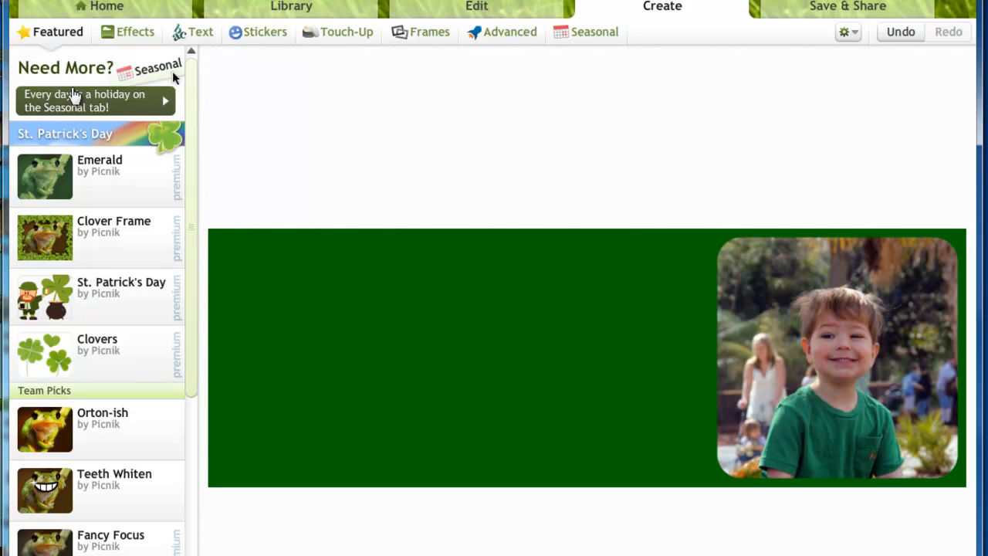
mouse_move(56, 182)
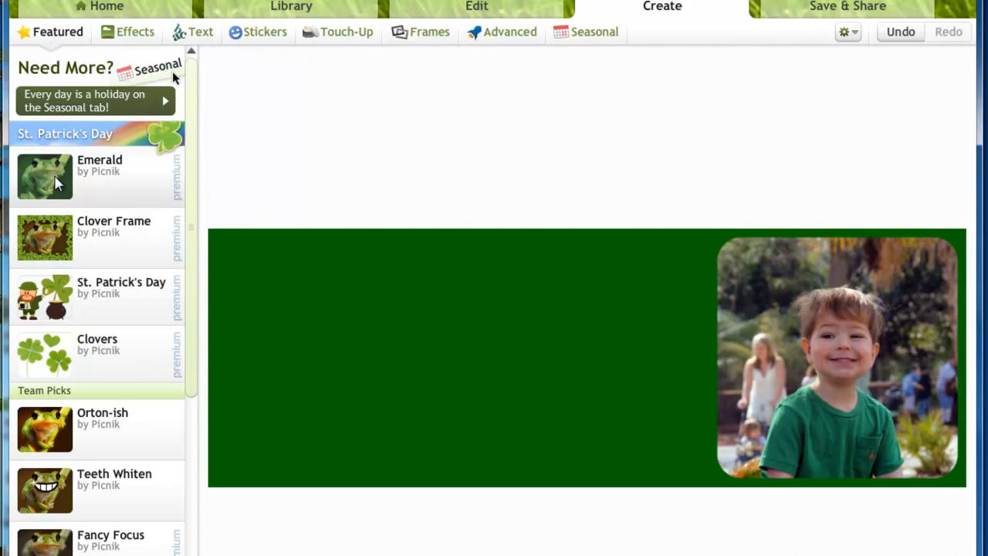
click(45, 429)
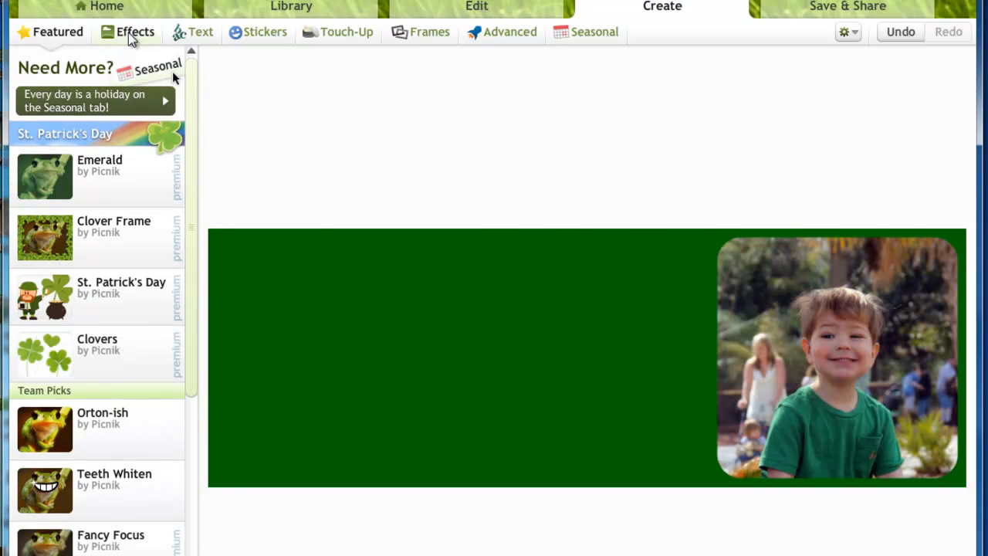
click(136, 31)
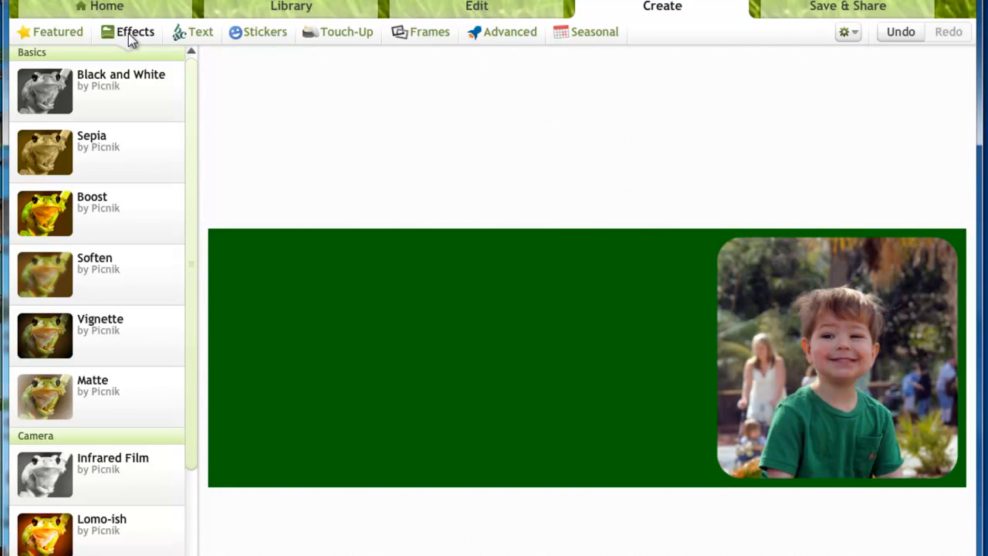
mouse_move(193, 31)
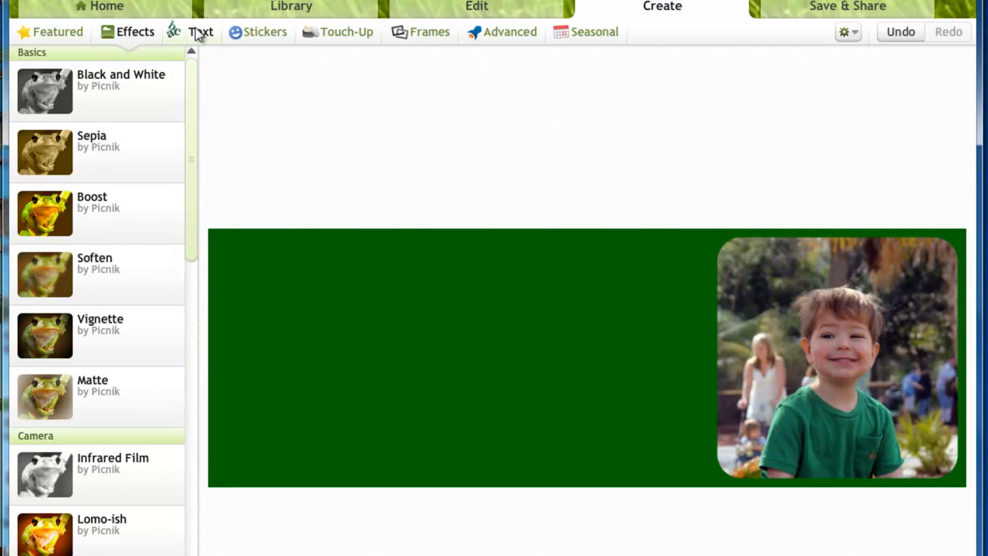
Add the title text 'Life with Miles' onto the green header and select it.
click(202, 30)
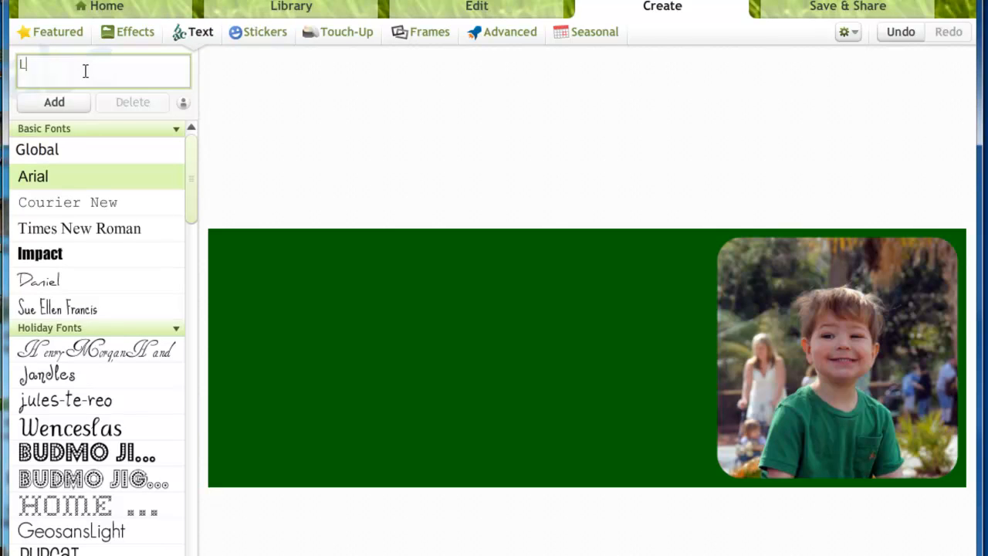
text(Life with Mile)
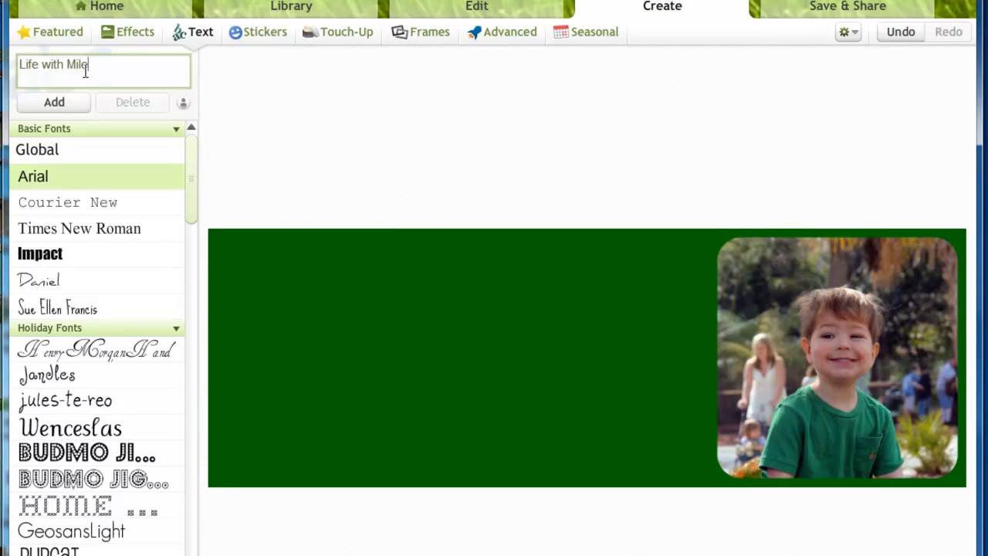
text(s)
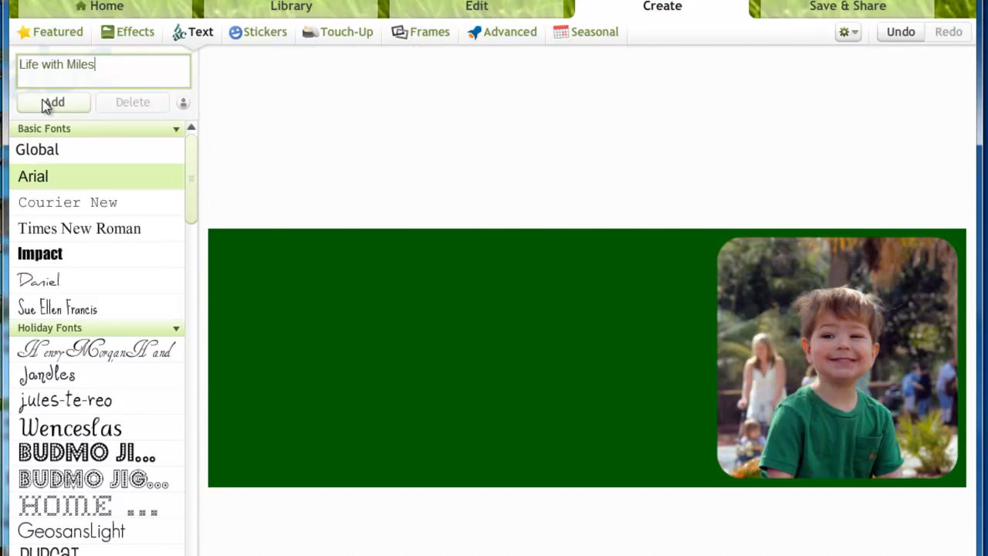
click(53, 101)
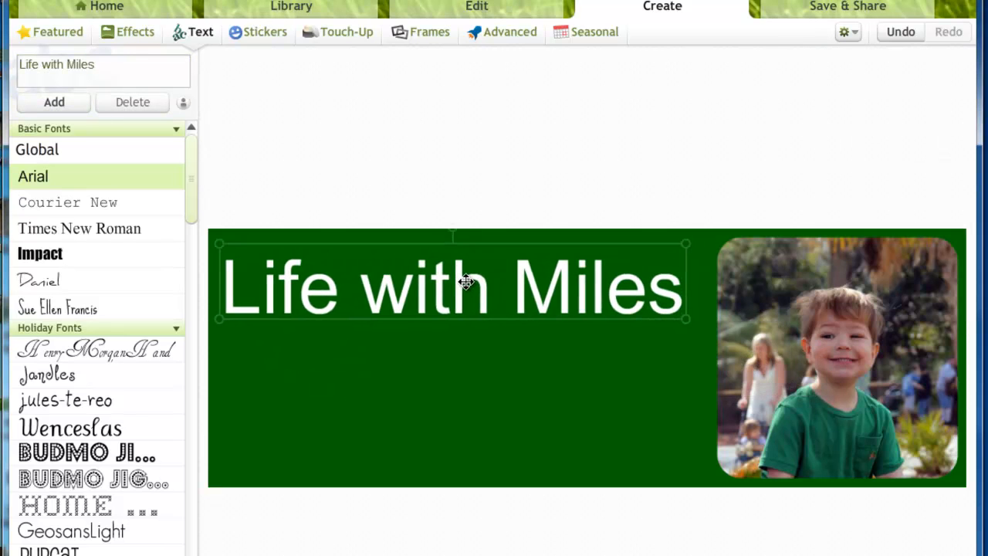
click(463, 284)
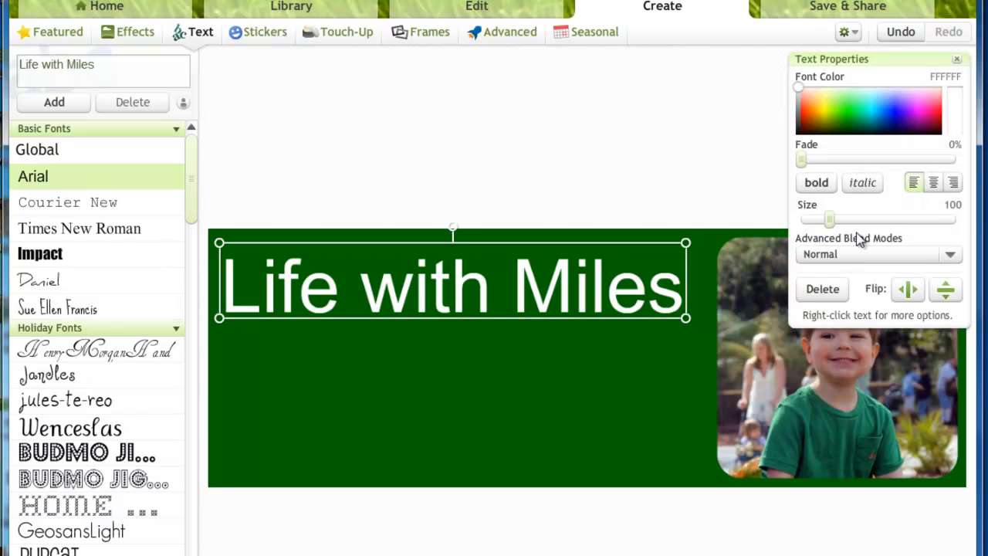
mouse_move(68, 203)
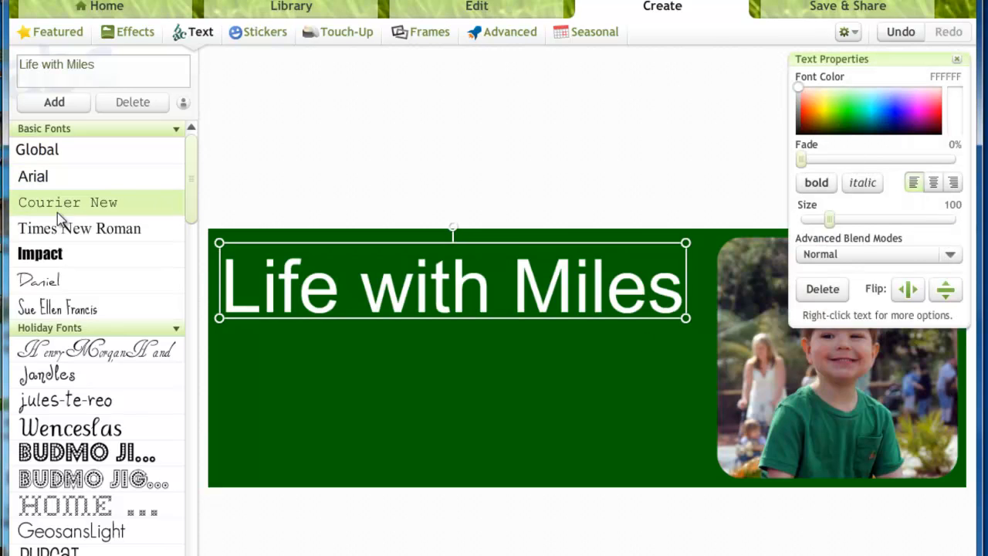
Set the title in the tall condensed Pupcat font, enlarge it slightly and keep it white.
click(38, 281)
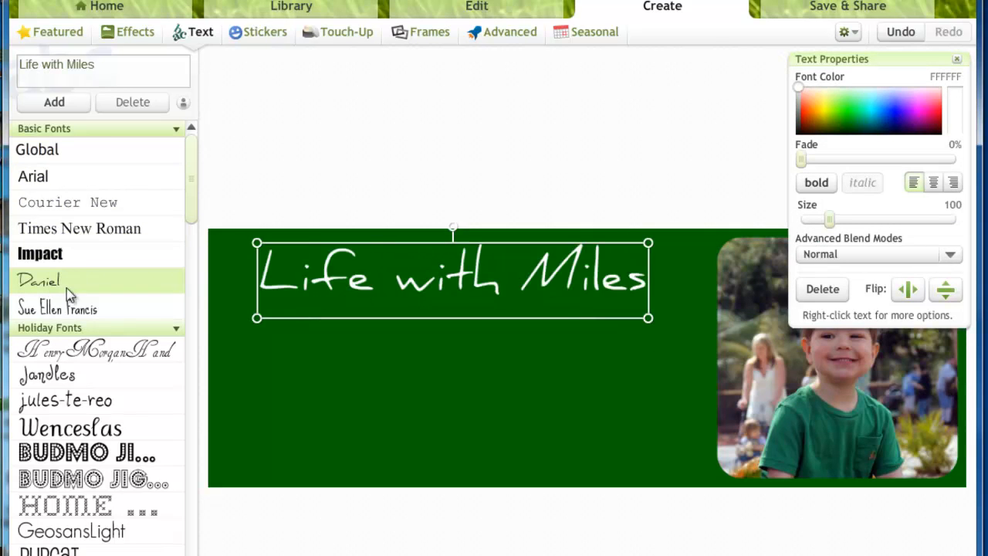
click(57, 309)
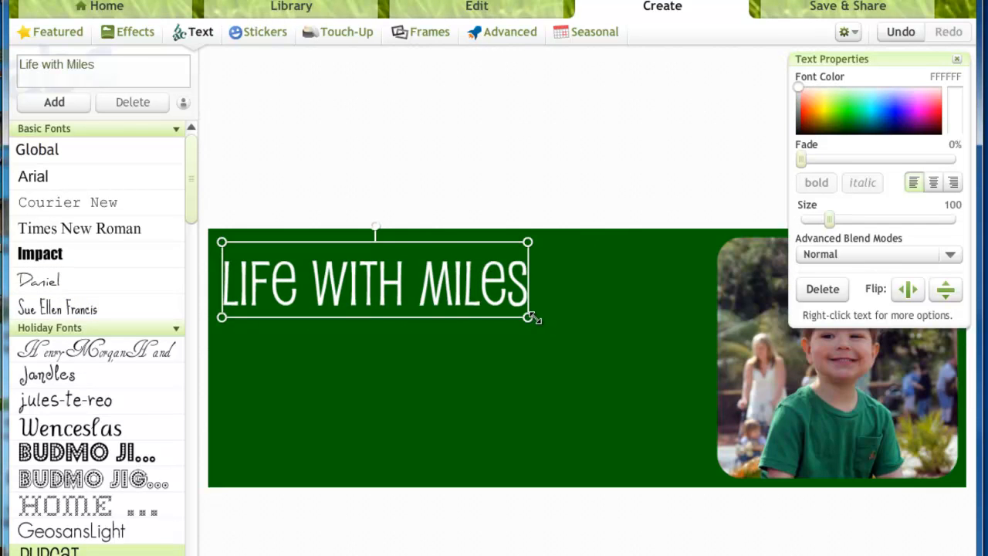
drag(531, 318, 537, 318)
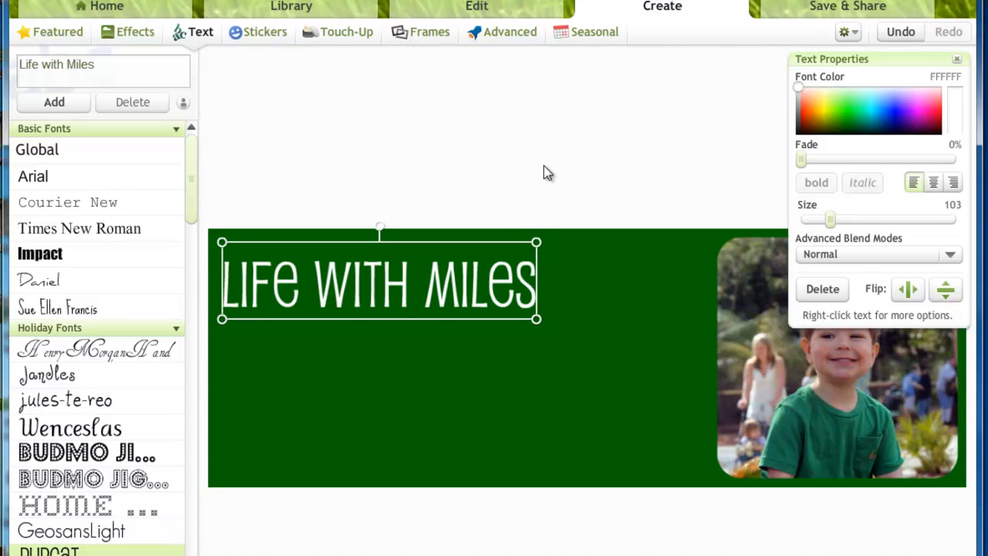
drag(537, 318, 547, 324)
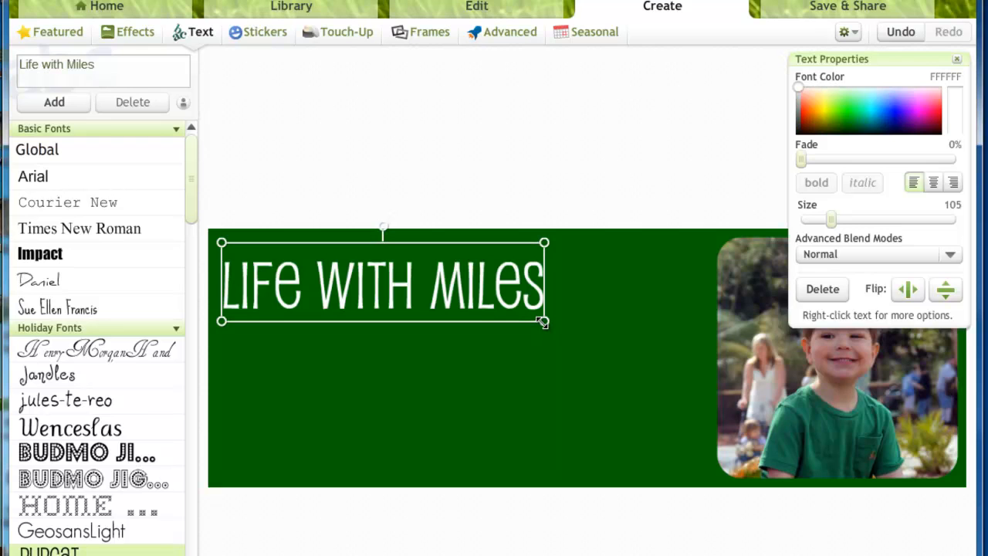
mouse_move(923, 258)
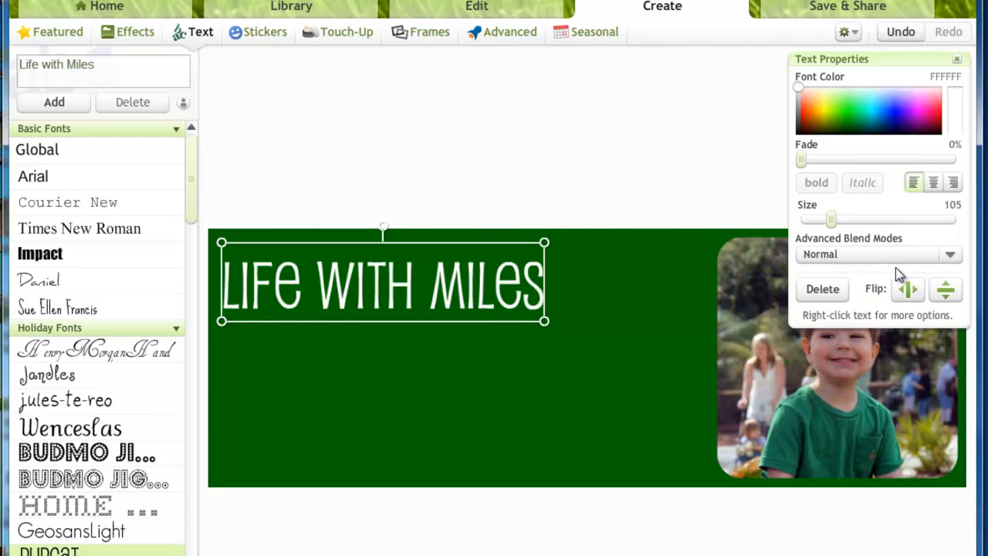
mouse_move(803, 92)
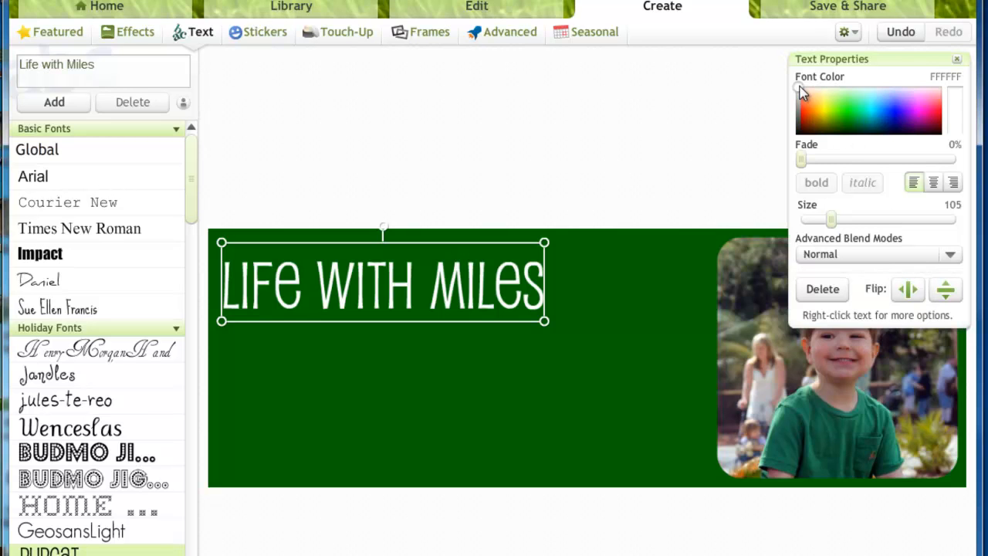
click(903, 111)
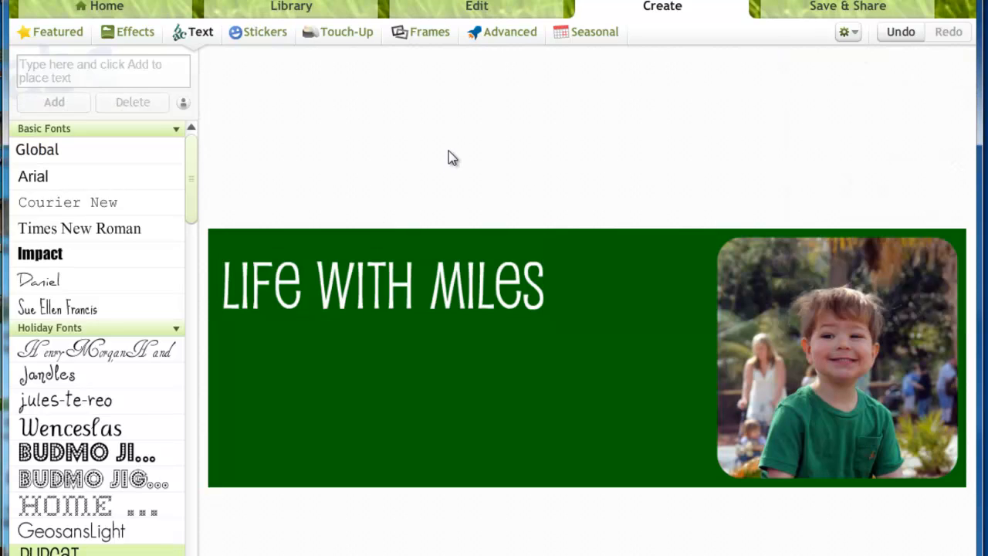
Retype the title wording as 'Life with Miles'.
click(386, 284)
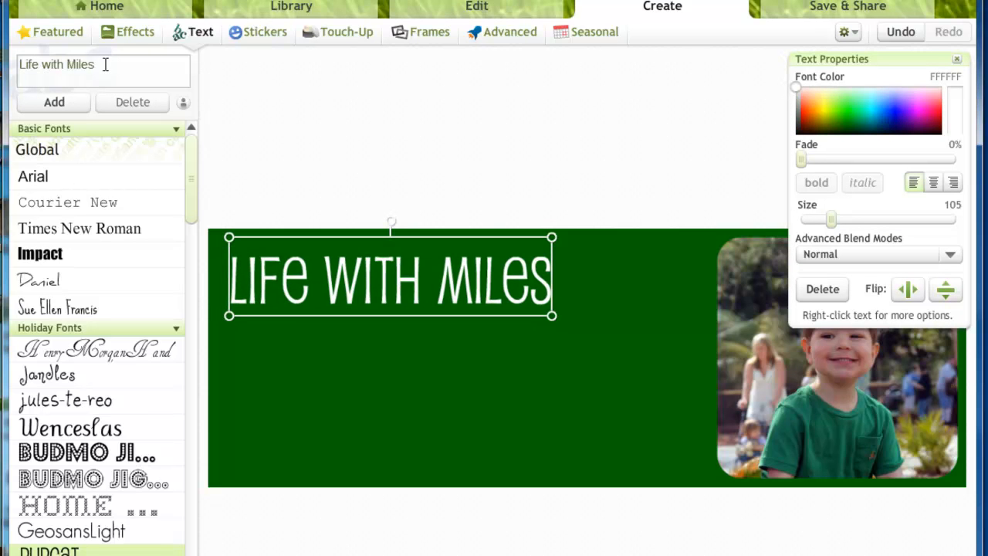
triple_click(55, 65)
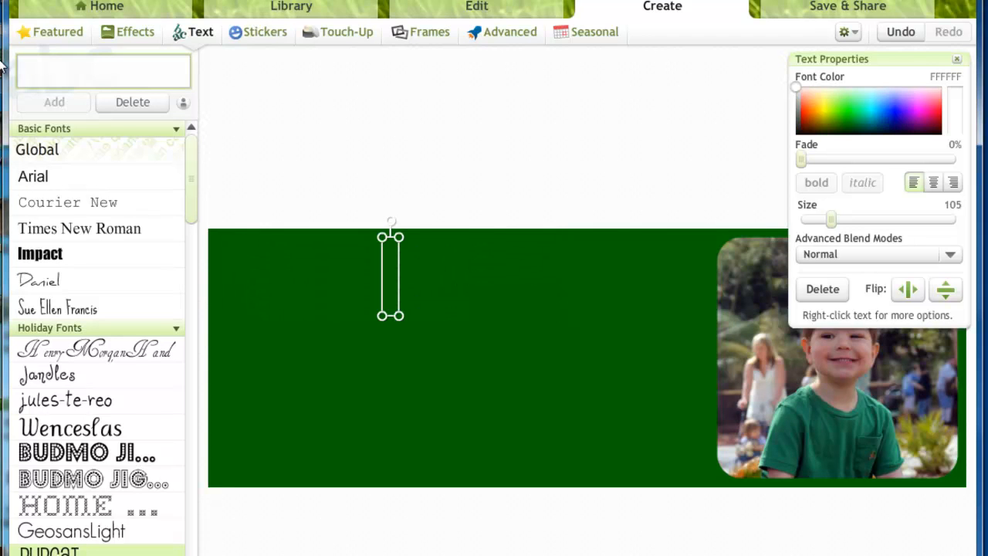
text(Life)
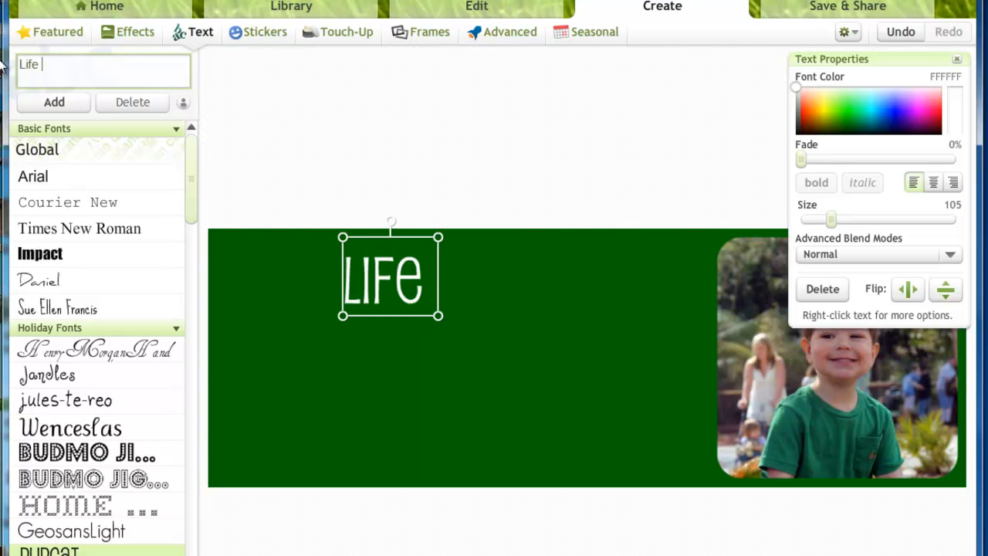
text(with Miles)
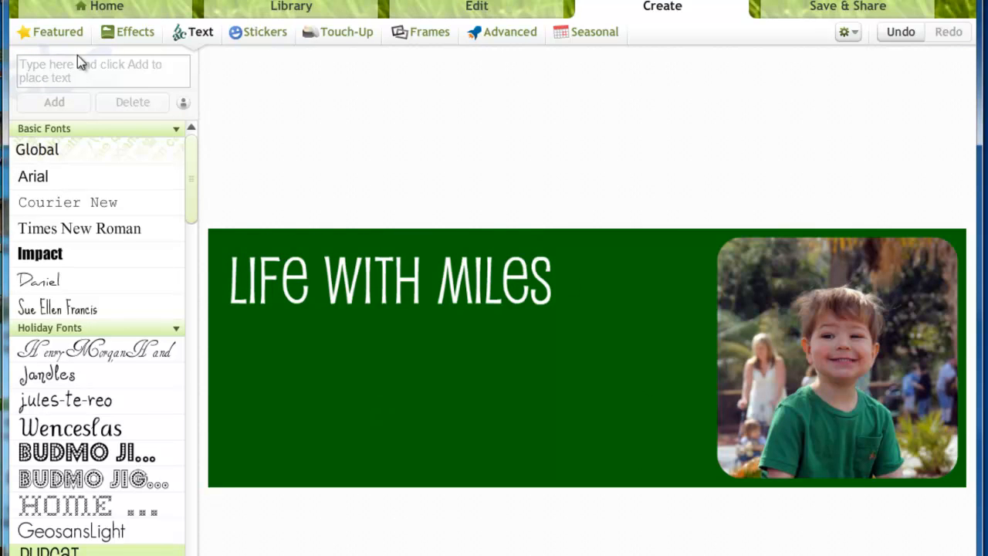
Add the tagline 'He's Messy...He's Mine...' as a second text line under the title.
click(101, 71)
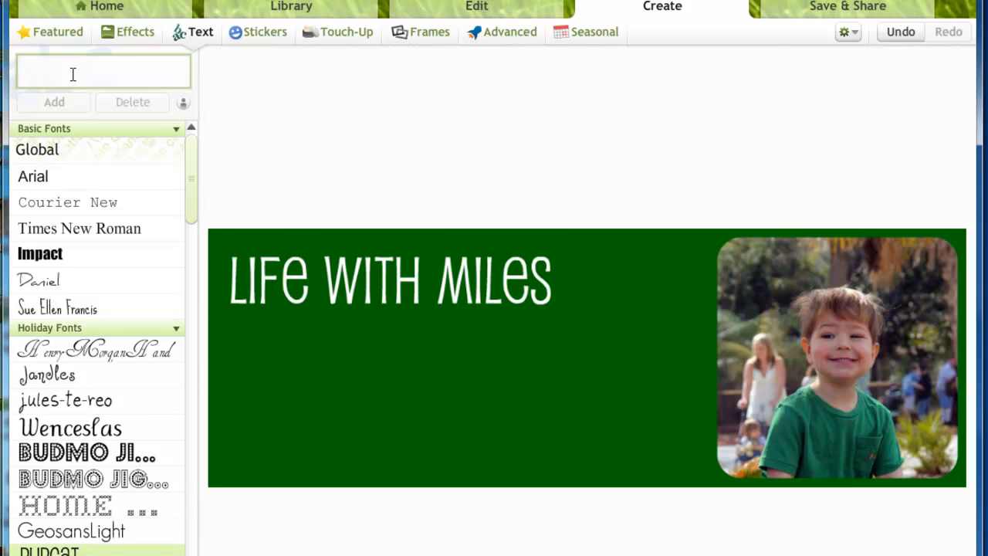
text(He;s Me)
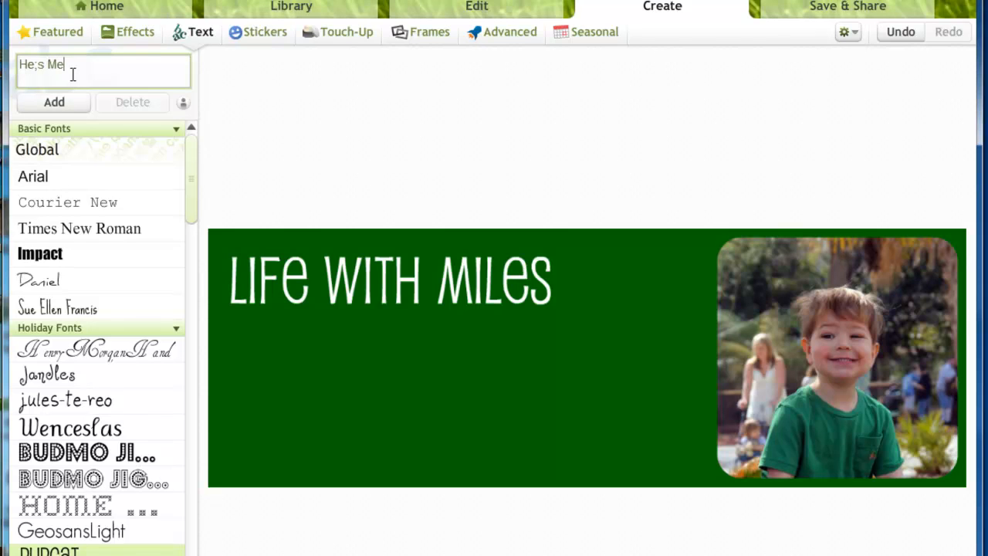
key(Backspace)
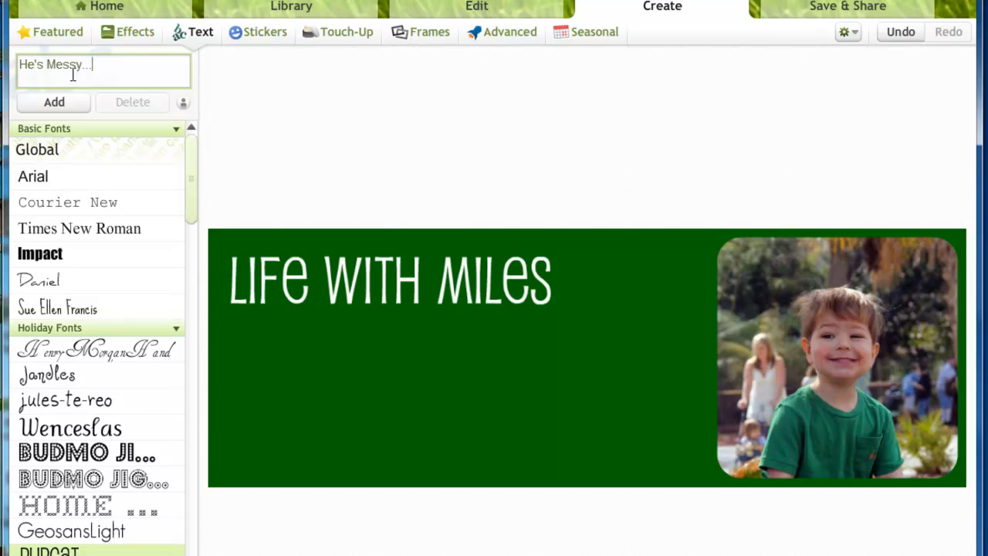
text(He's ine)
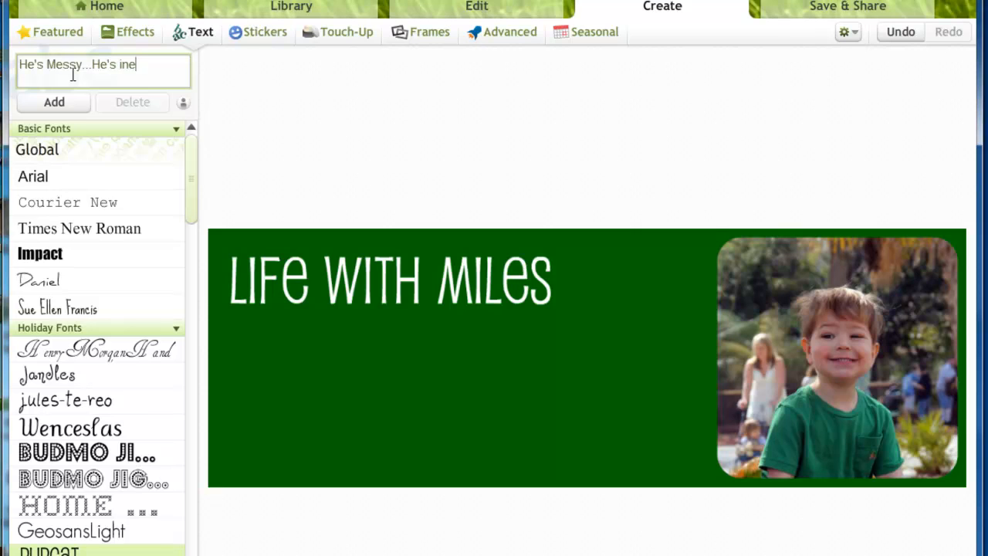
text(Mine)
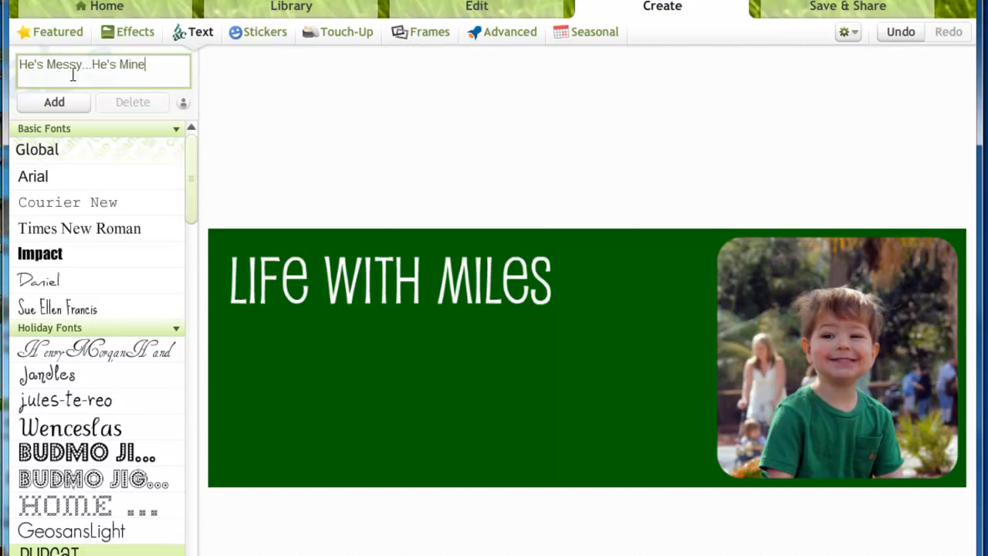
text(...)
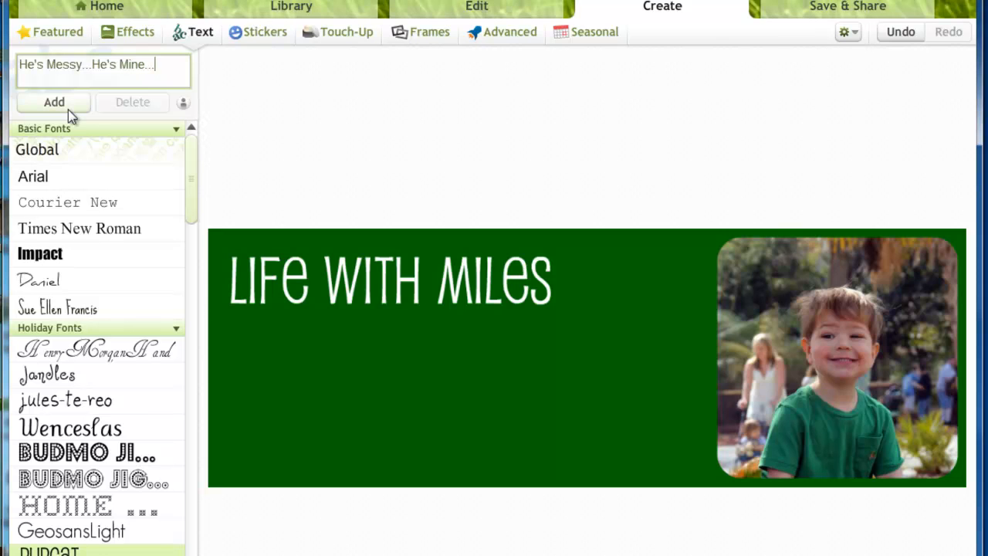
click(52, 102)
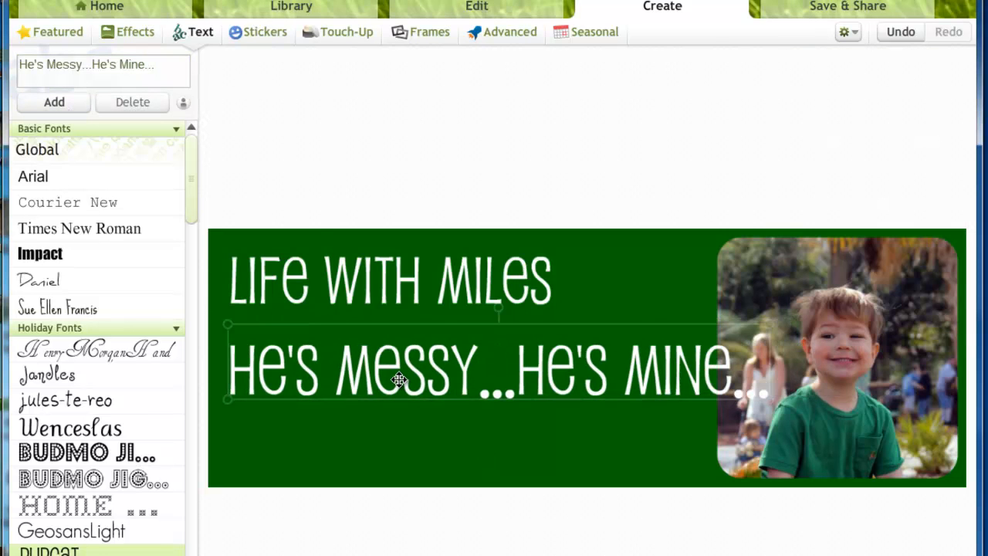
Set the tagline in Joyful Juliana, shrink it, and enlarge the 'Life with Miles' title.
click(398, 380)
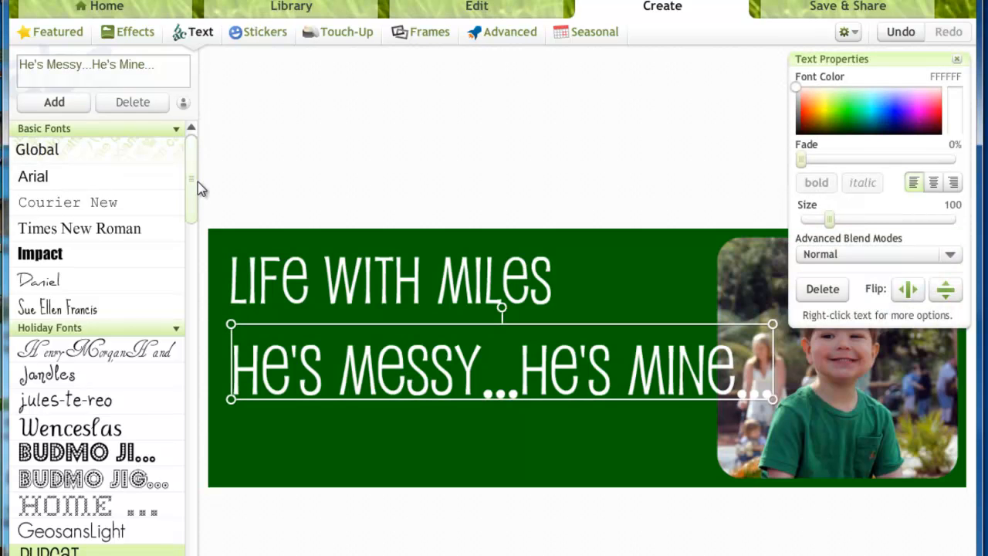
scroll(down, 3)
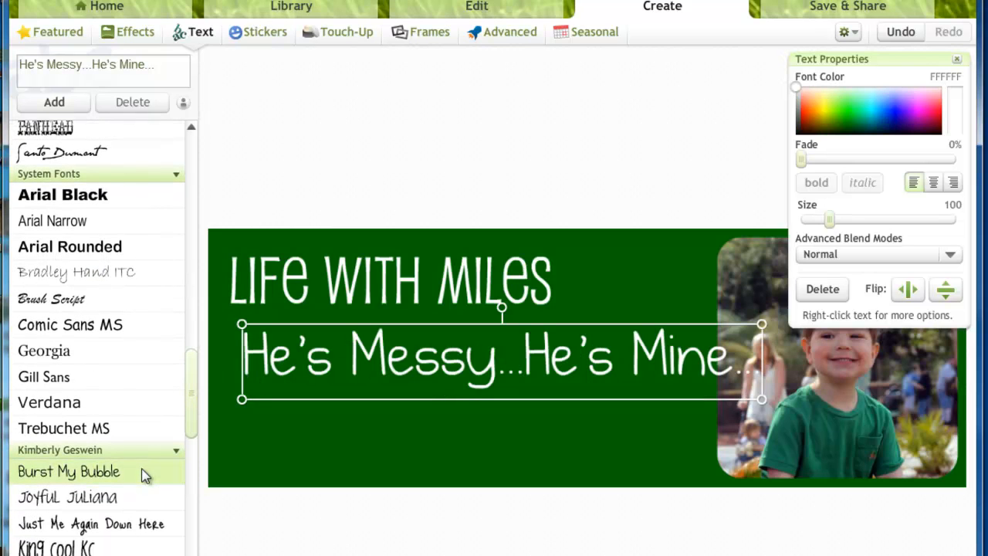
click(67, 497)
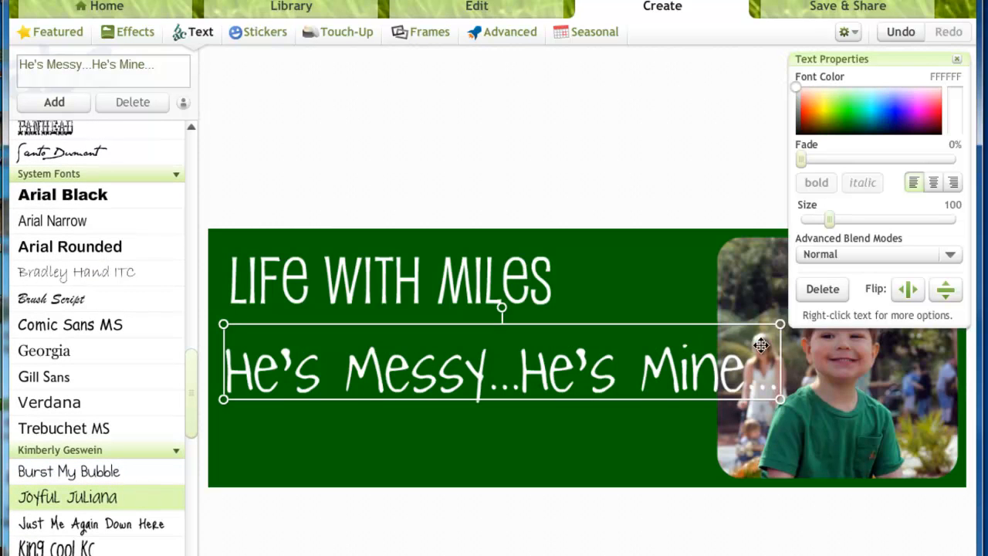
drag(780, 398, 645, 398)
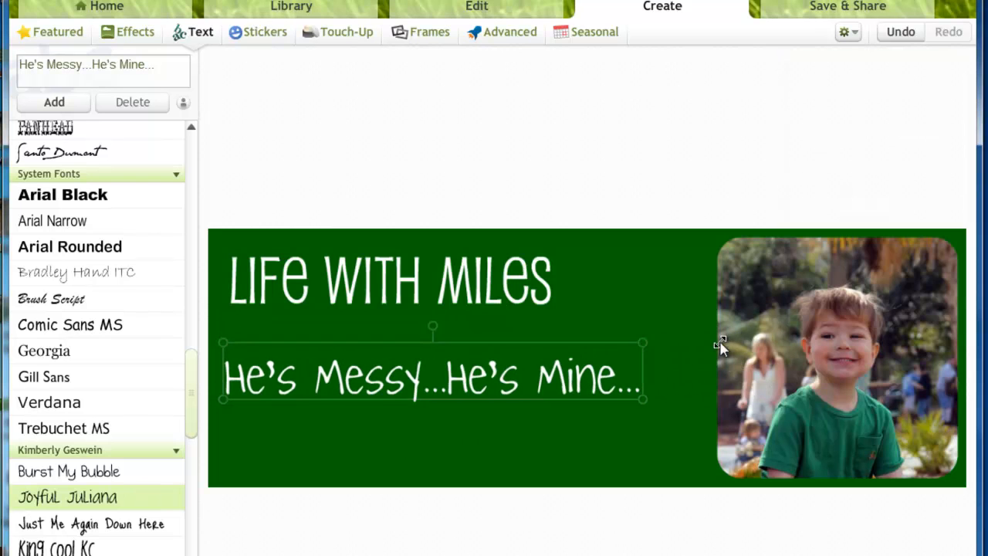
click(432, 380)
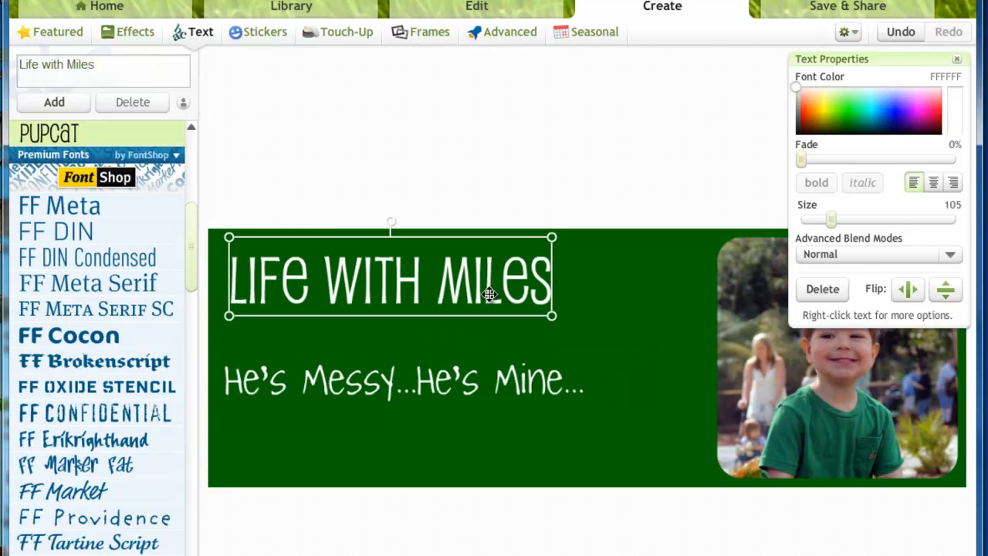
drag(552, 315, 587, 326)
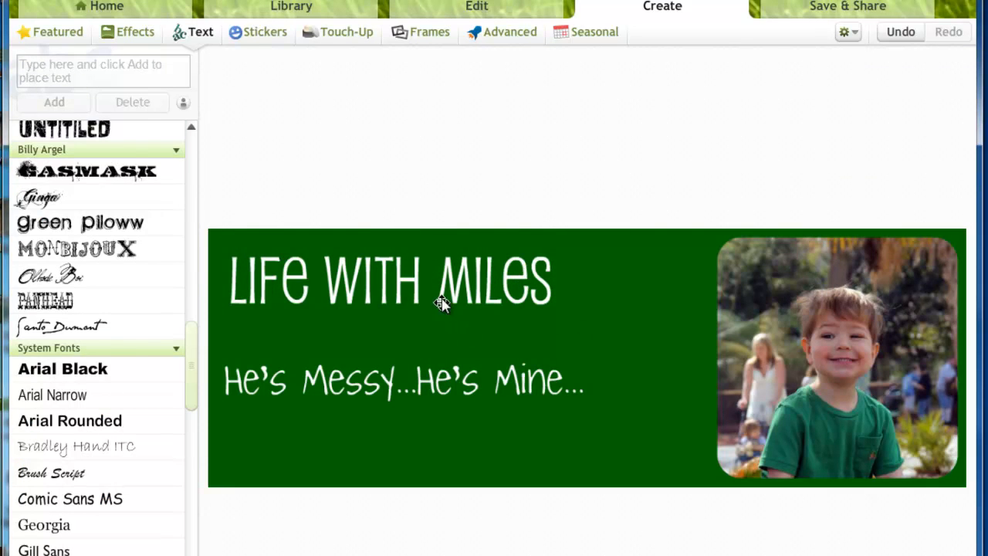
click(440, 301)
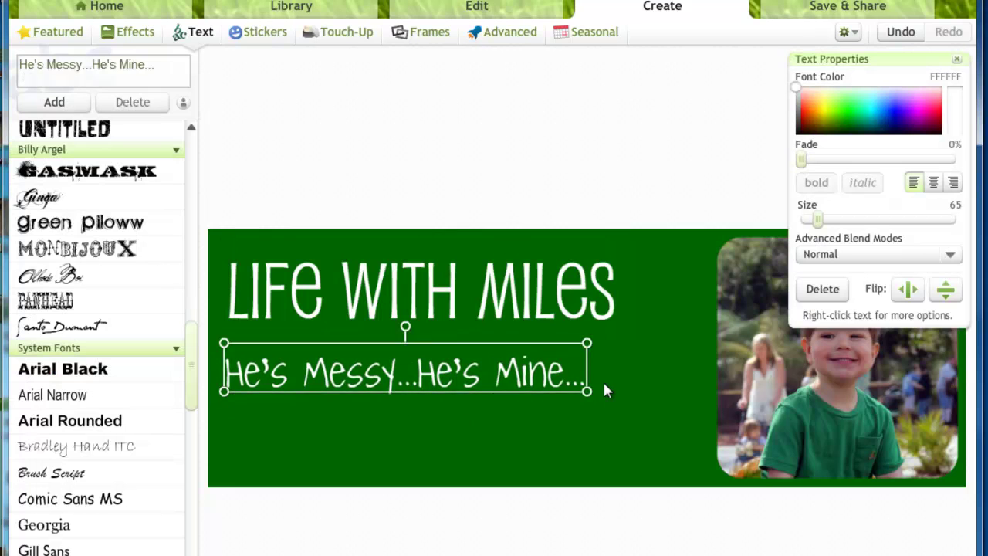
Add a third text line 'and He Melts my Heart' beneath the tagline and select it.
click(463, 449)
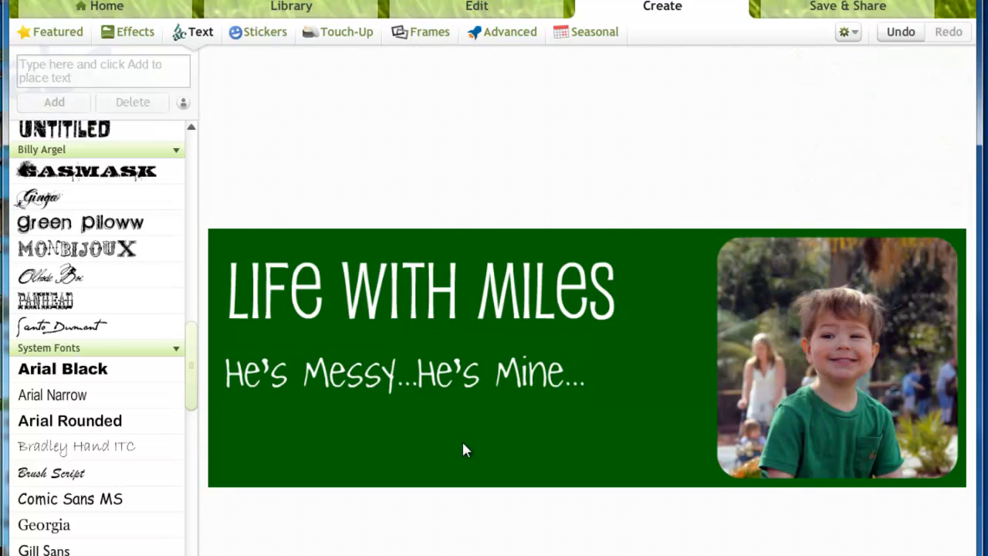
click(100, 71)
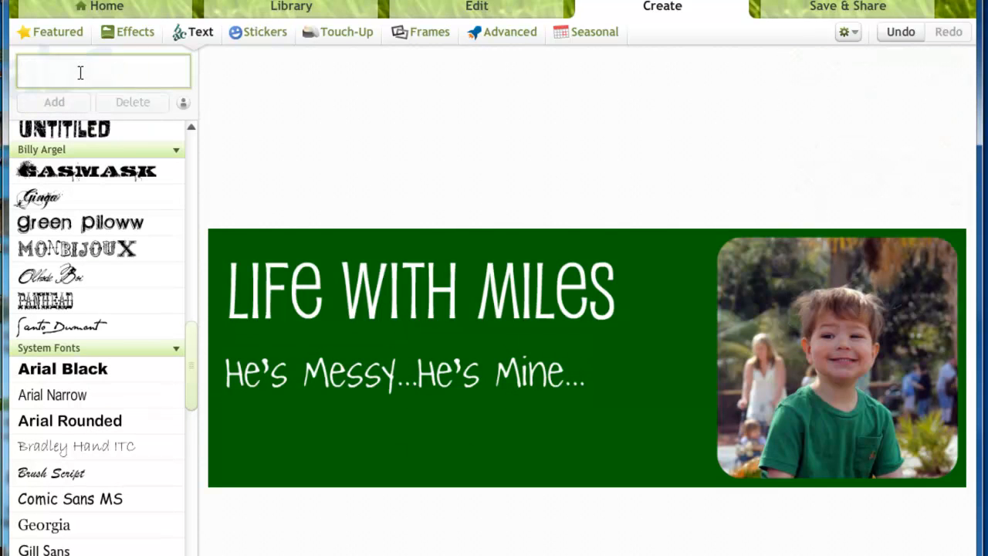
text(and He Melt)
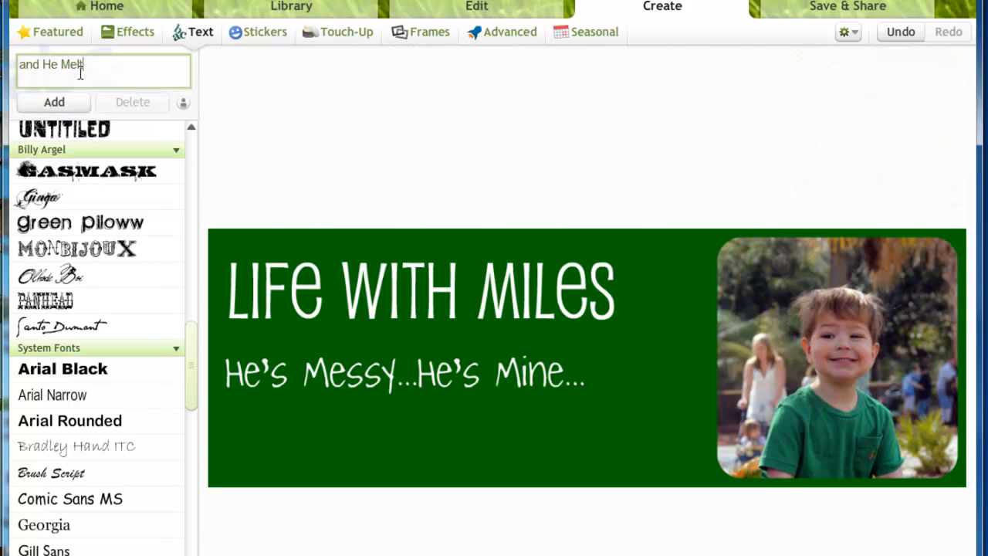
text(s my Heart)
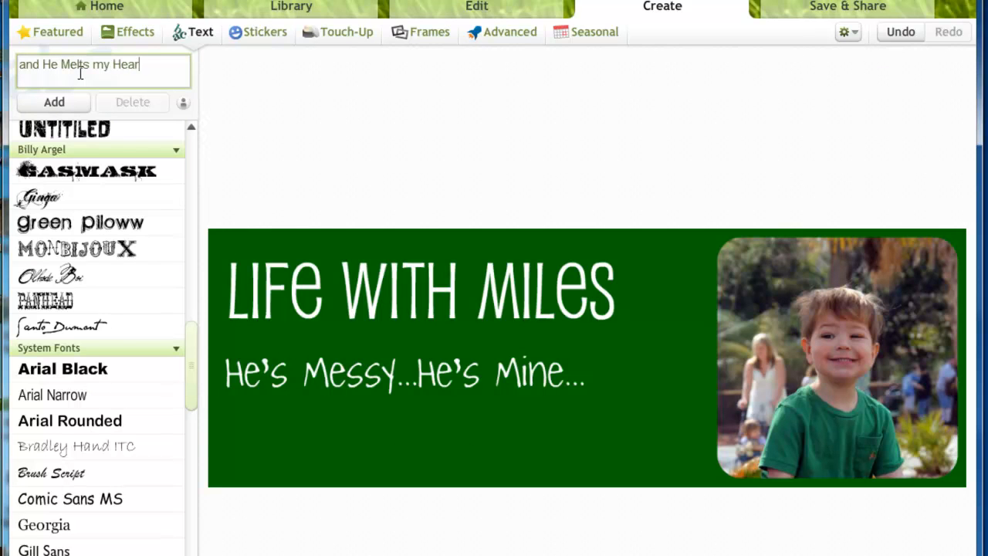
click(52, 102)
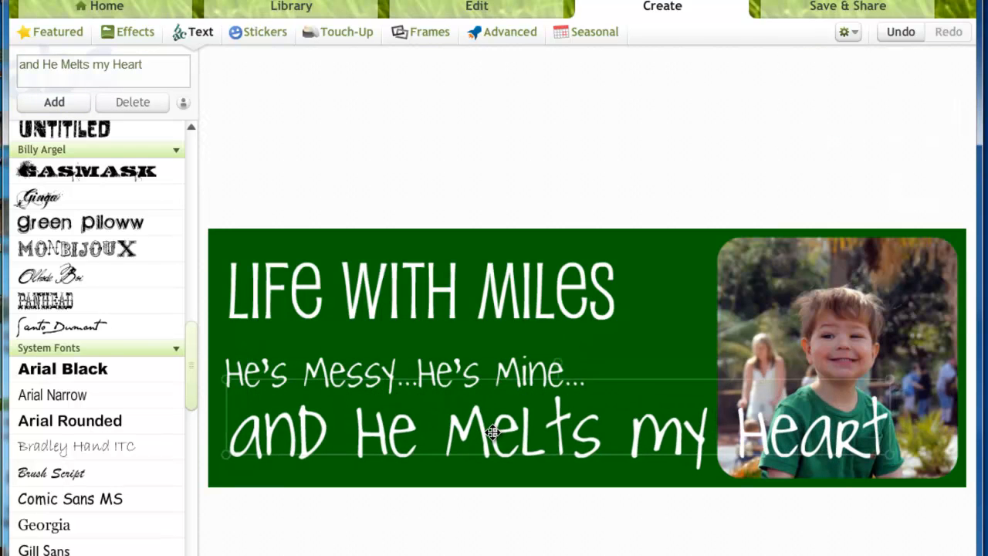
click(494, 432)
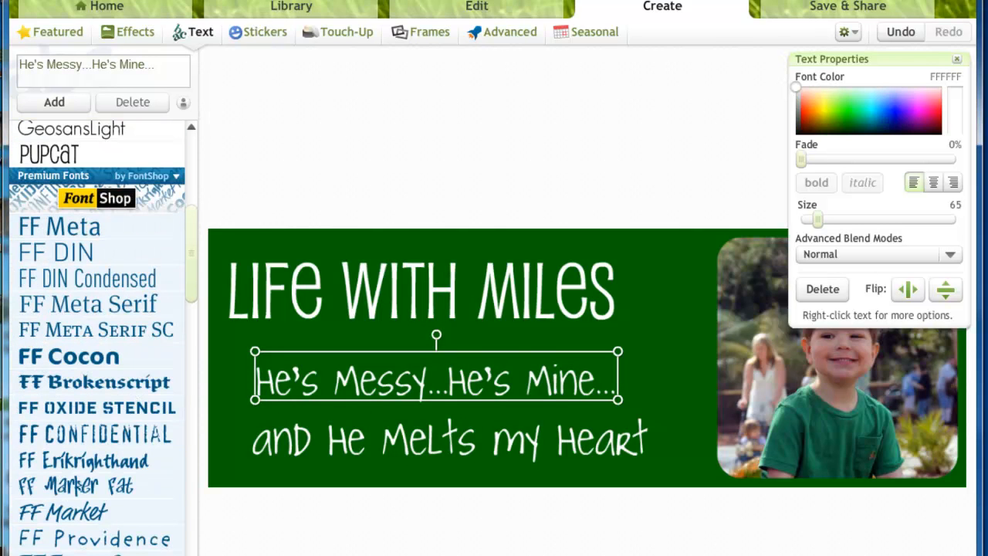
mouse_move(438, 474)
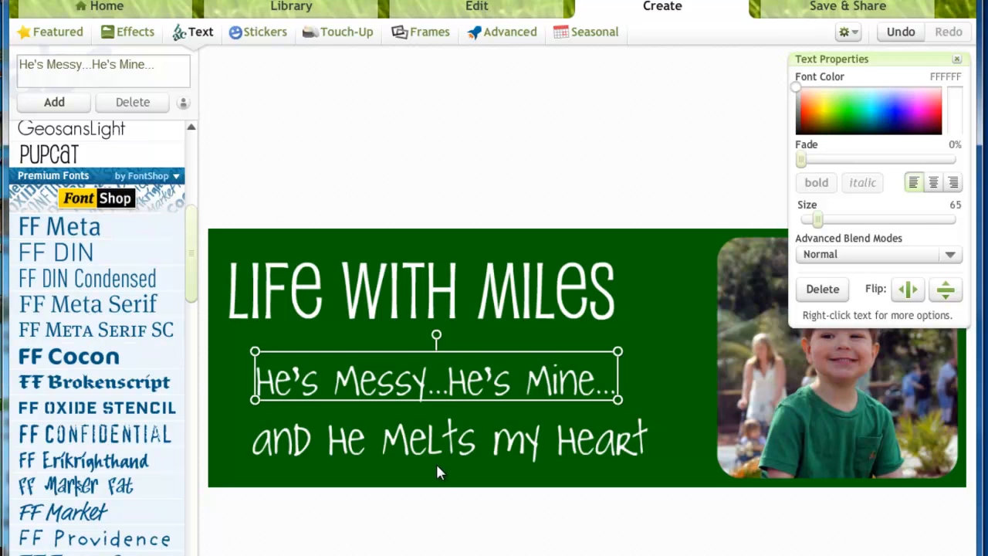
mouse_move(426, 270)
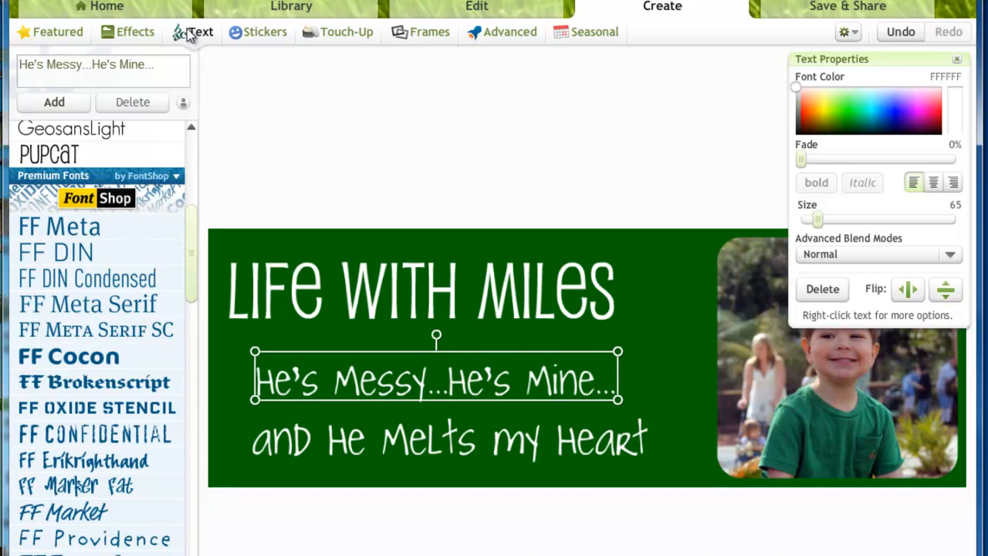
Try a white Geometric rectangle sticker on the photo, then delete it.
click(266, 31)
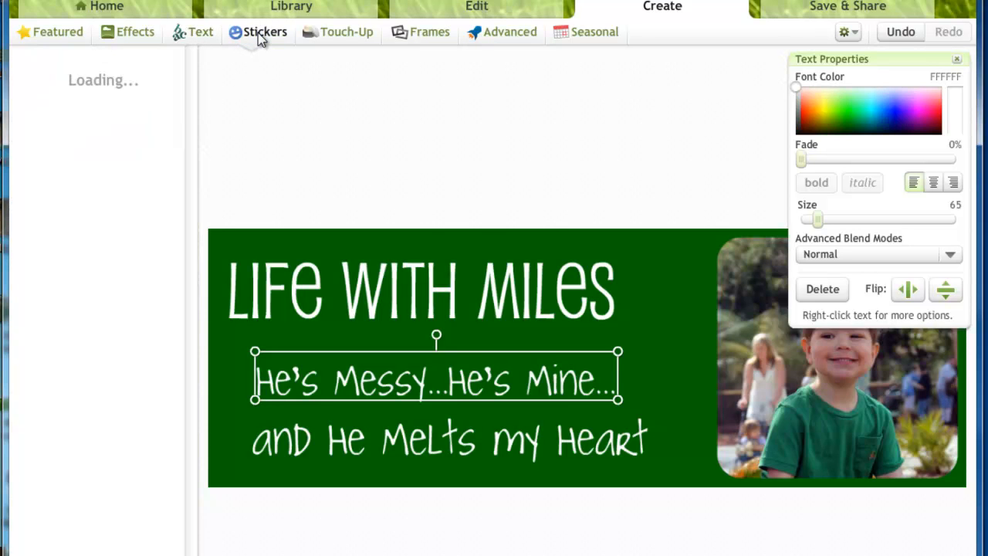
click(265, 31)
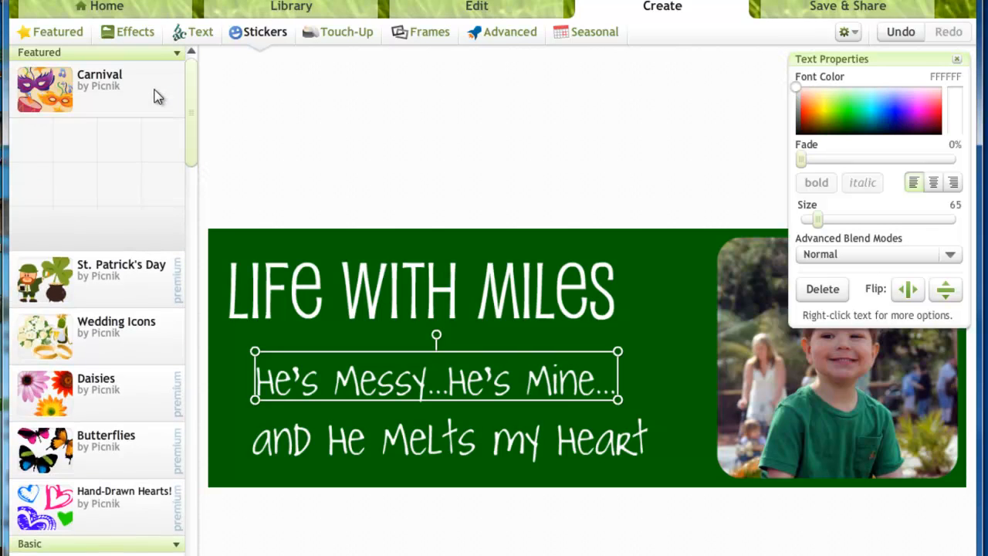
scroll(down, 3)
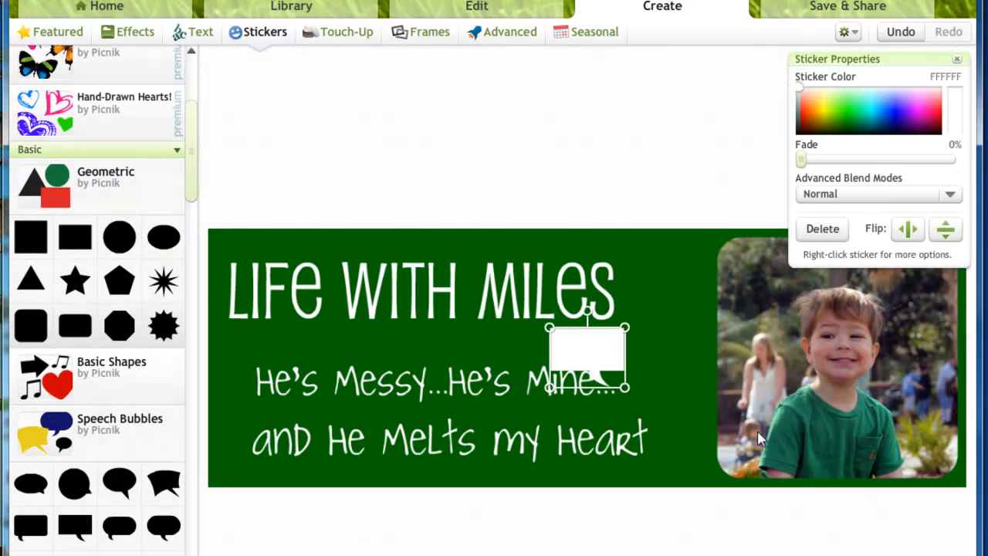
drag(586, 355, 759, 318)
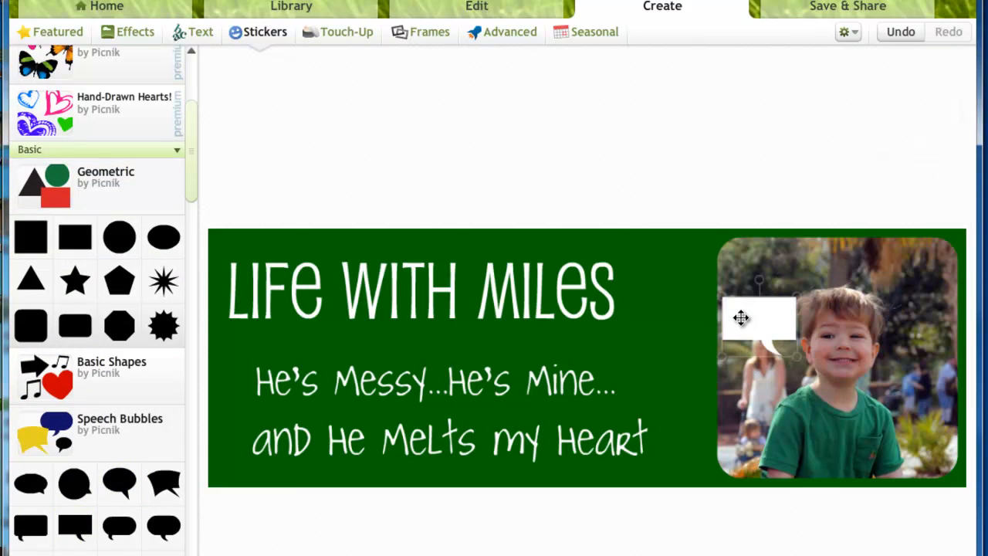
click(754, 327)
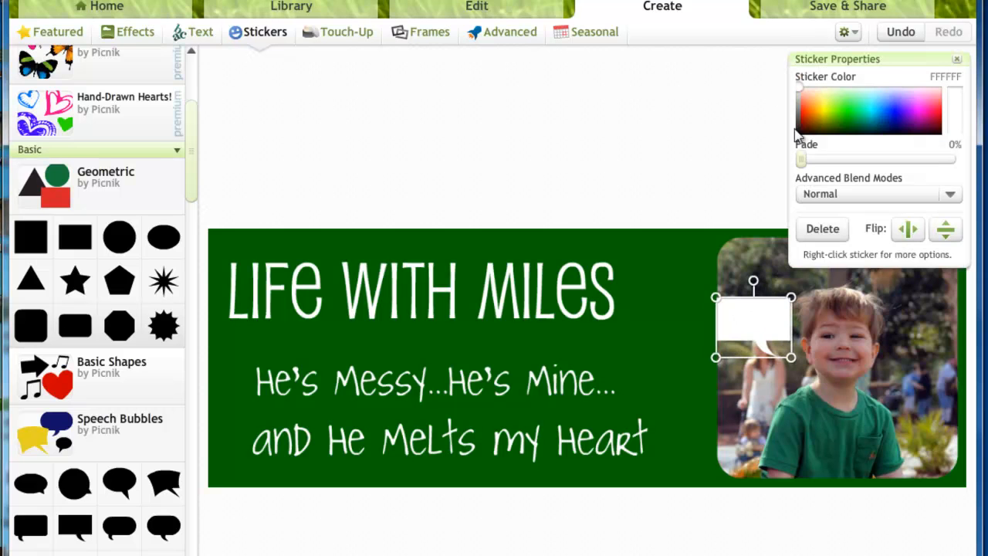
click(818, 106)
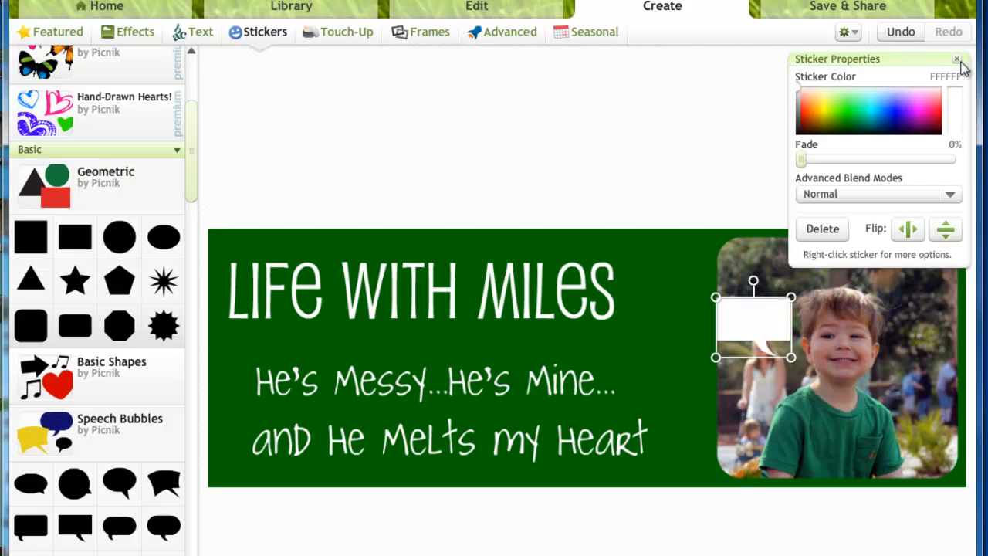
click(957, 63)
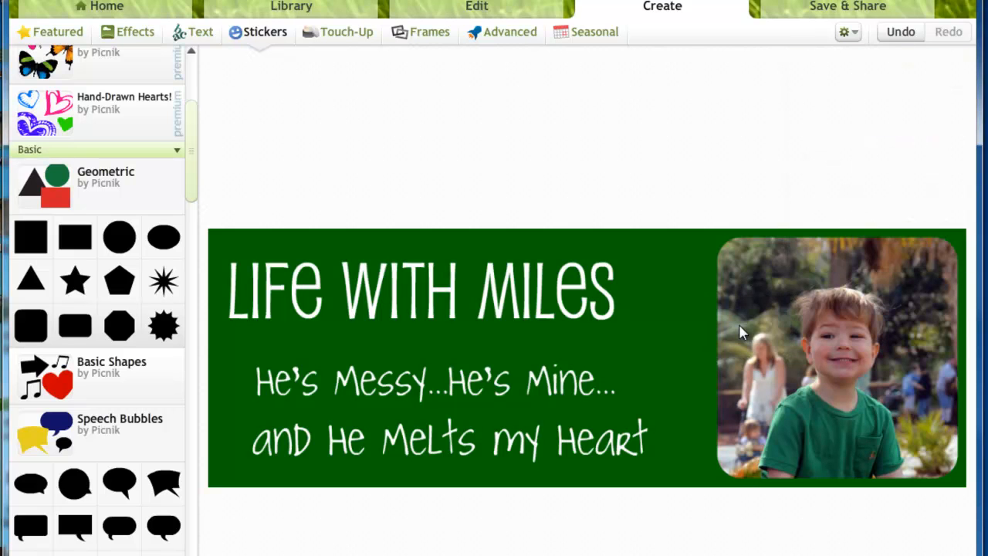
mouse_move(105, 158)
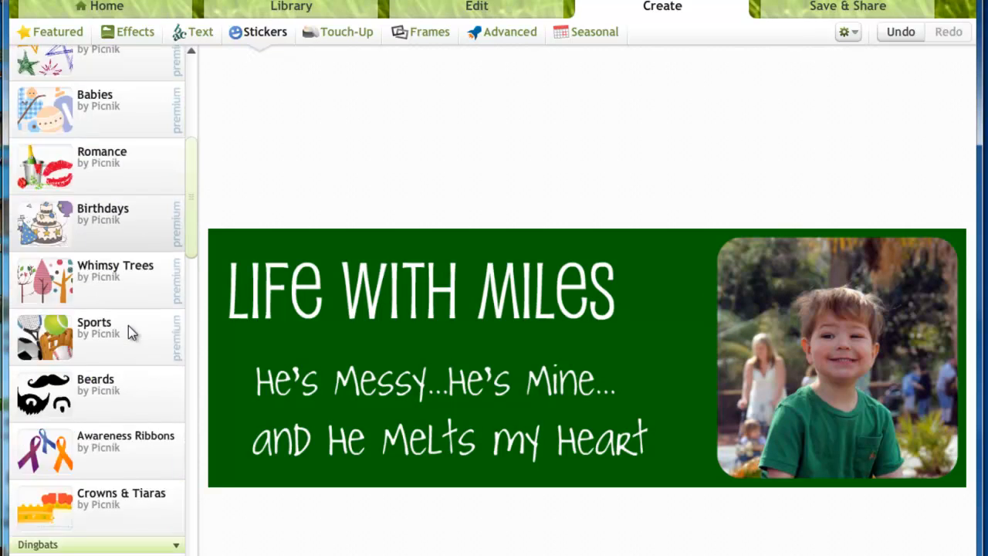
Browse the sticker sets past Whimsy Trees down to the Kids Drawings stick figures.
scroll(down, 3)
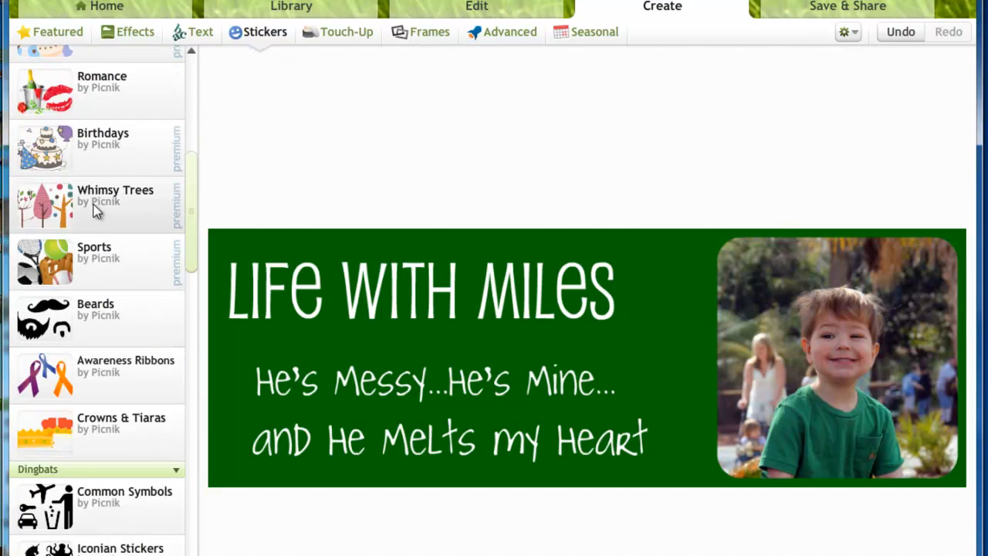
click(96, 201)
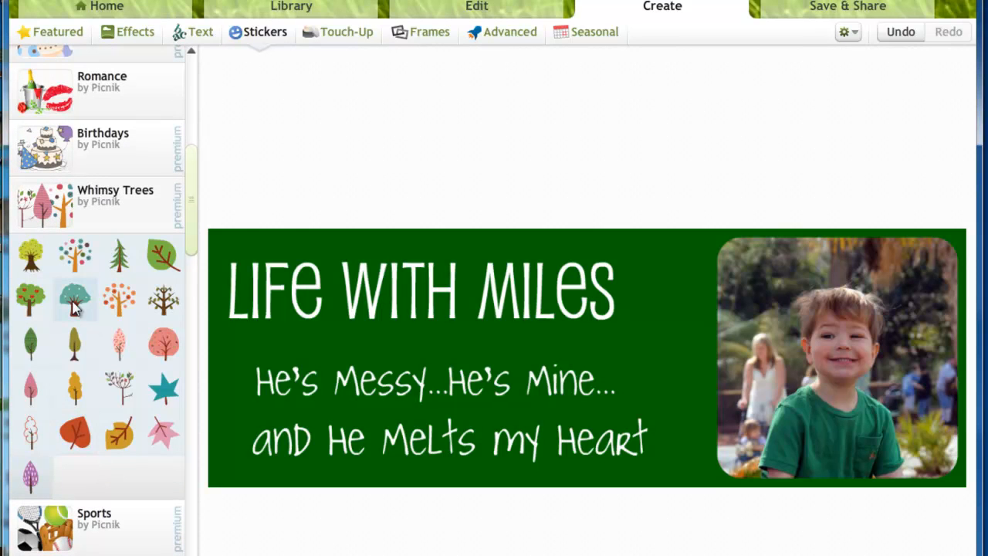
scroll(down, 3)
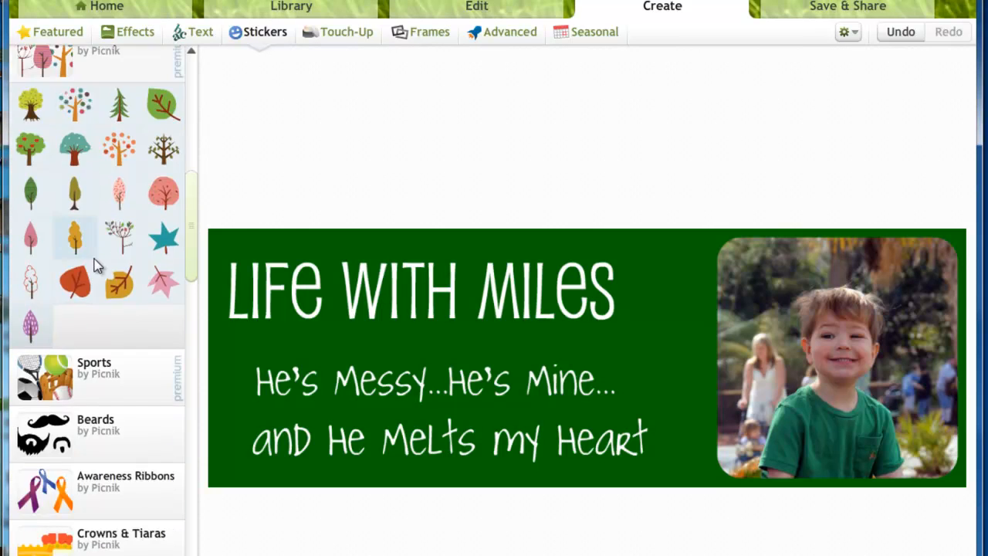
scroll(down, 3)
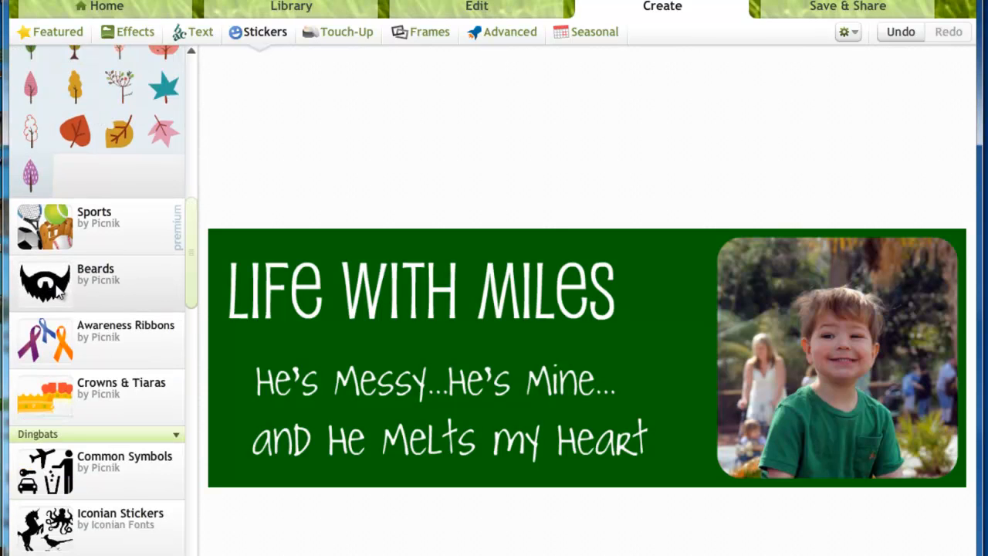
scroll(down, 3)
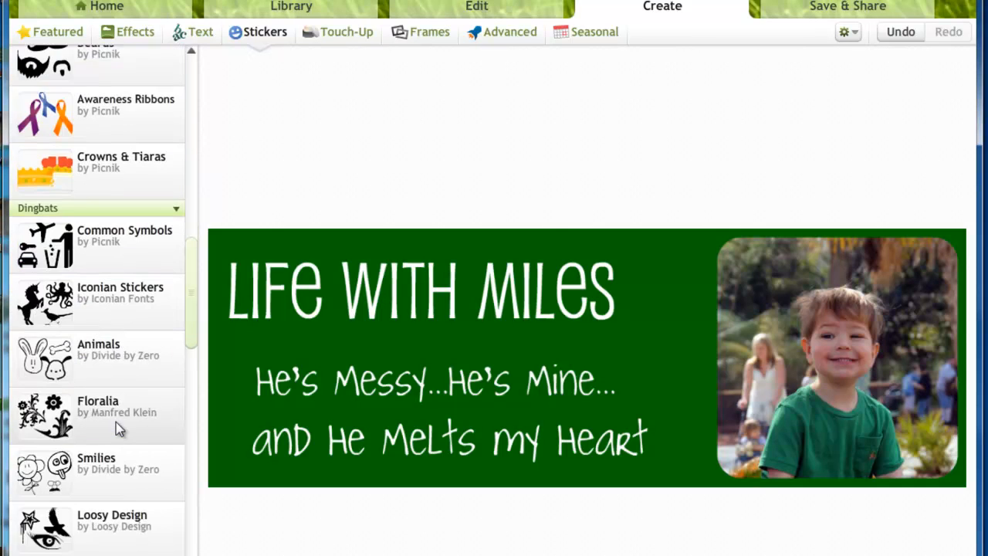
scroll(down, 3)
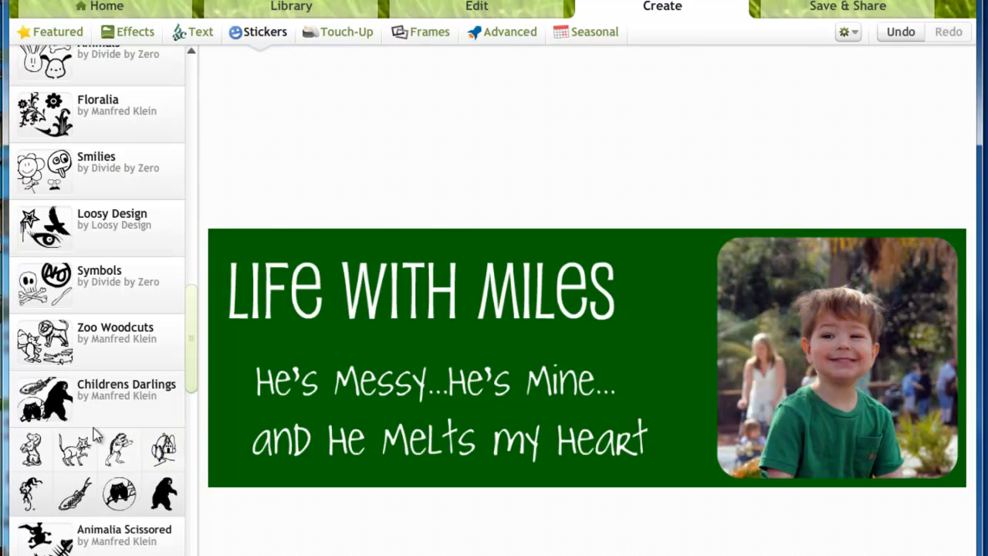
scroll(down, 3)
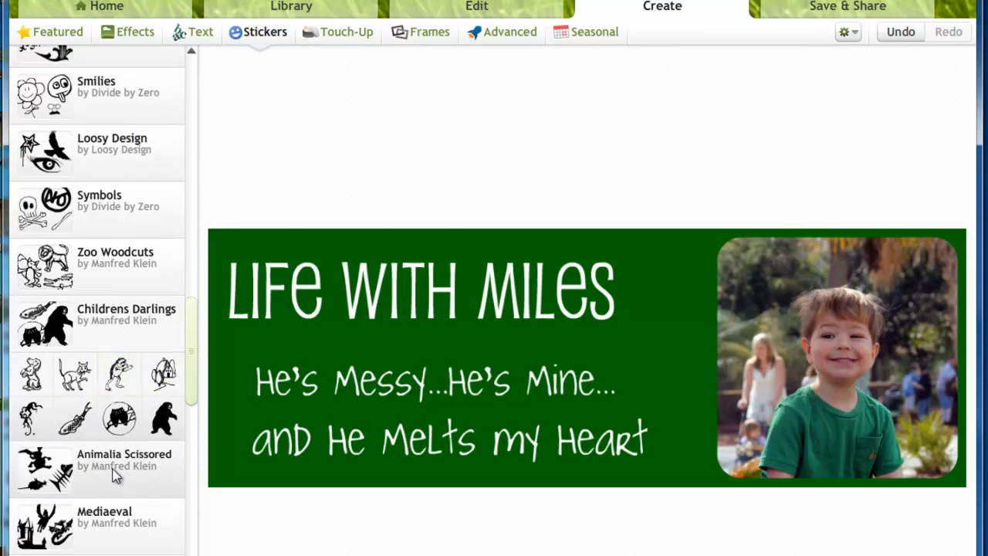
scroll(down, 3)
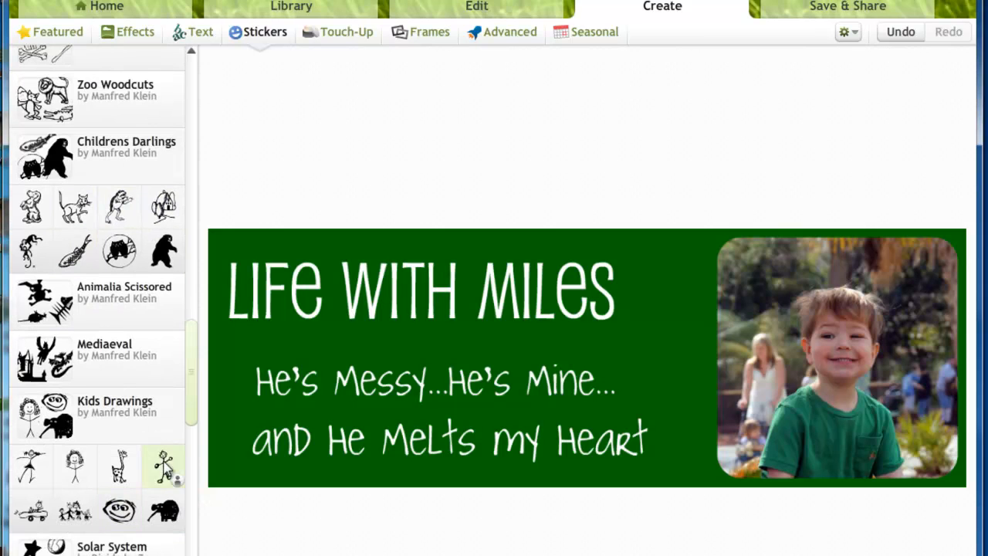
Place a white stick-figure sticker just right of the title and deselect it.
click(164, 466)
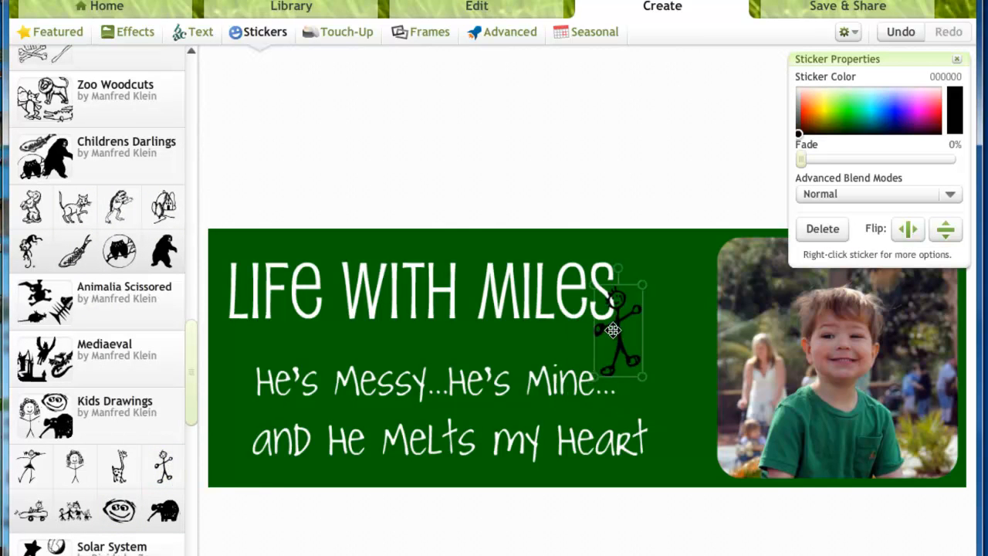
drag(615, 330, 654, 290)
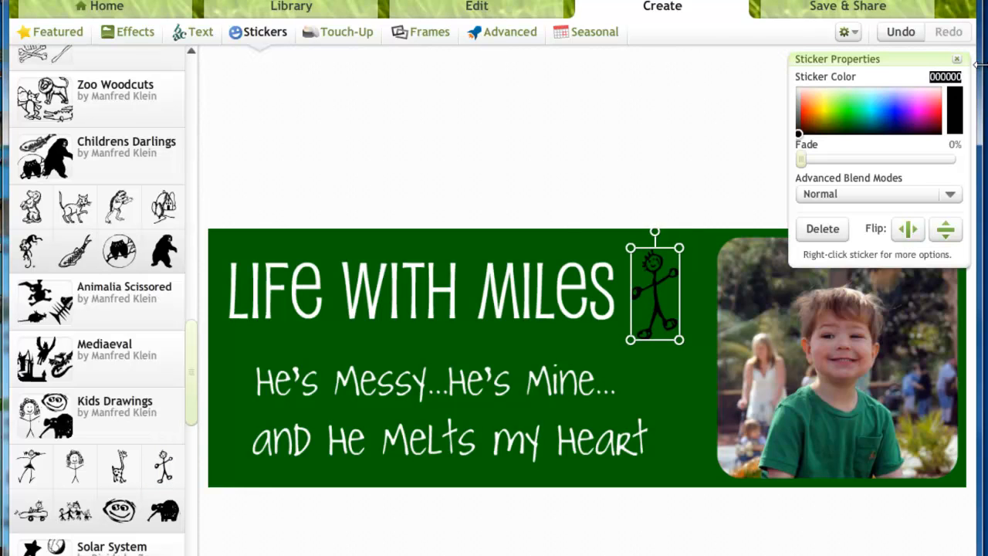
click(870, 108)
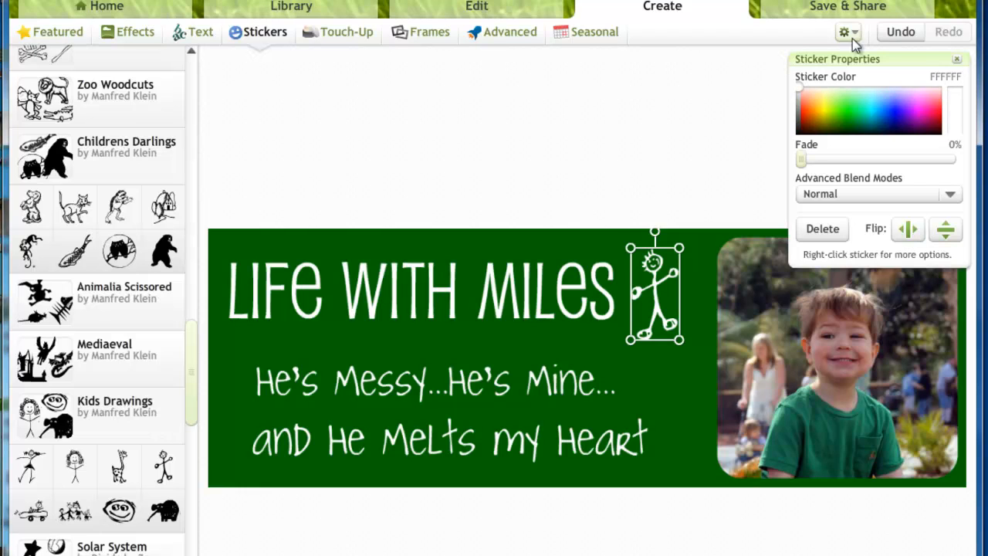
click(955, 58)
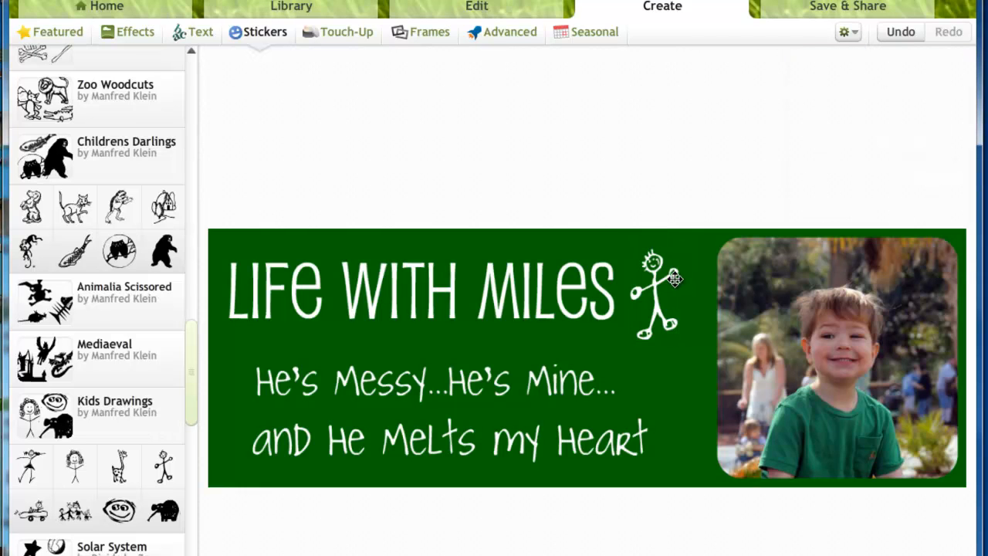
click(661, 297)
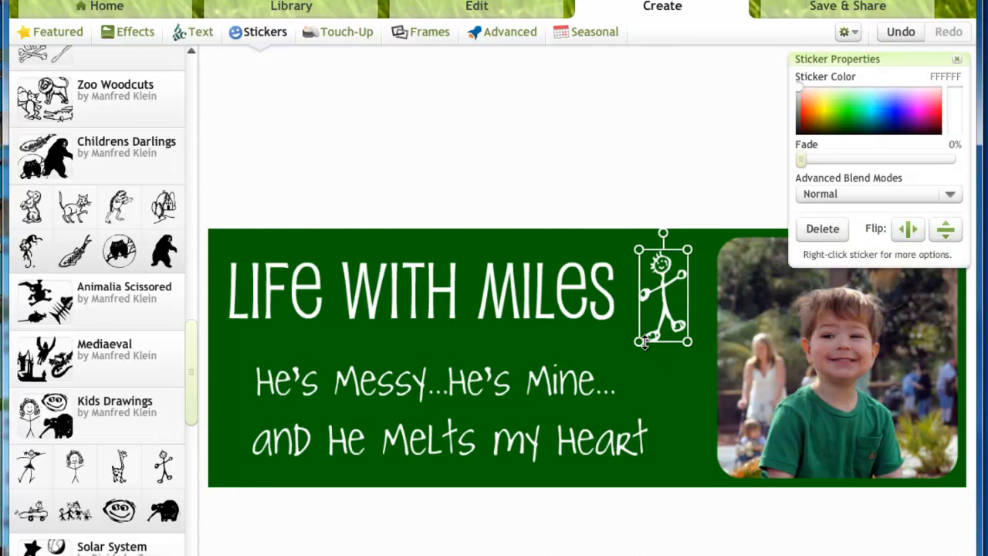
mouse_move(639, 346)
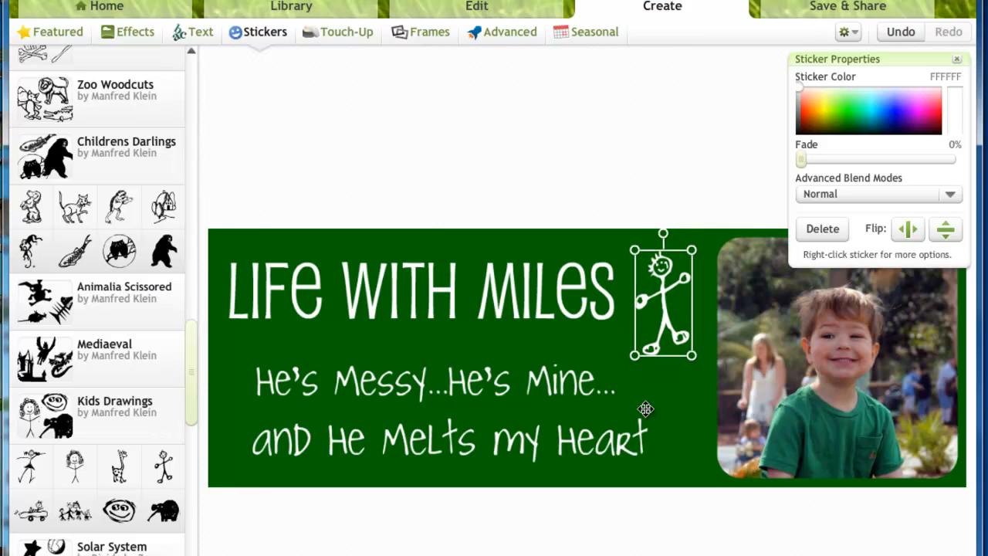
click(522, 448)
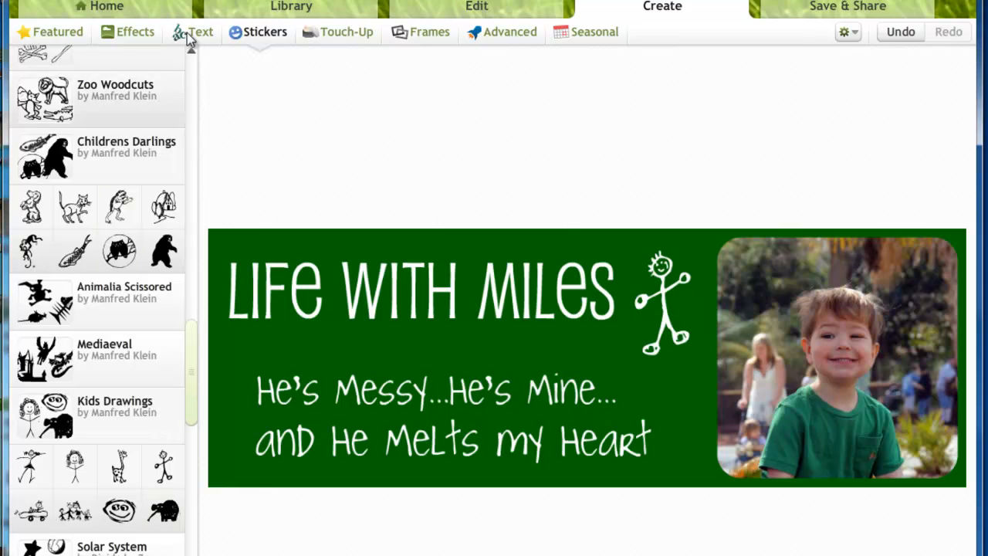
mouse_move(429, 31)
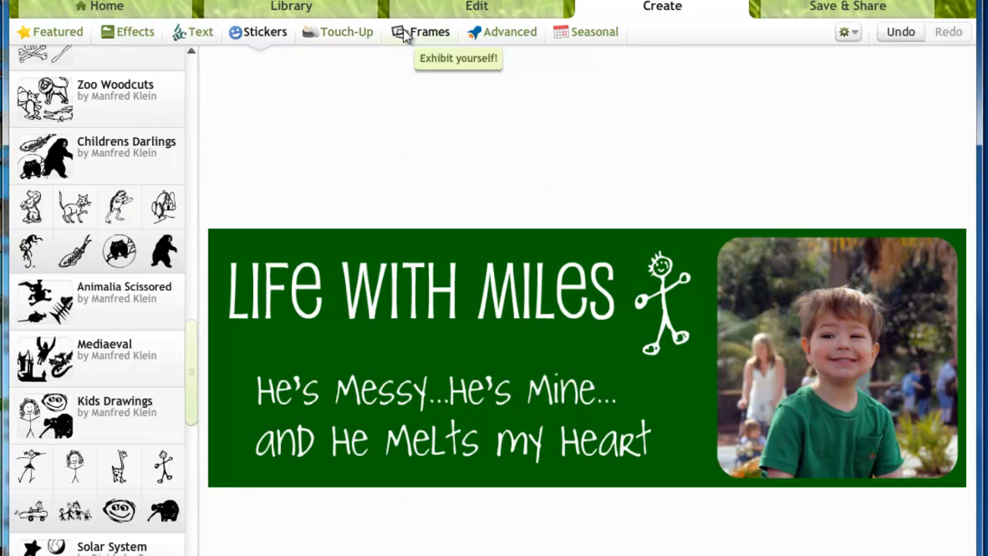
Drop the black outer border to 0 and give the header Rounded Edges with corner radius about 35.
click(429, 31)
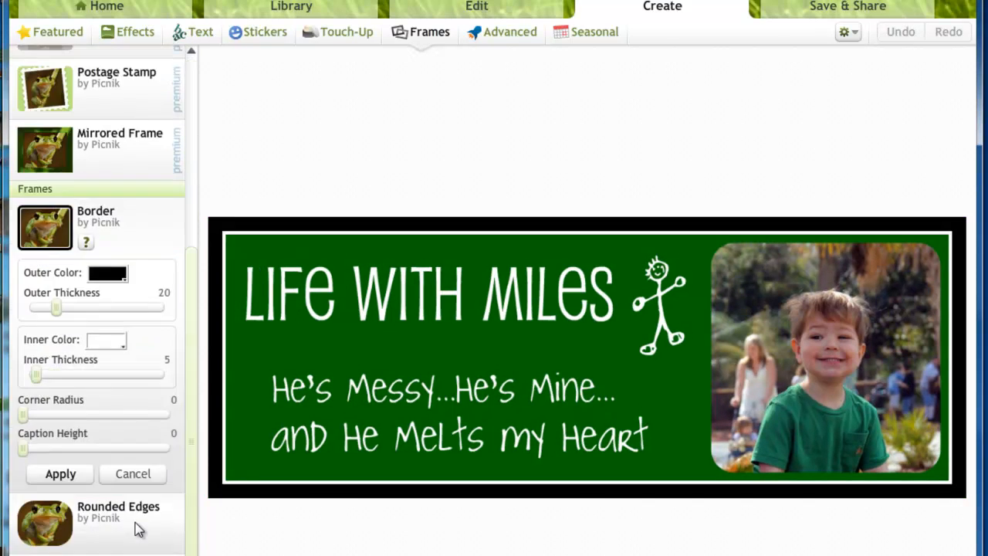
mouse_move(307, 355)
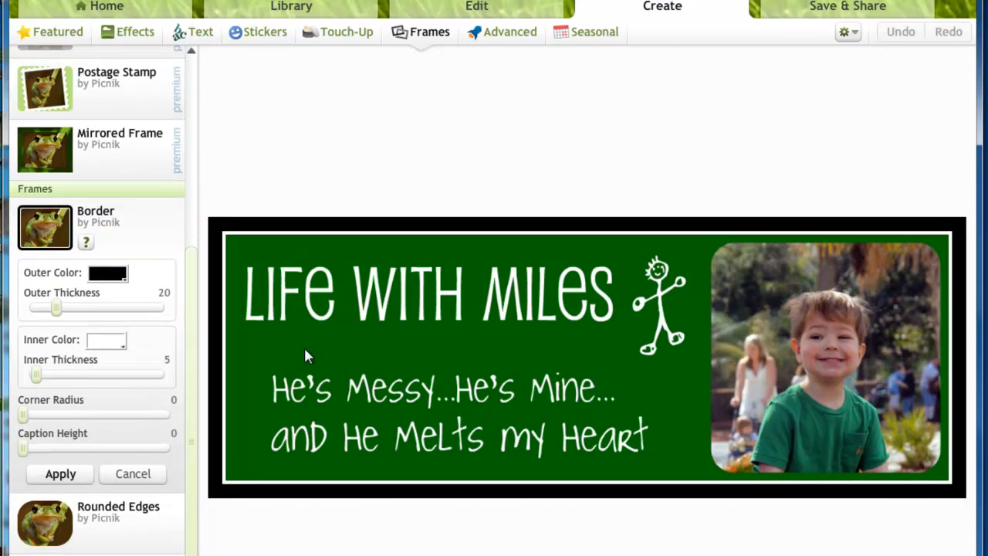
mouse_move(176, 302)
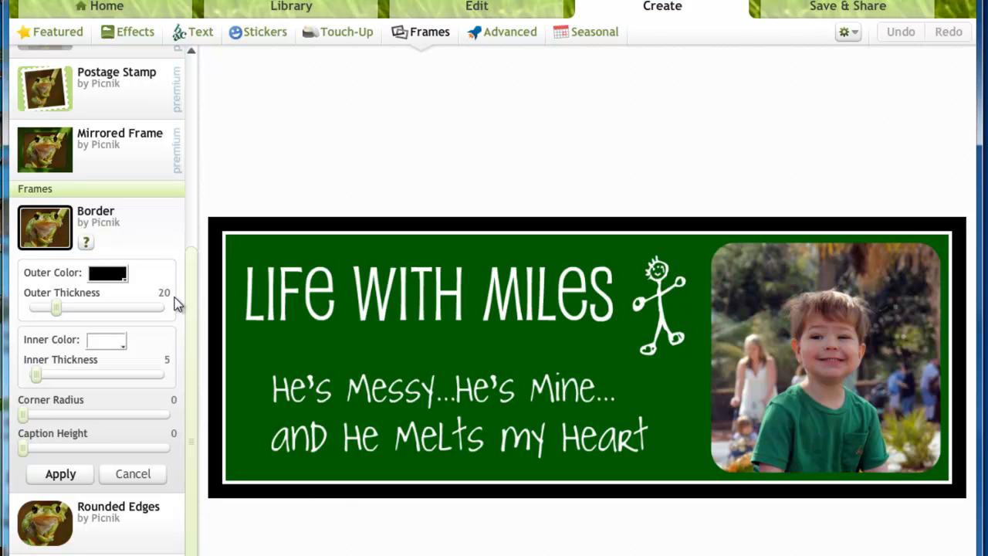
mouse_move(176, 301)
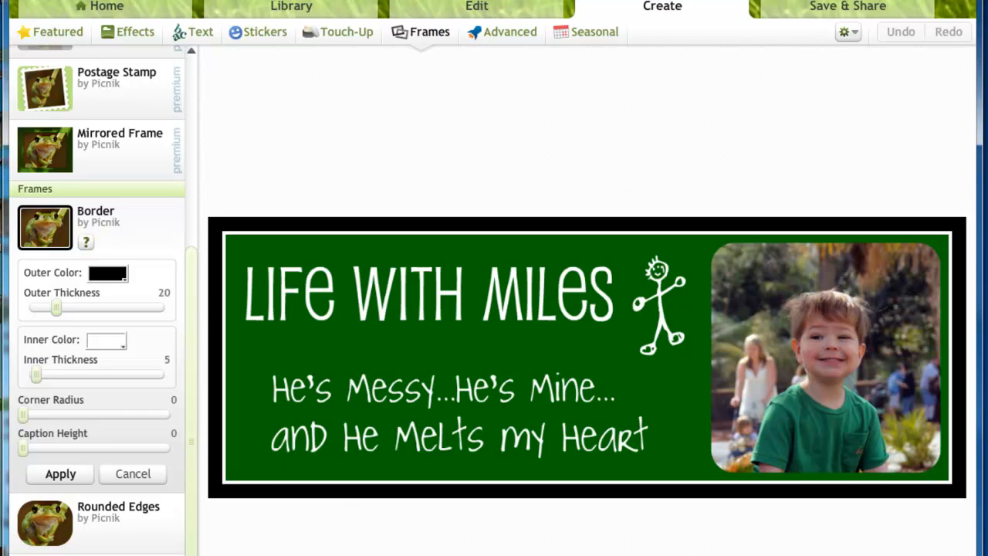
mouse_move(664, 527)
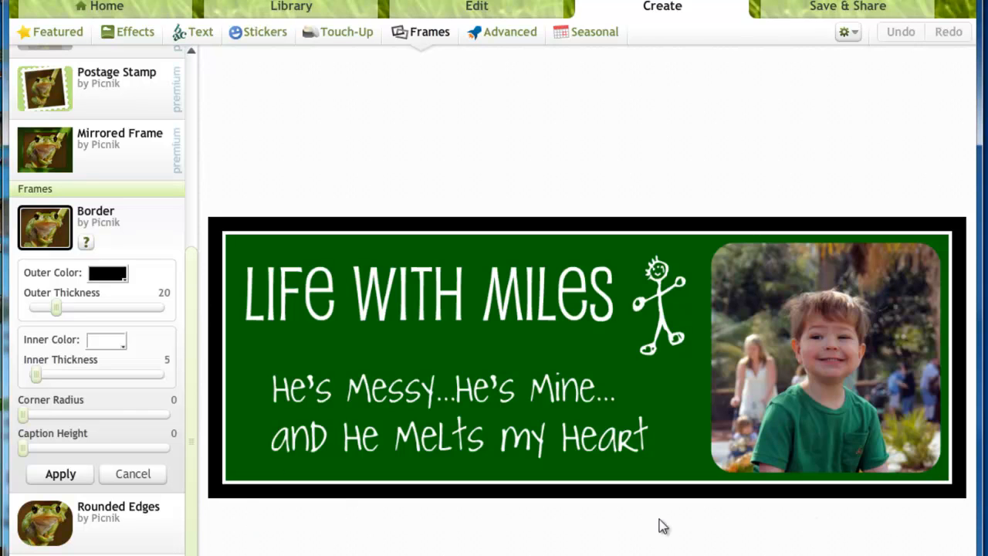
mouse_move(250, 509)
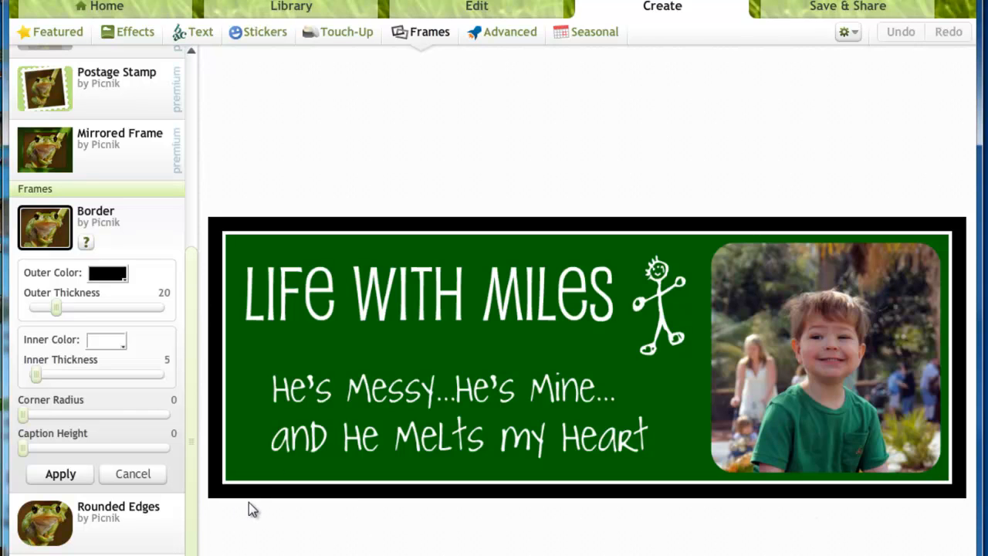
drag(23, 448, 70, 448)
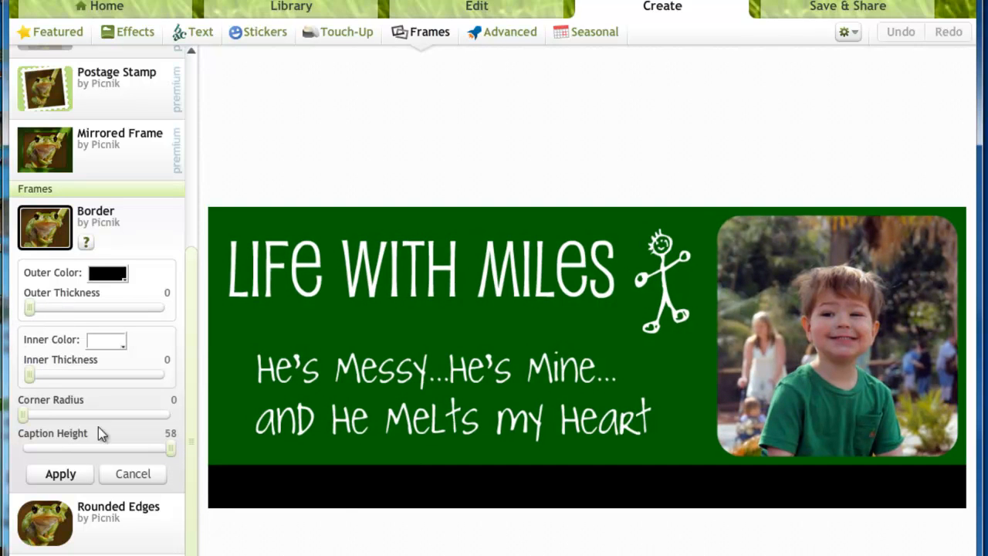
mouse_move(361, 495)
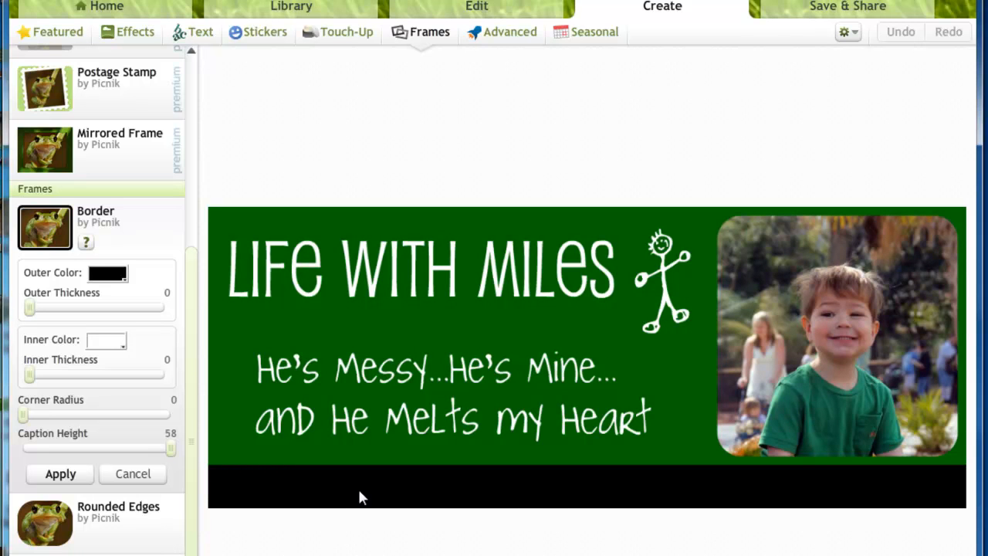
mouse_move(494, 512)
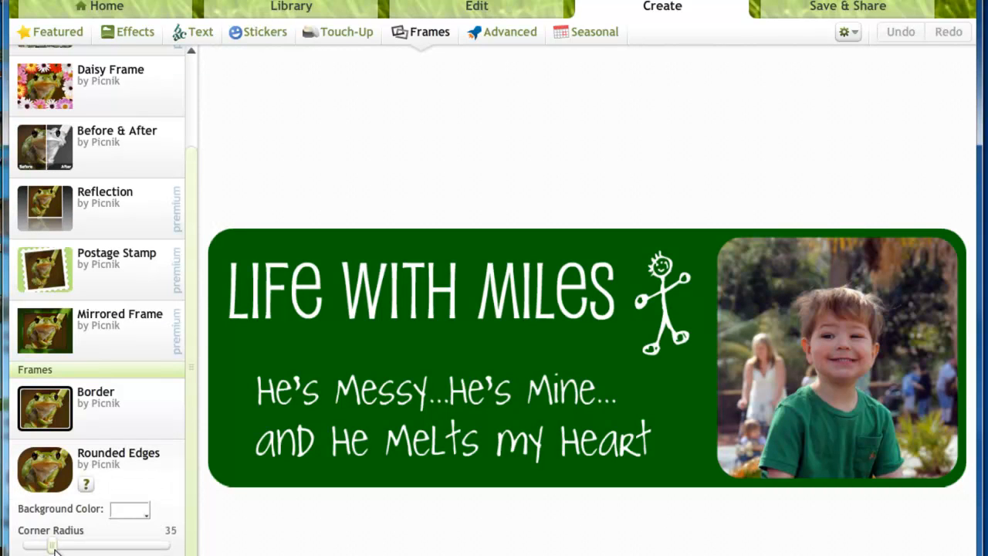
drag(49, 543, 55, 544)
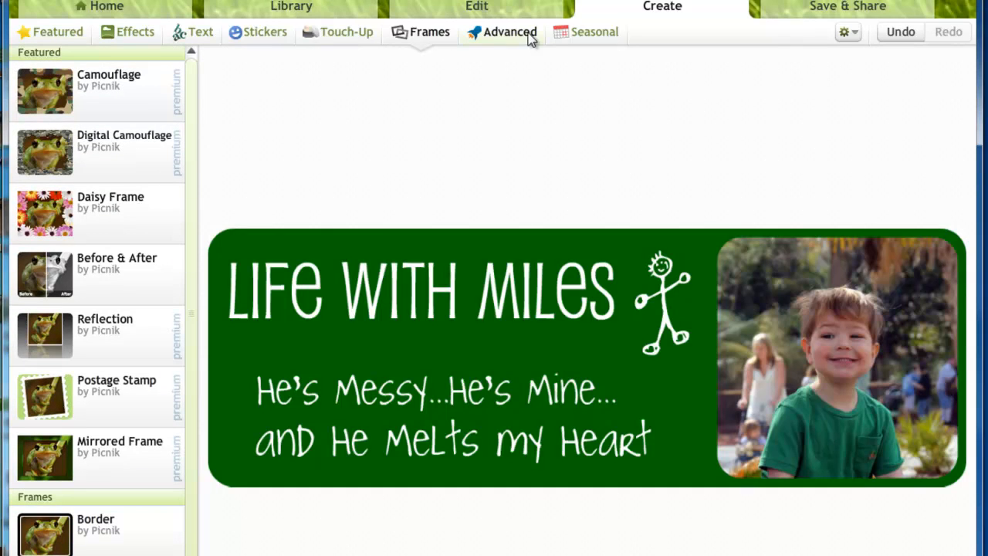
Check the header size in Resize as 1072 by 364 pixels and cancel without changes.
click(476, 6)
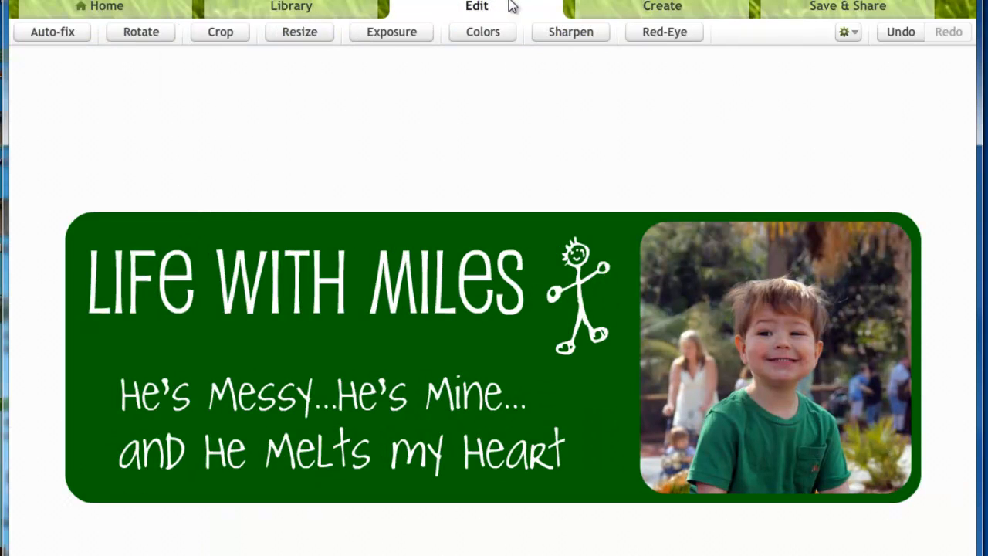
click(299, 31)
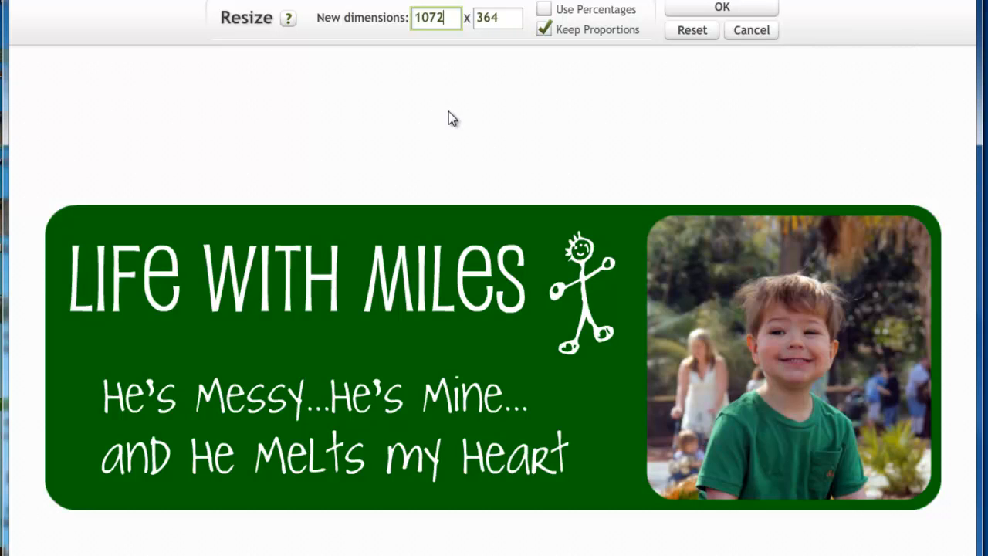
mouse_move(224, 271)
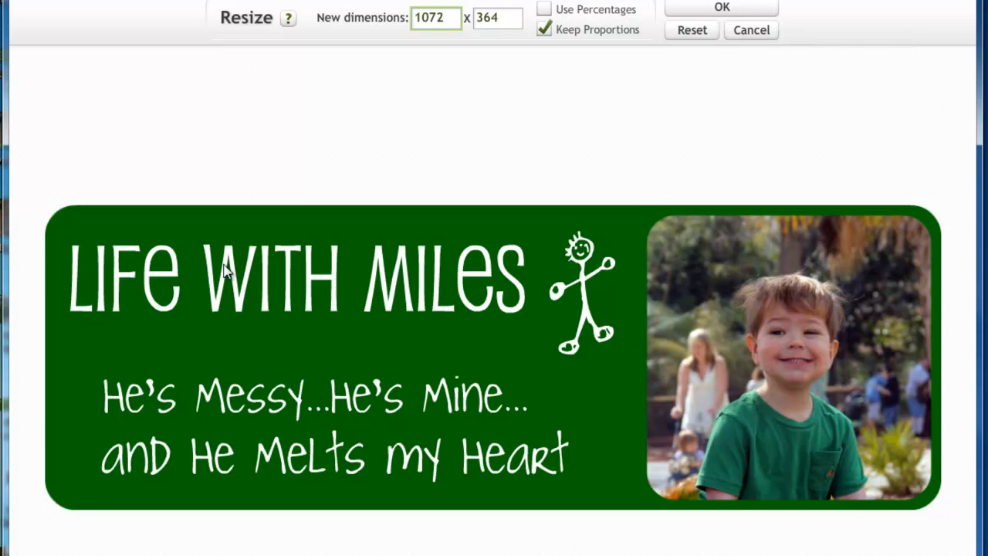
click(722, 6)
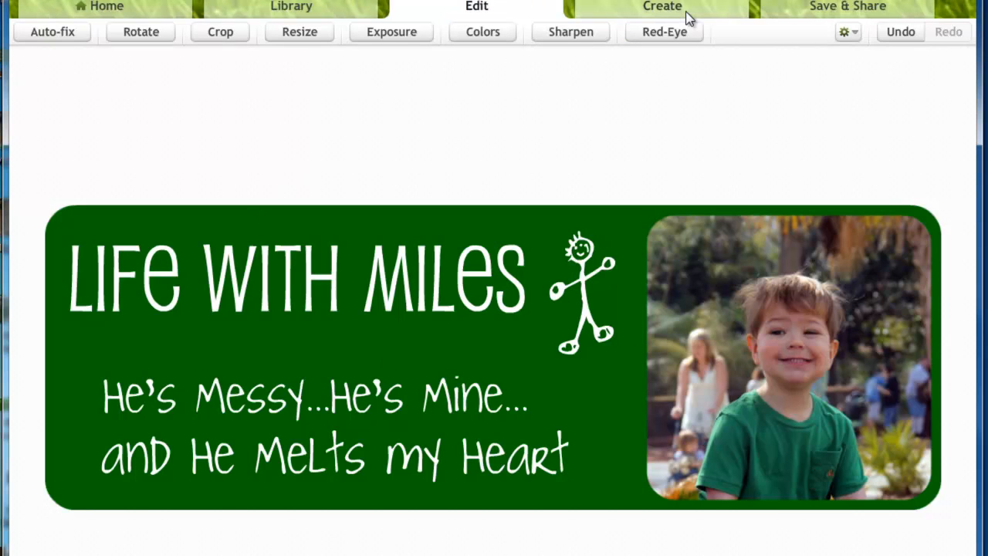
Save the header to the computer as a PNG named 'Life Miles' via Save & Share.
click(847, 8)
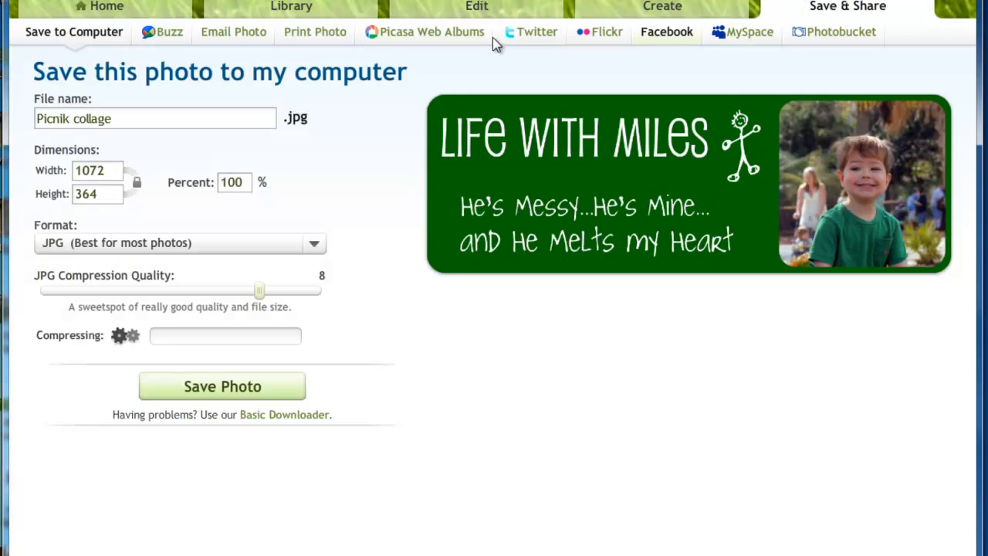
click(154, 117)
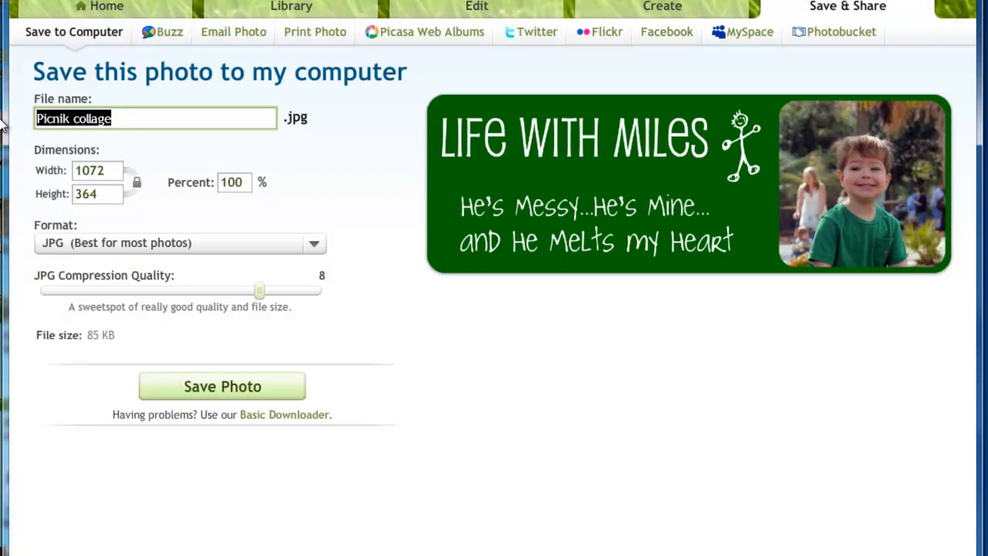
text(Life Miles)
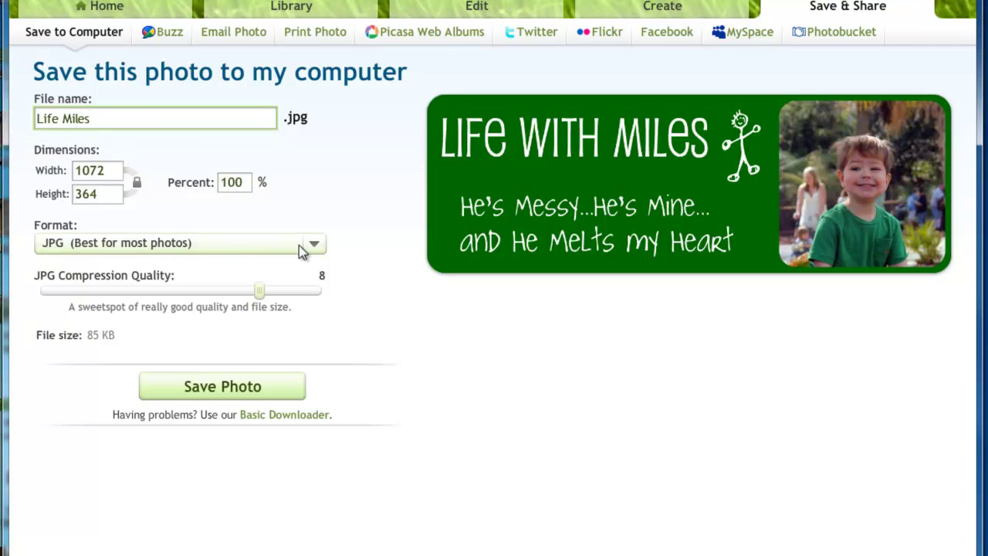
click(312, 242)
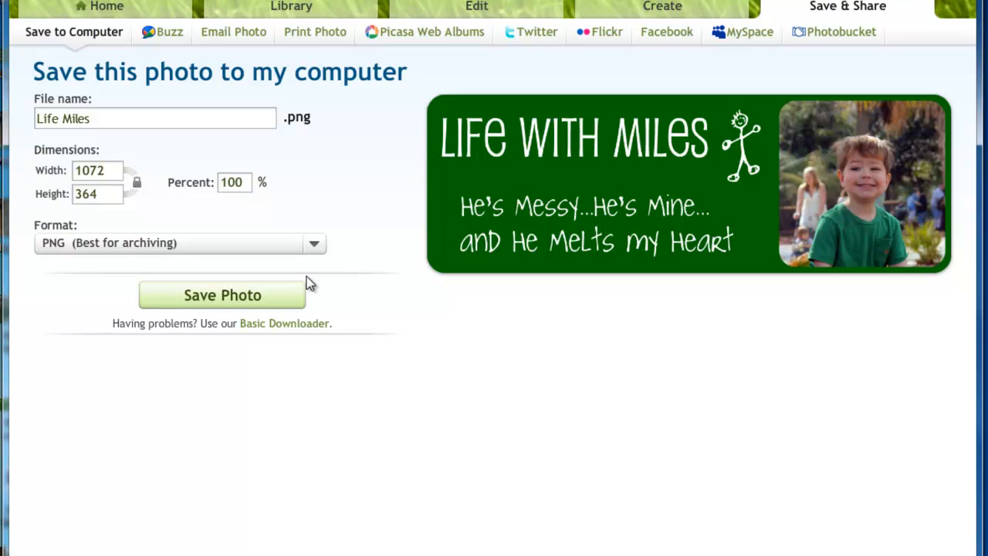
mouse_move(300, 284)
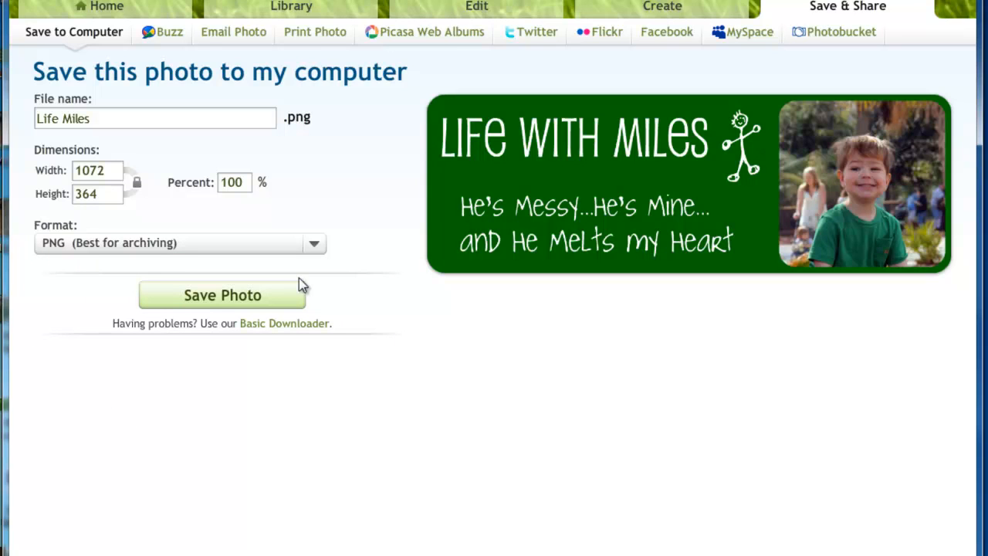
click(222, 294)
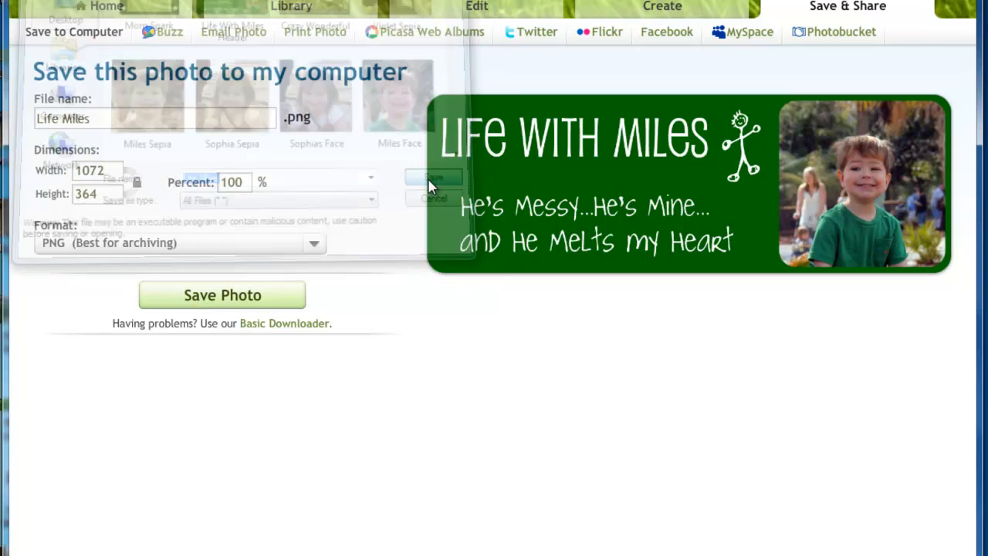
click(432, 178)
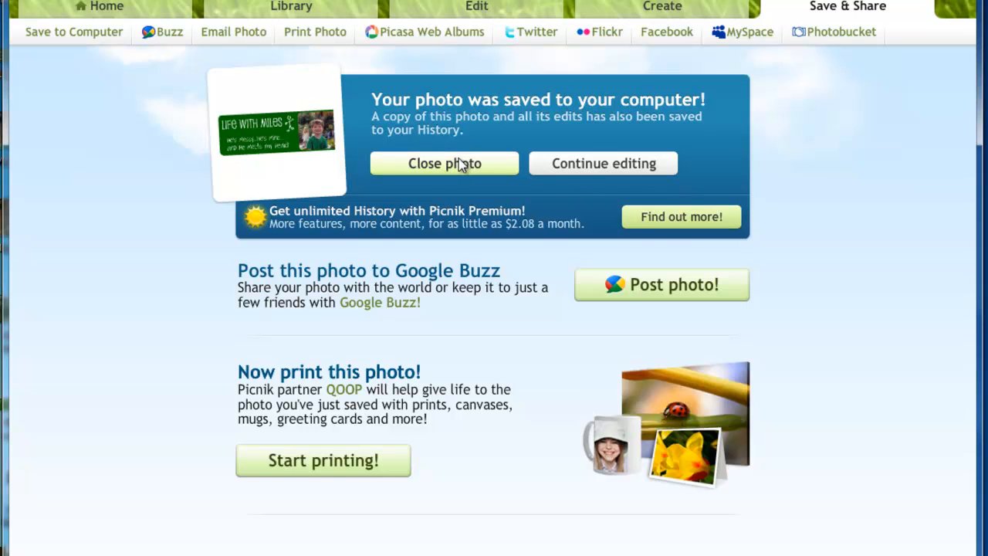
mouse_move(395, 158)
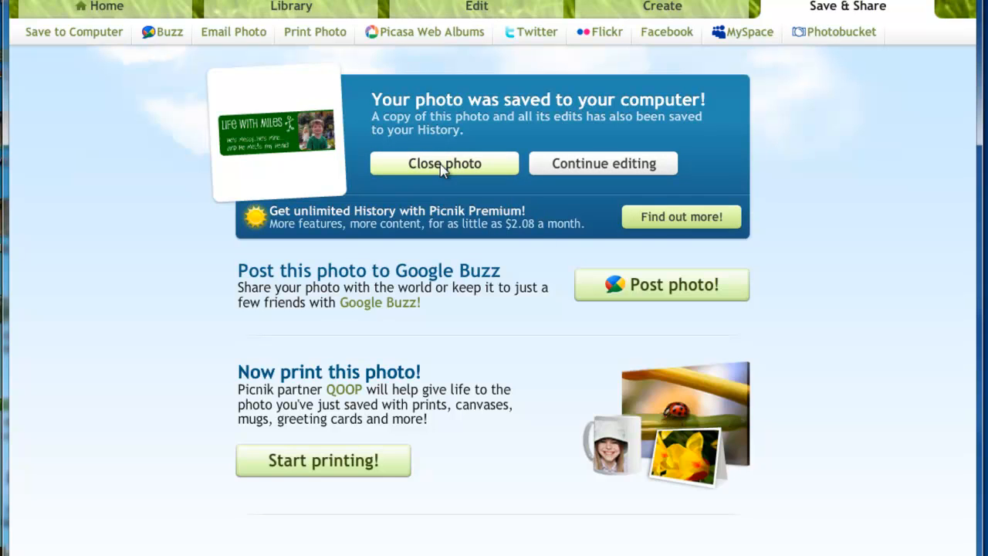
Close the photo and reopen the newest 'Life with Miles' header from Library History.
click(443, 164)
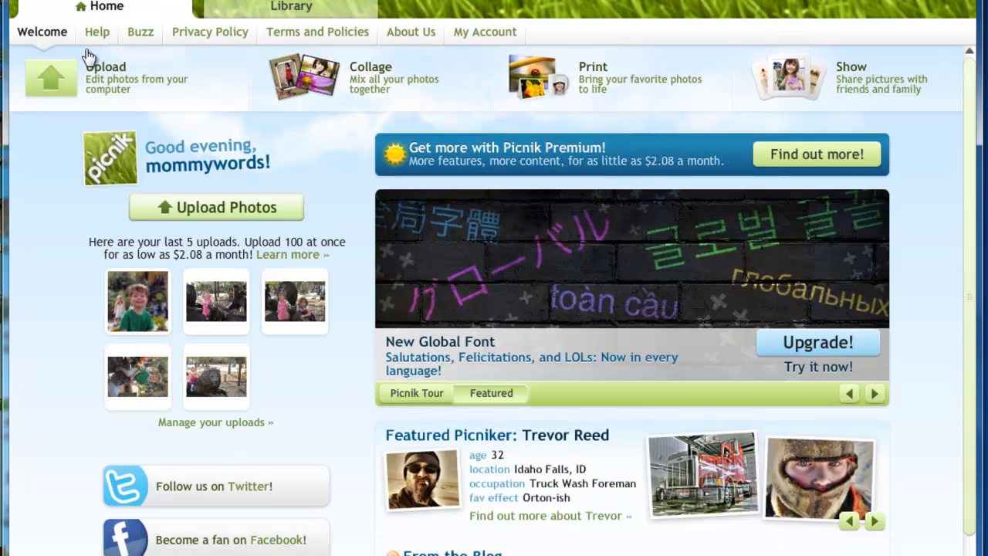
click(293, 6)
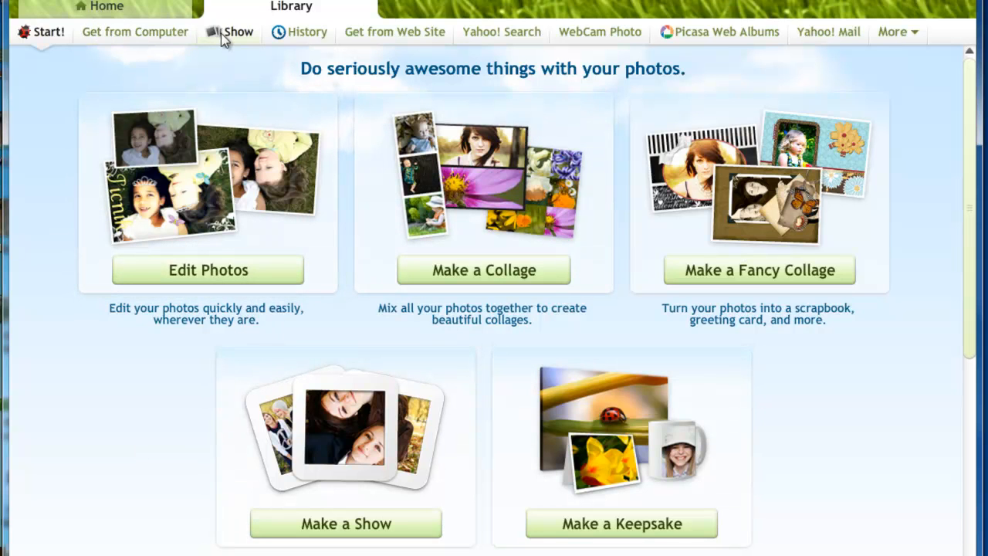
click(308, 30)
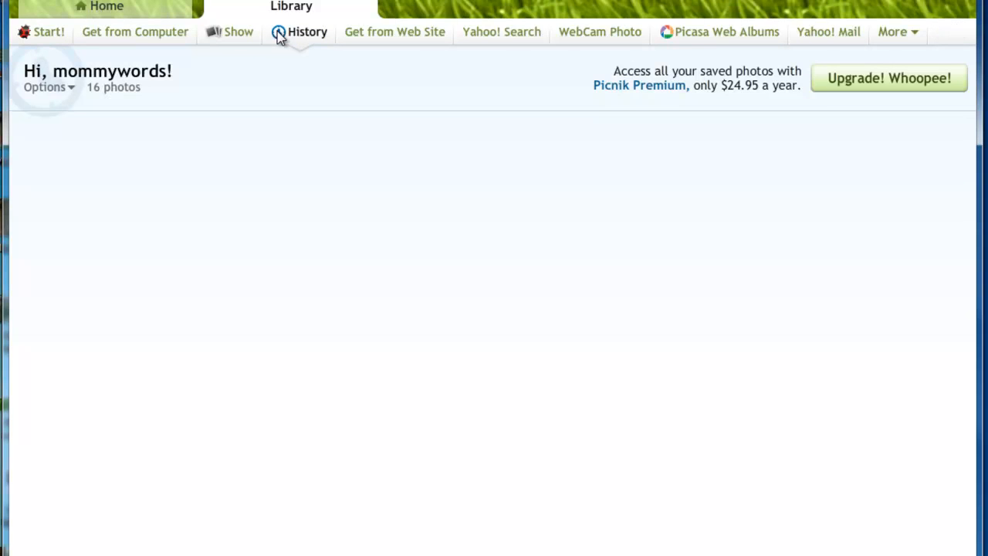
click(309, 31)
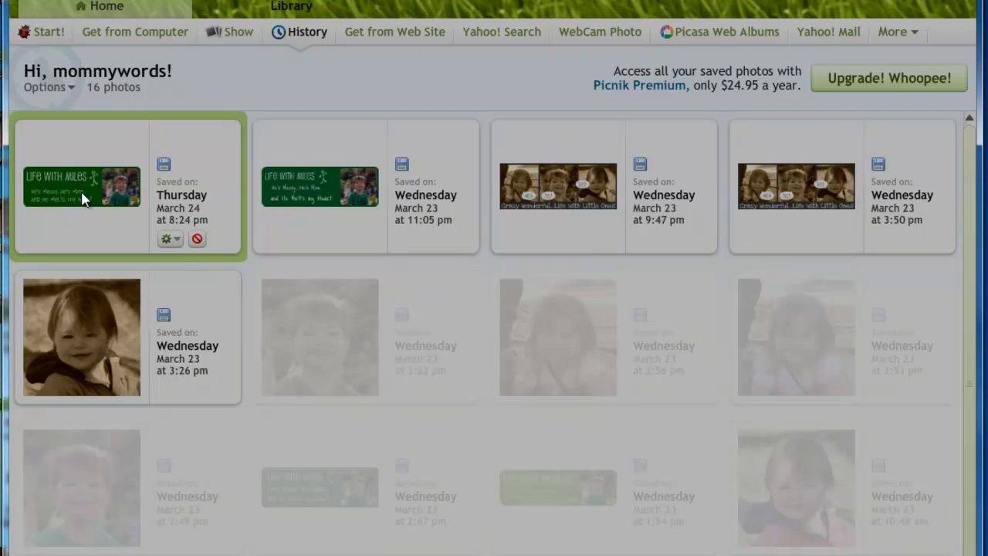
double_click(82, 185)
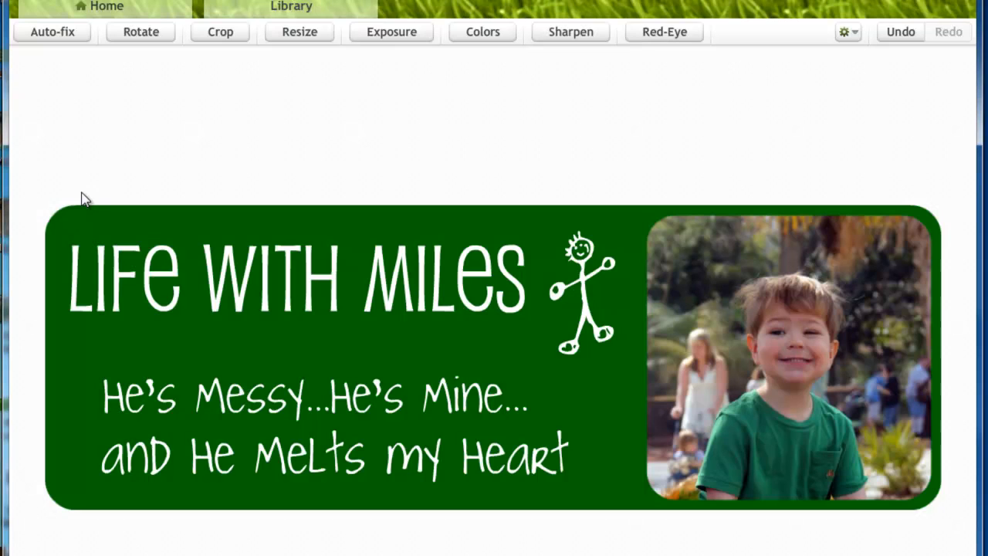